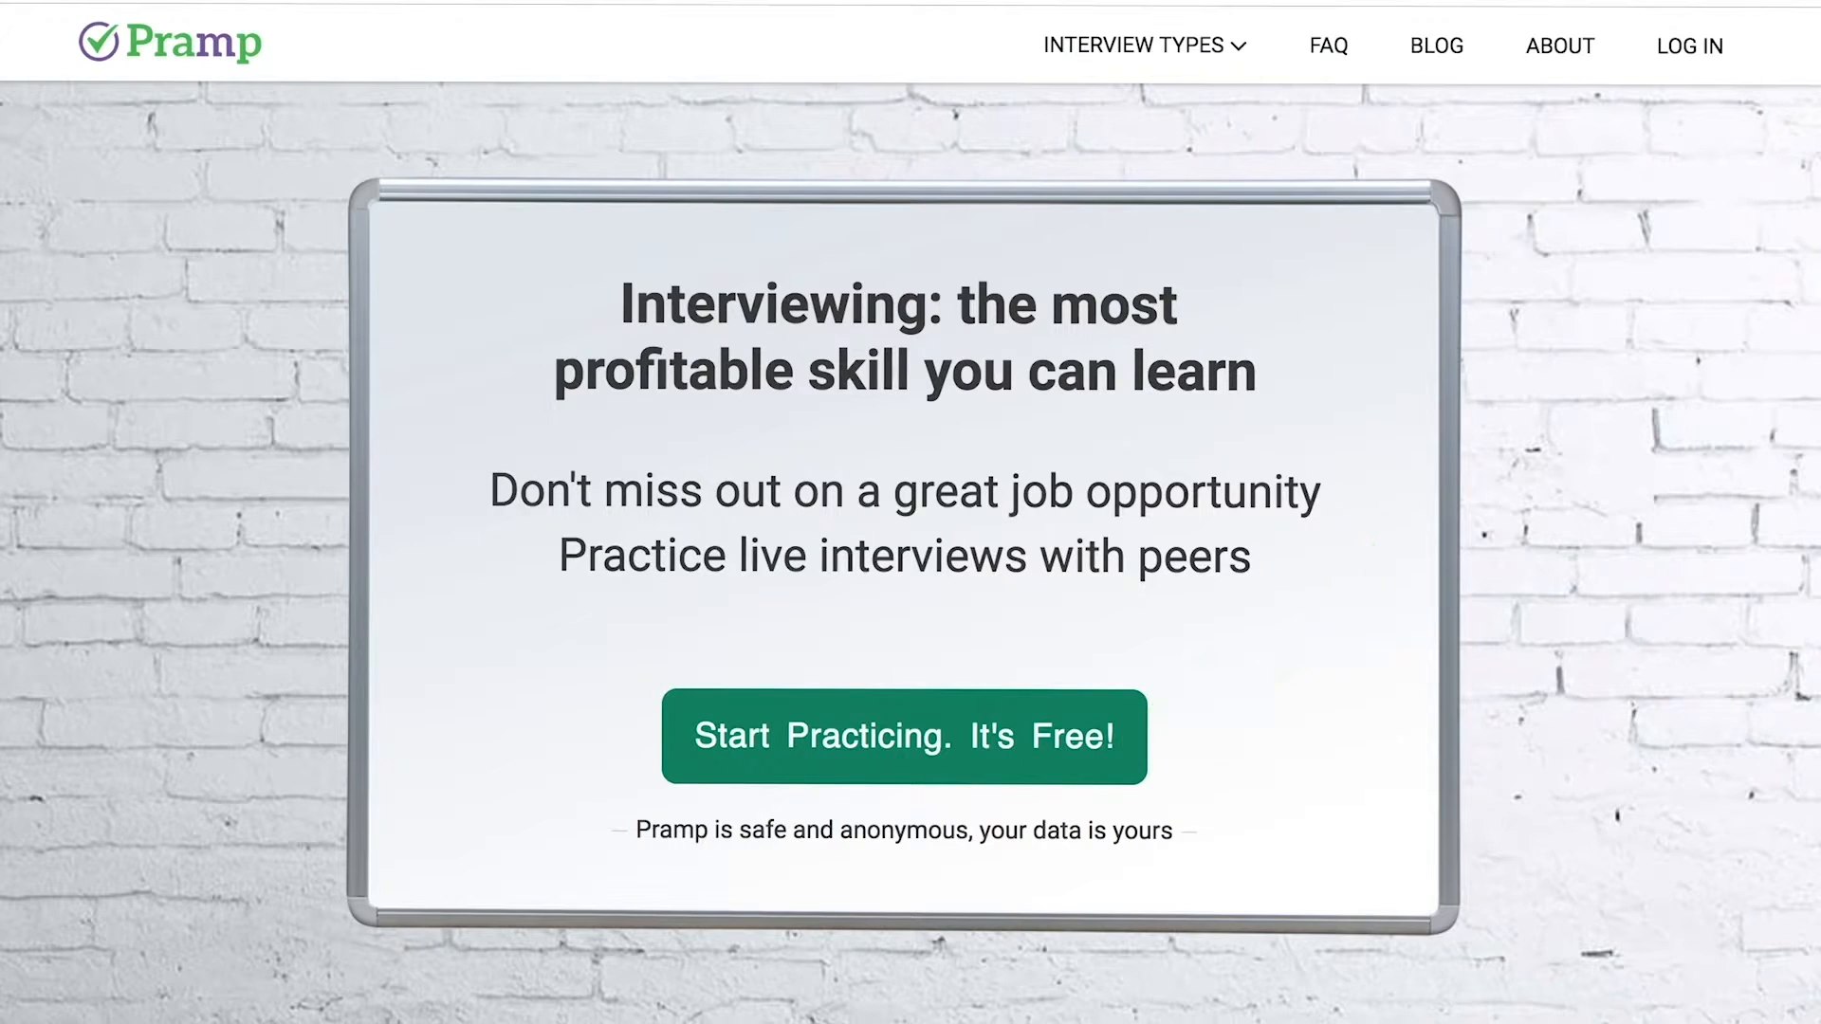
Browse the Pramp homepage and reveal the Interview Types dropdown list
{"action": "scroll", "scroll_direction": "down", "scroll_amount": 3}
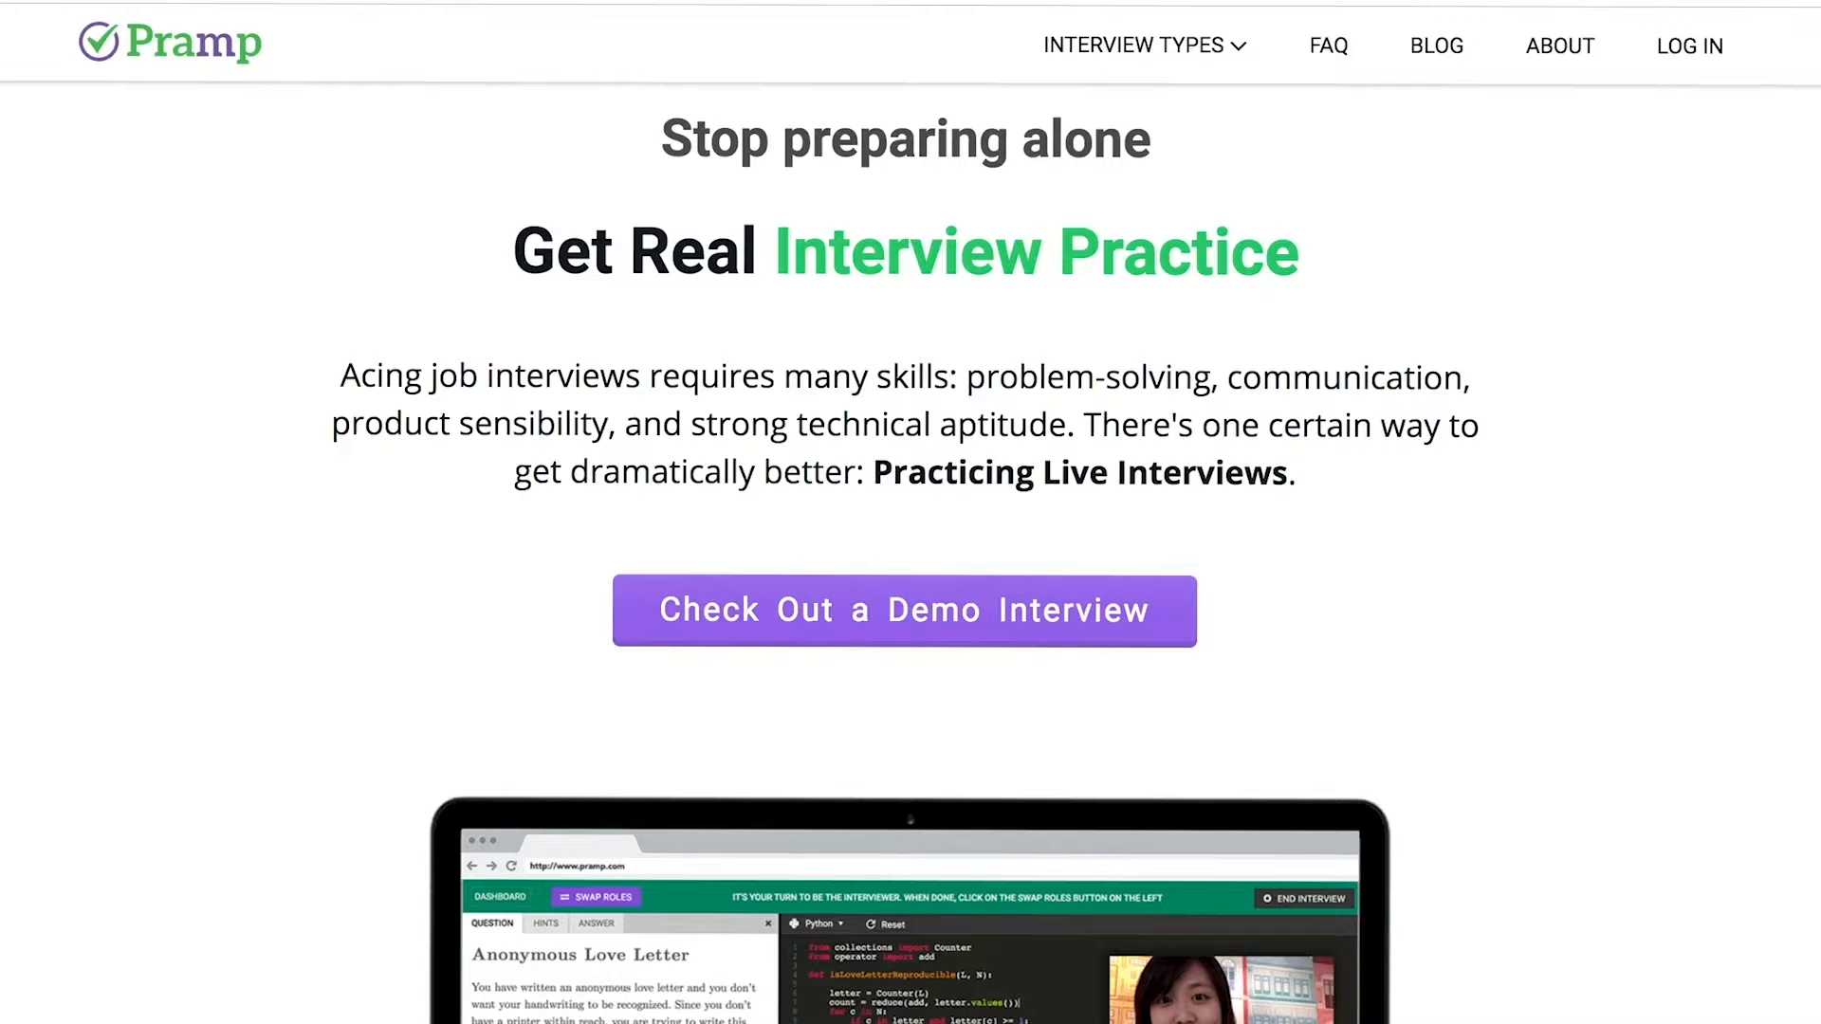
{"action": "scroll", "scroll_direction": "down", "scroll_amount": 3}
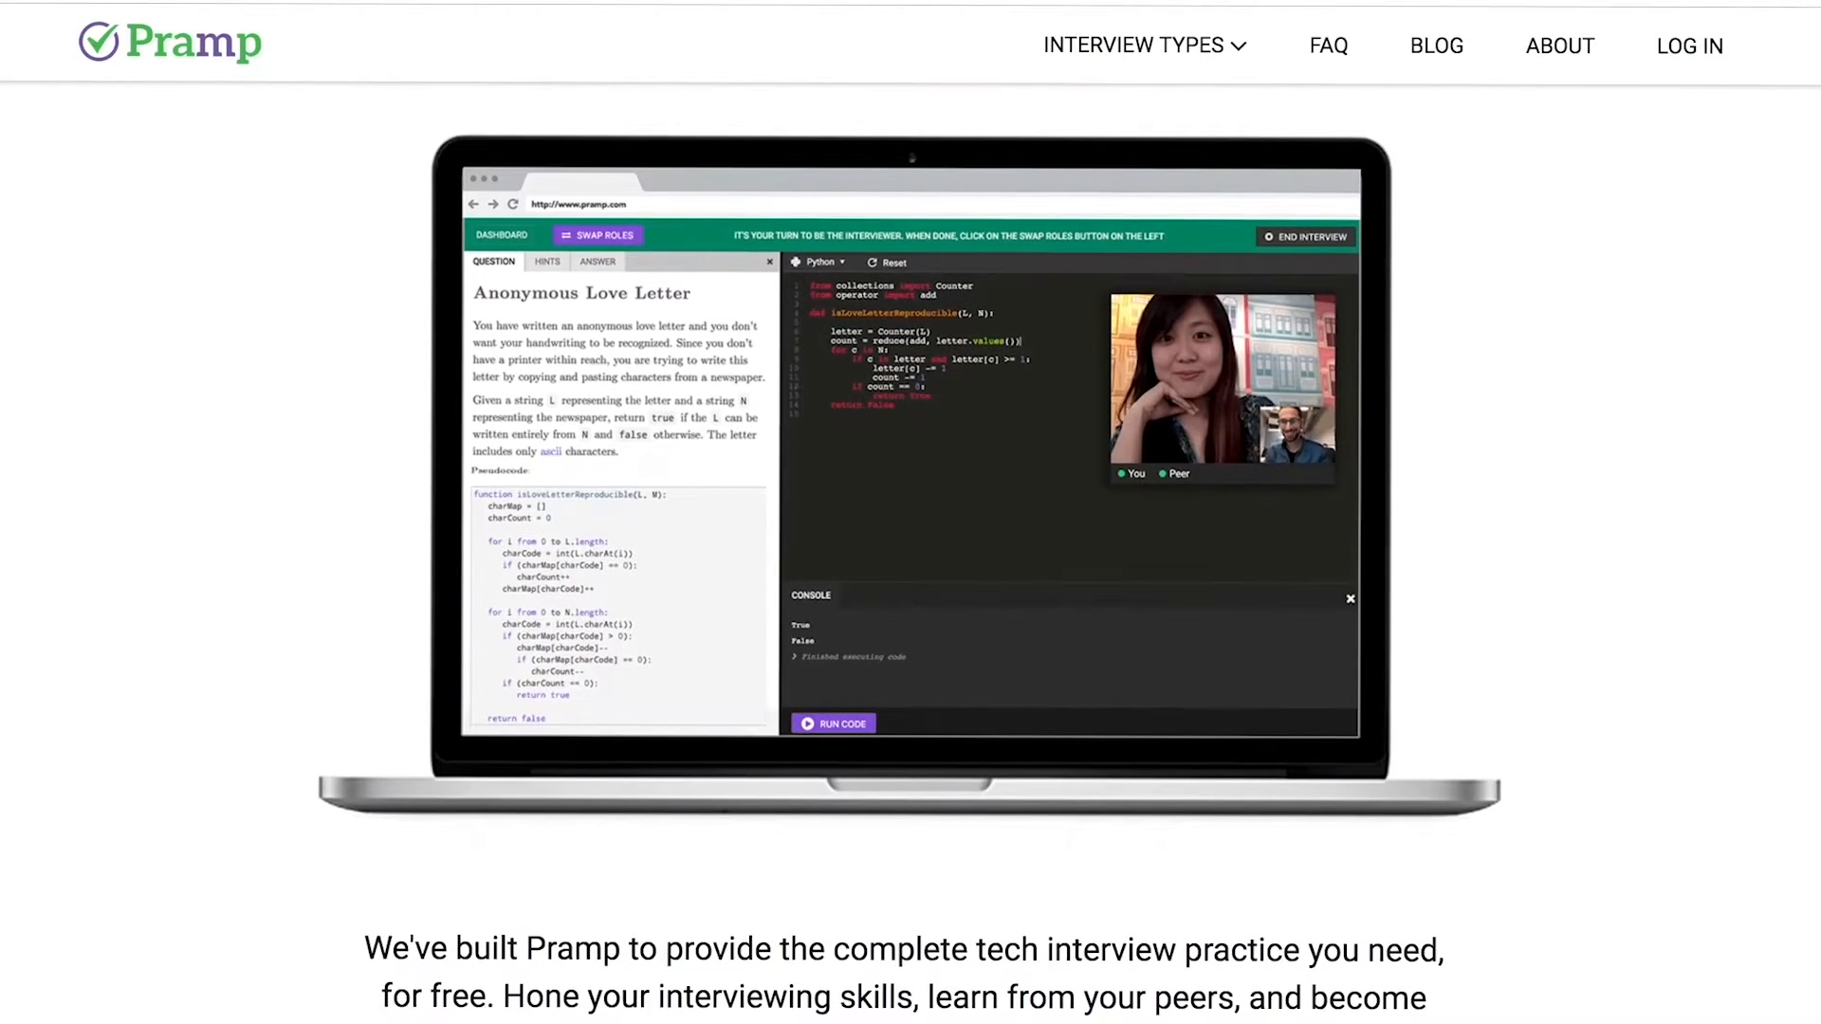
{"action": "left_click", "coordinate": [1142, 46]}
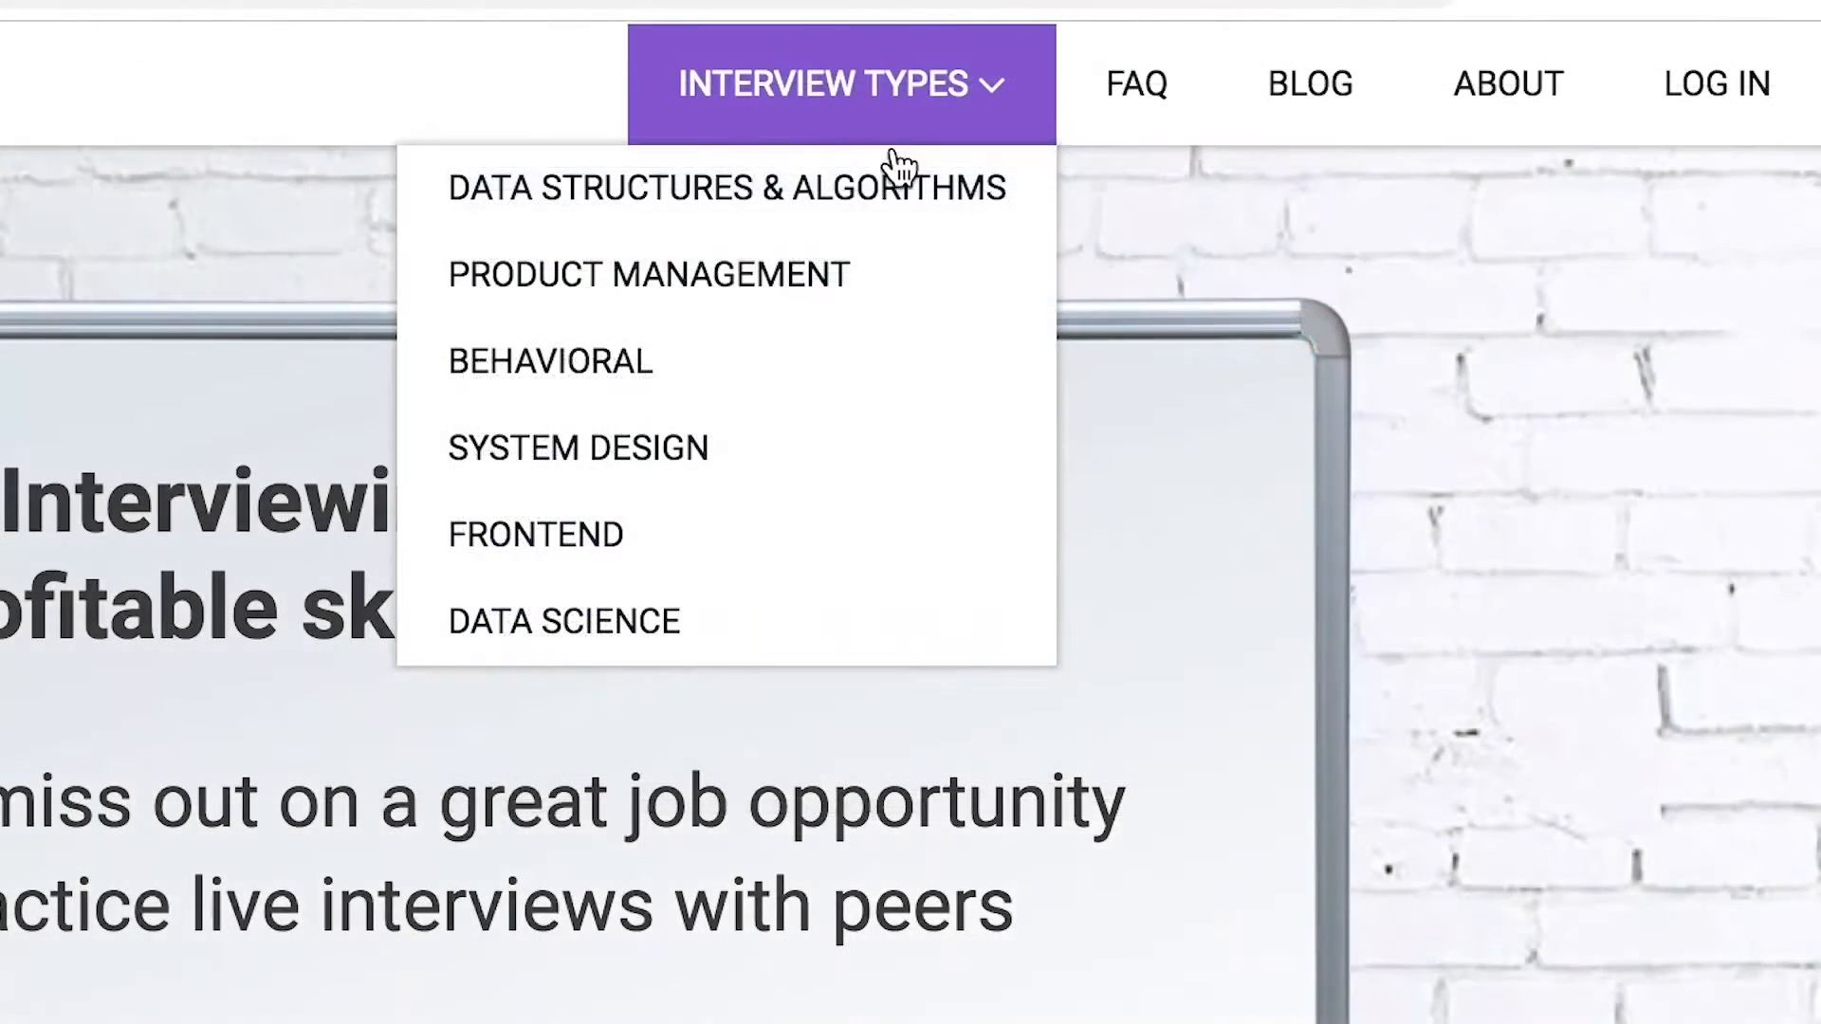
{"action": "mouse_move", "coordinate": [918, 370]}
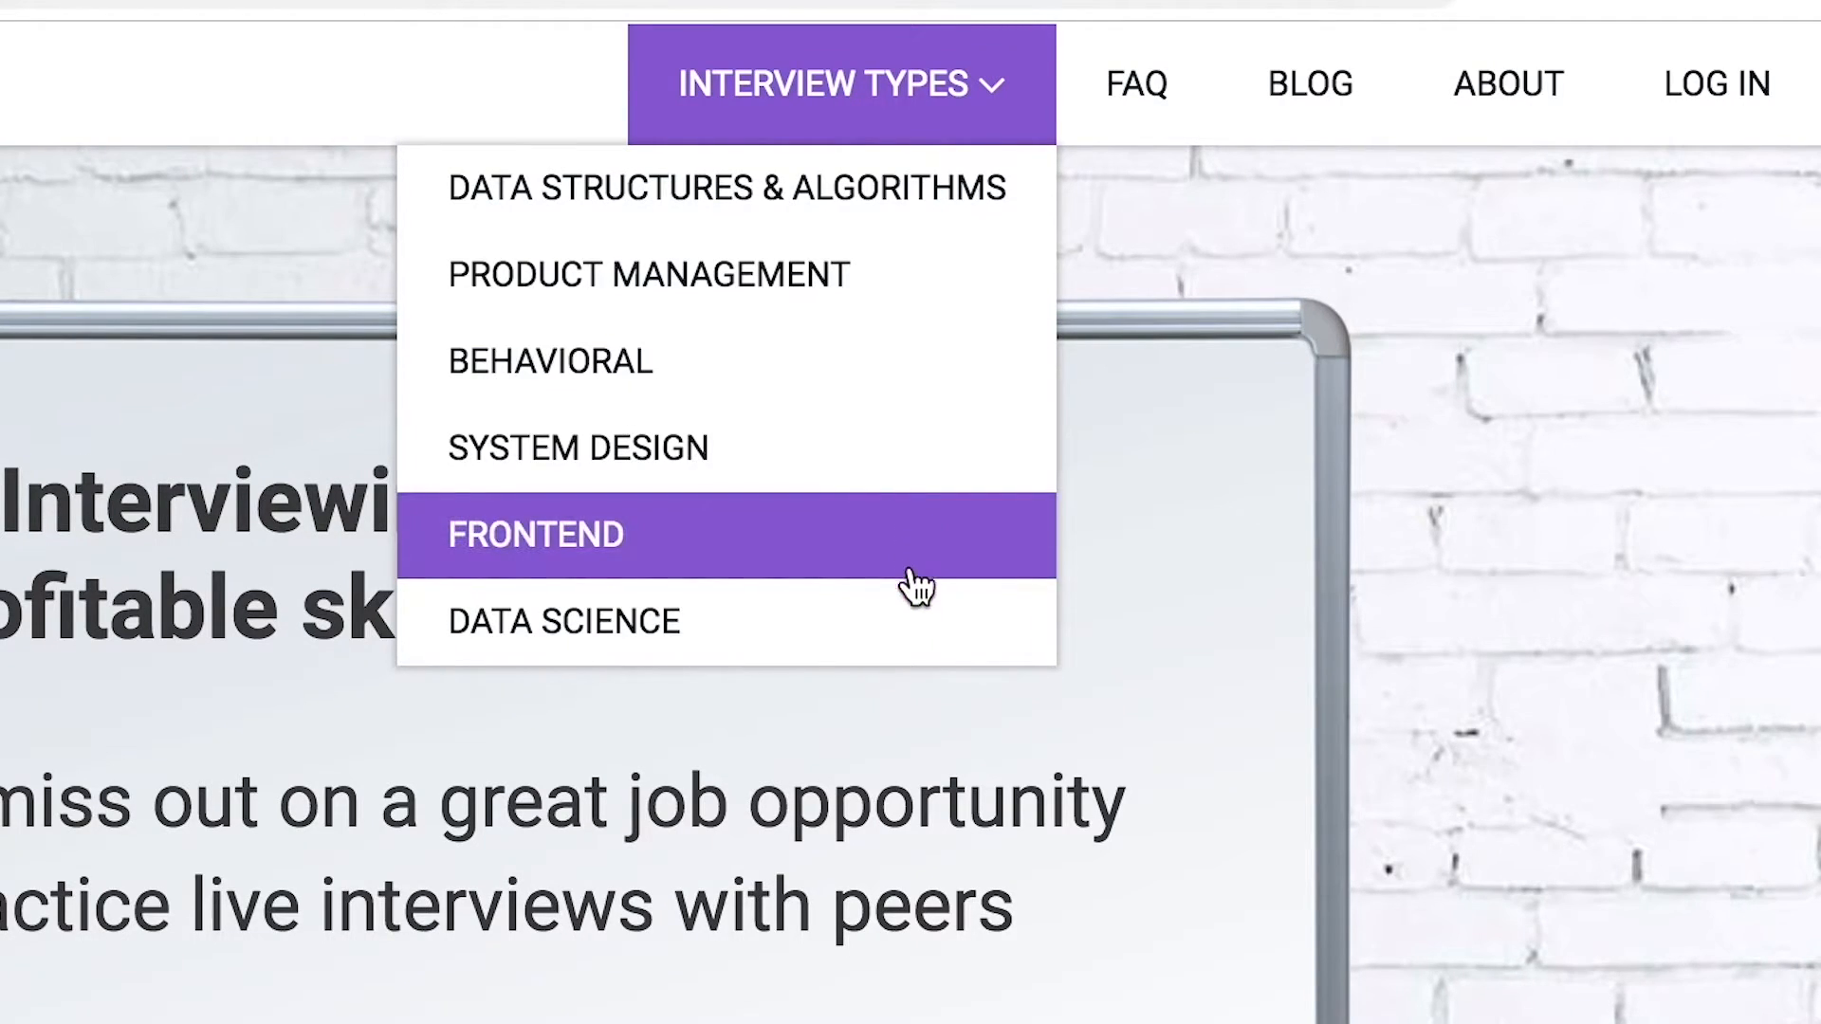
{"action": "mouse_move", "coordinate": [911, 582]}
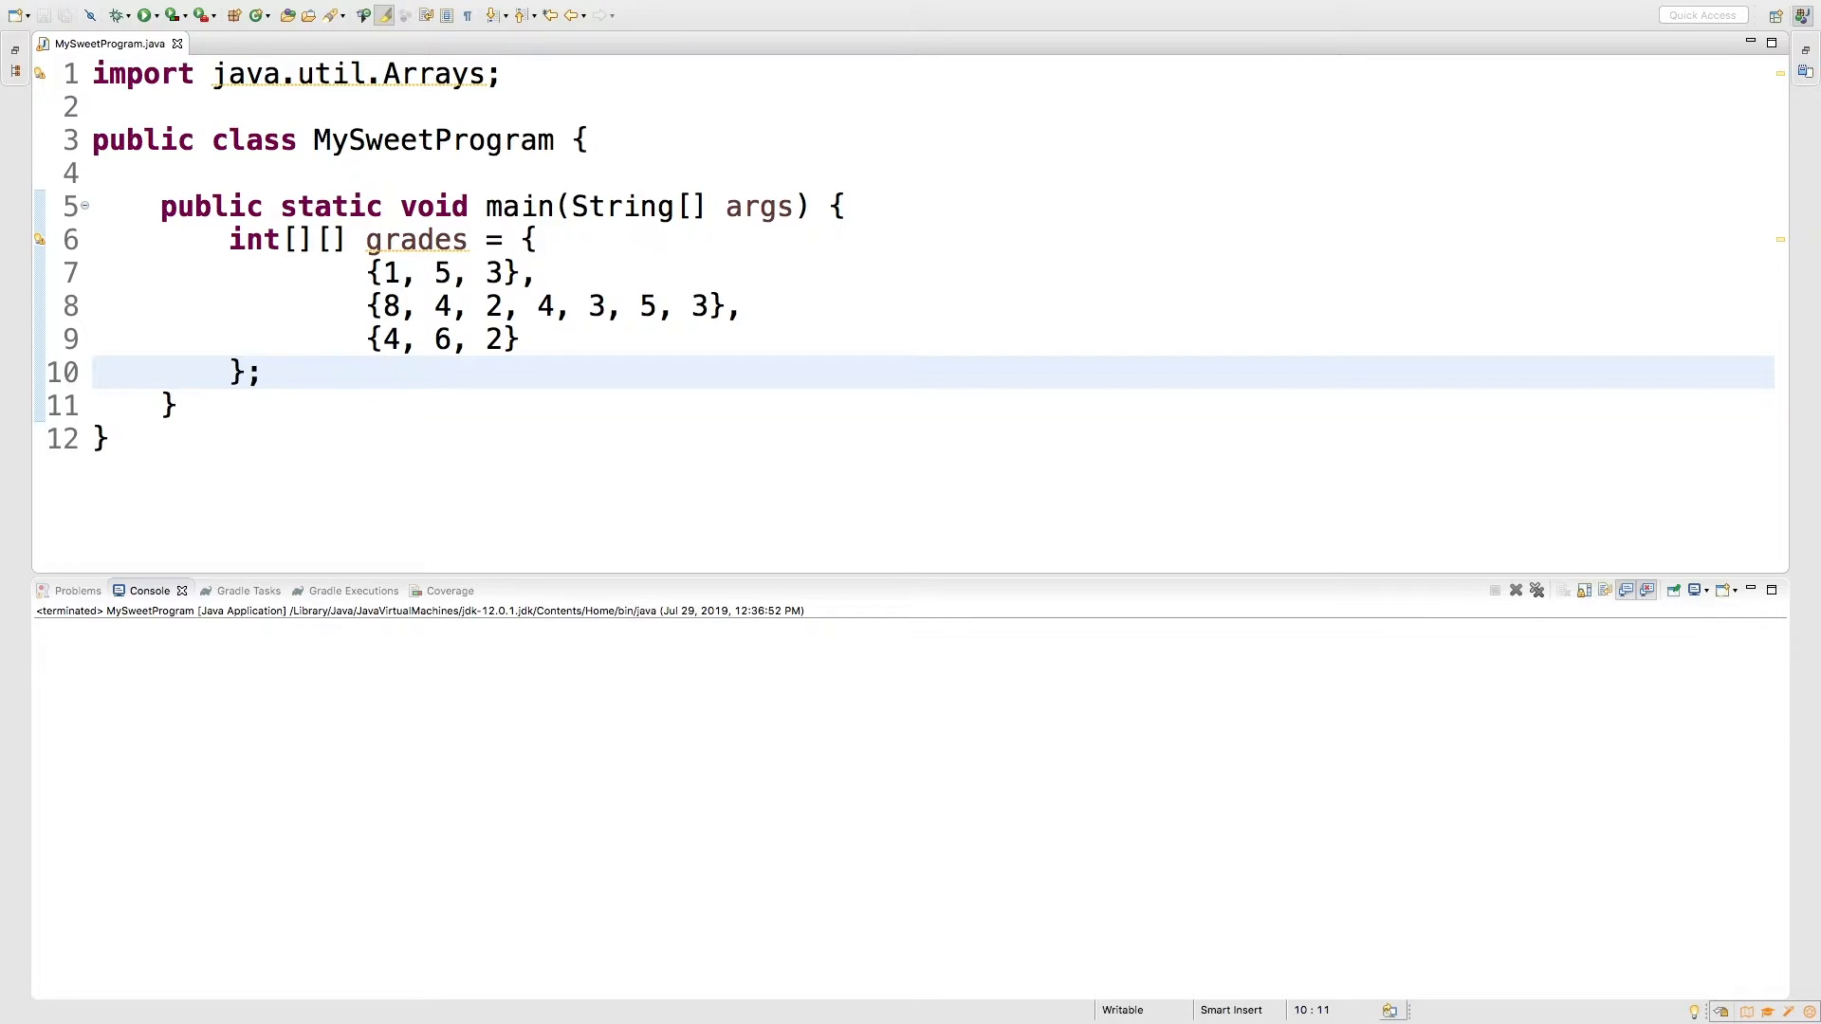
Add System.out.println(grades.length); after the array and run it to print 3
{"action": "left_click", "coordinate": [265, 372]}
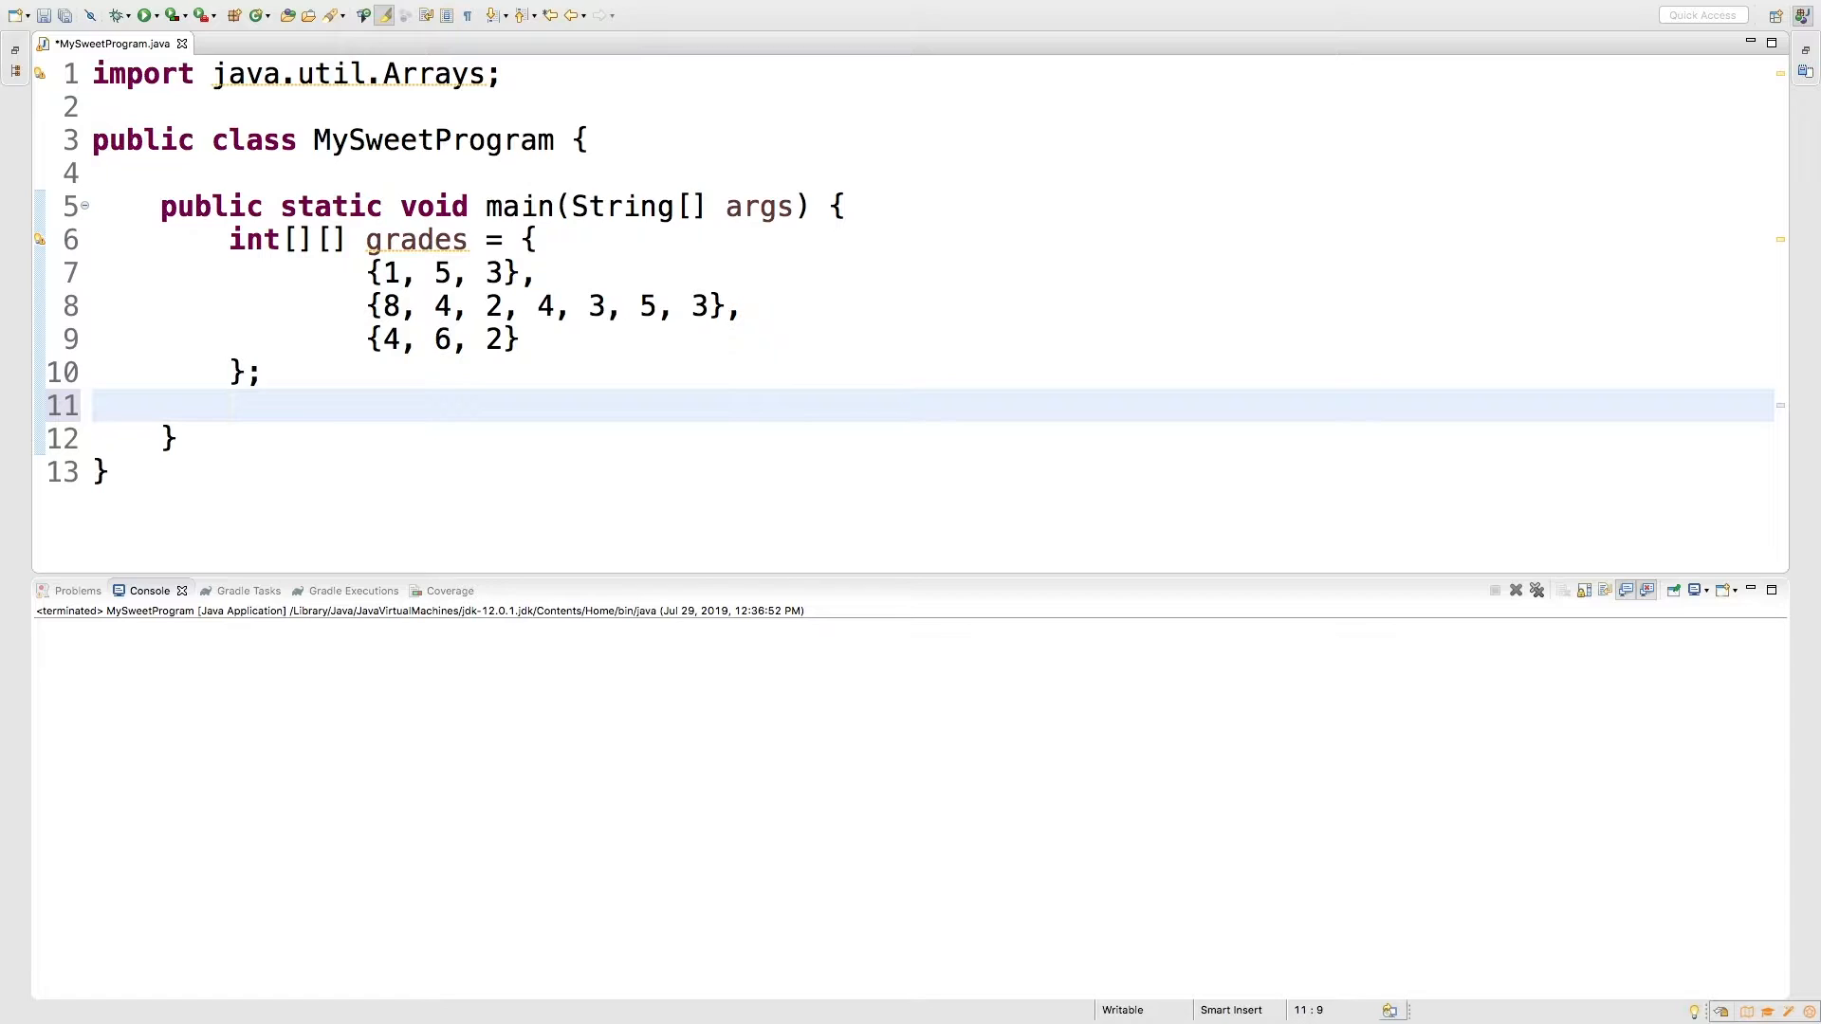
{"action": "type", "text": "System.out.println();"}
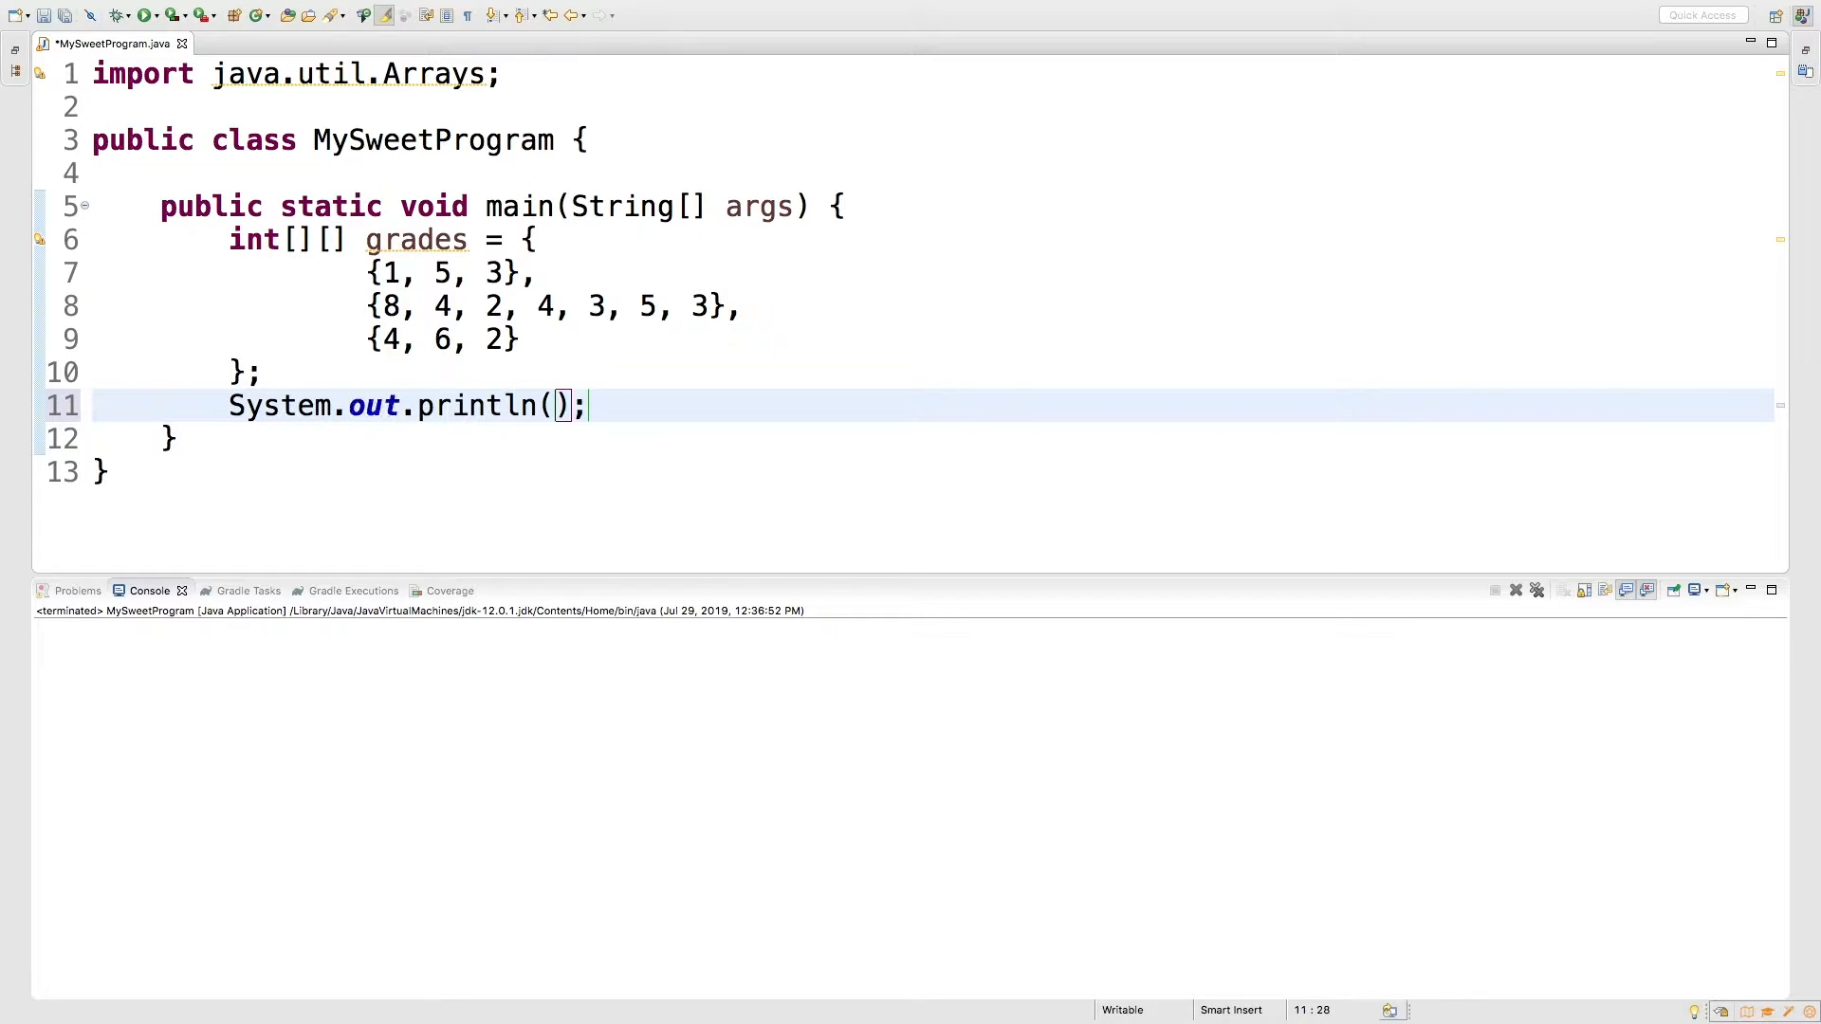
{"action": "type", "text": "grades.length"}
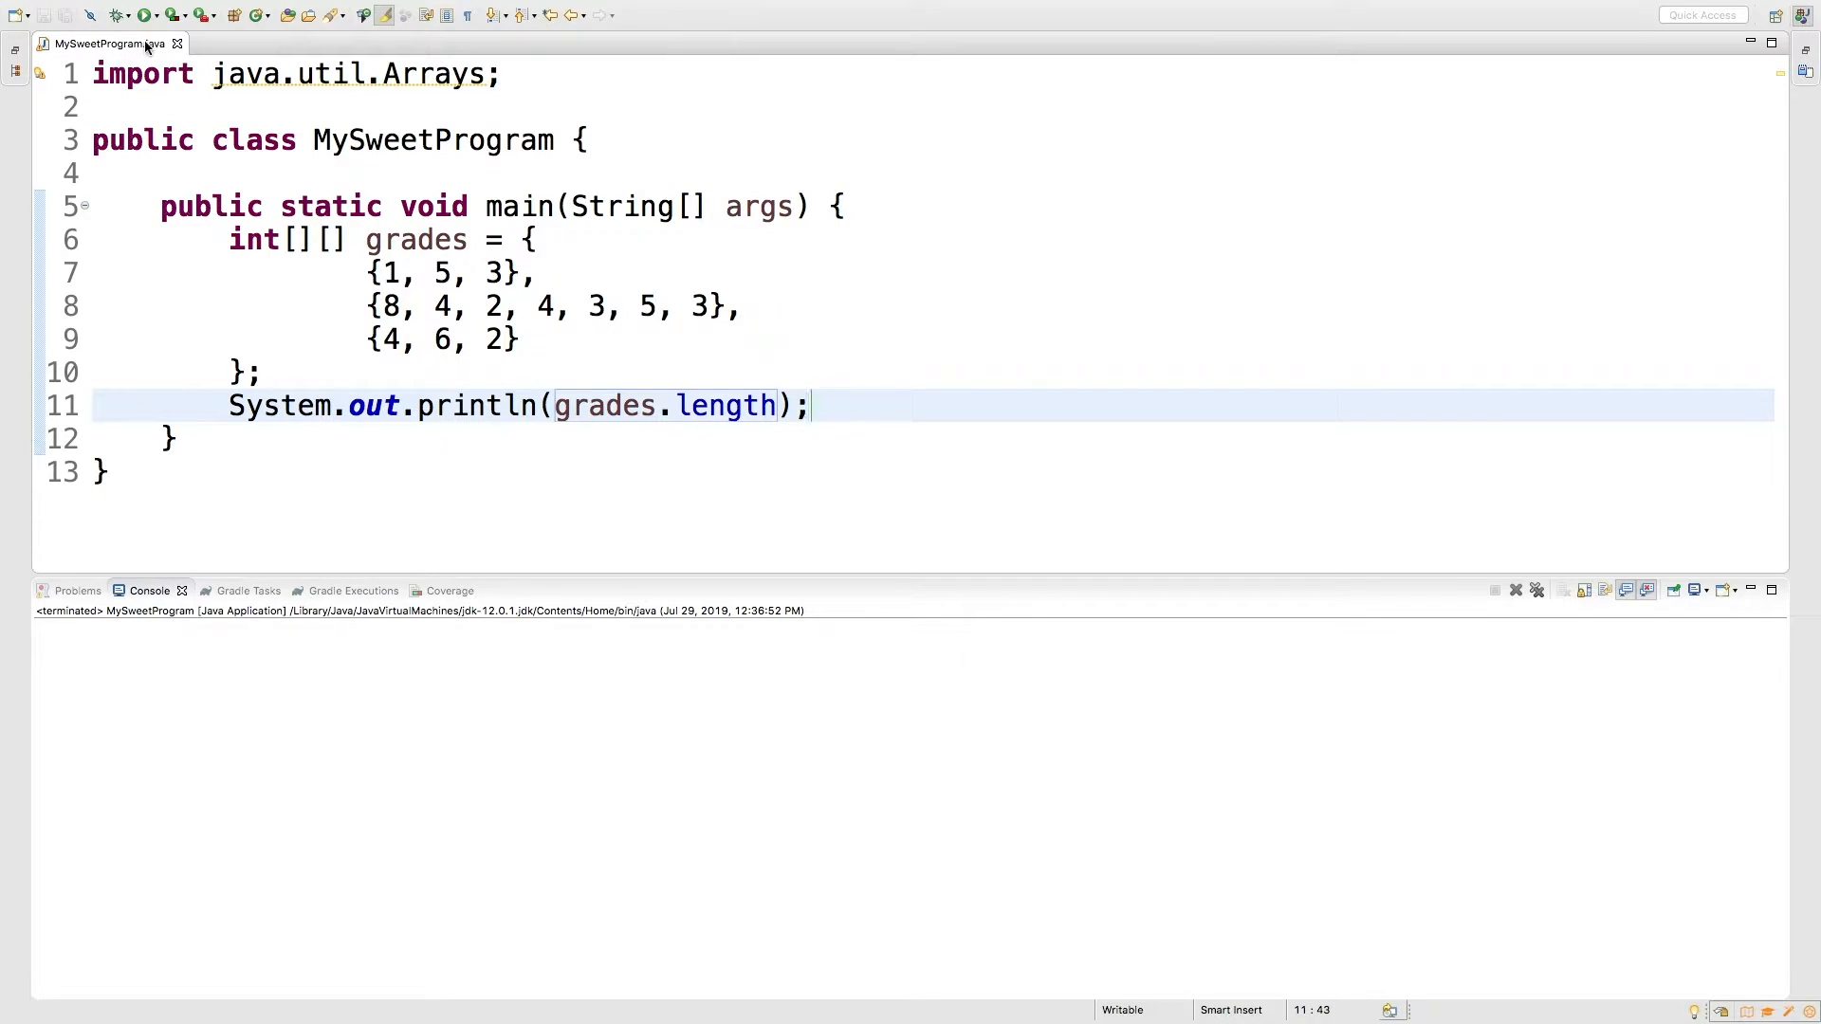
{"action": "left_click", "coordinate": [186, 17]}
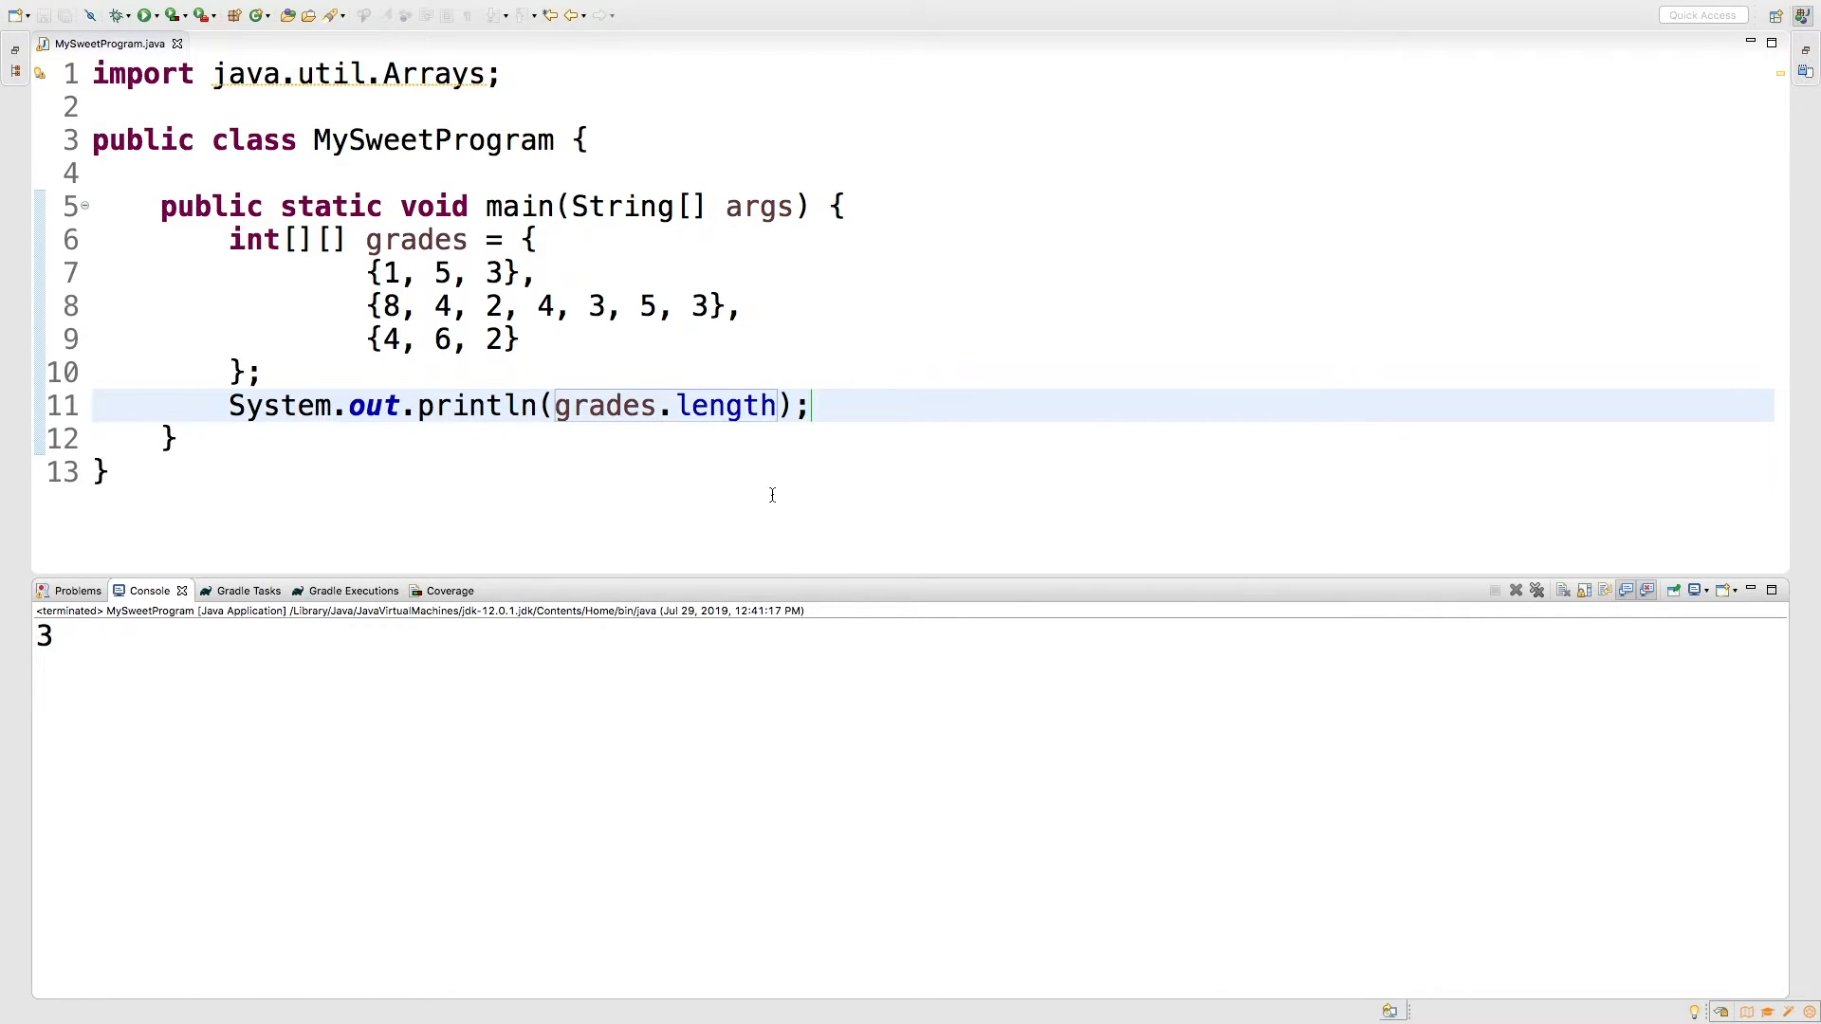
{"action": "mouse_move", "coordinate": [660, 759]}
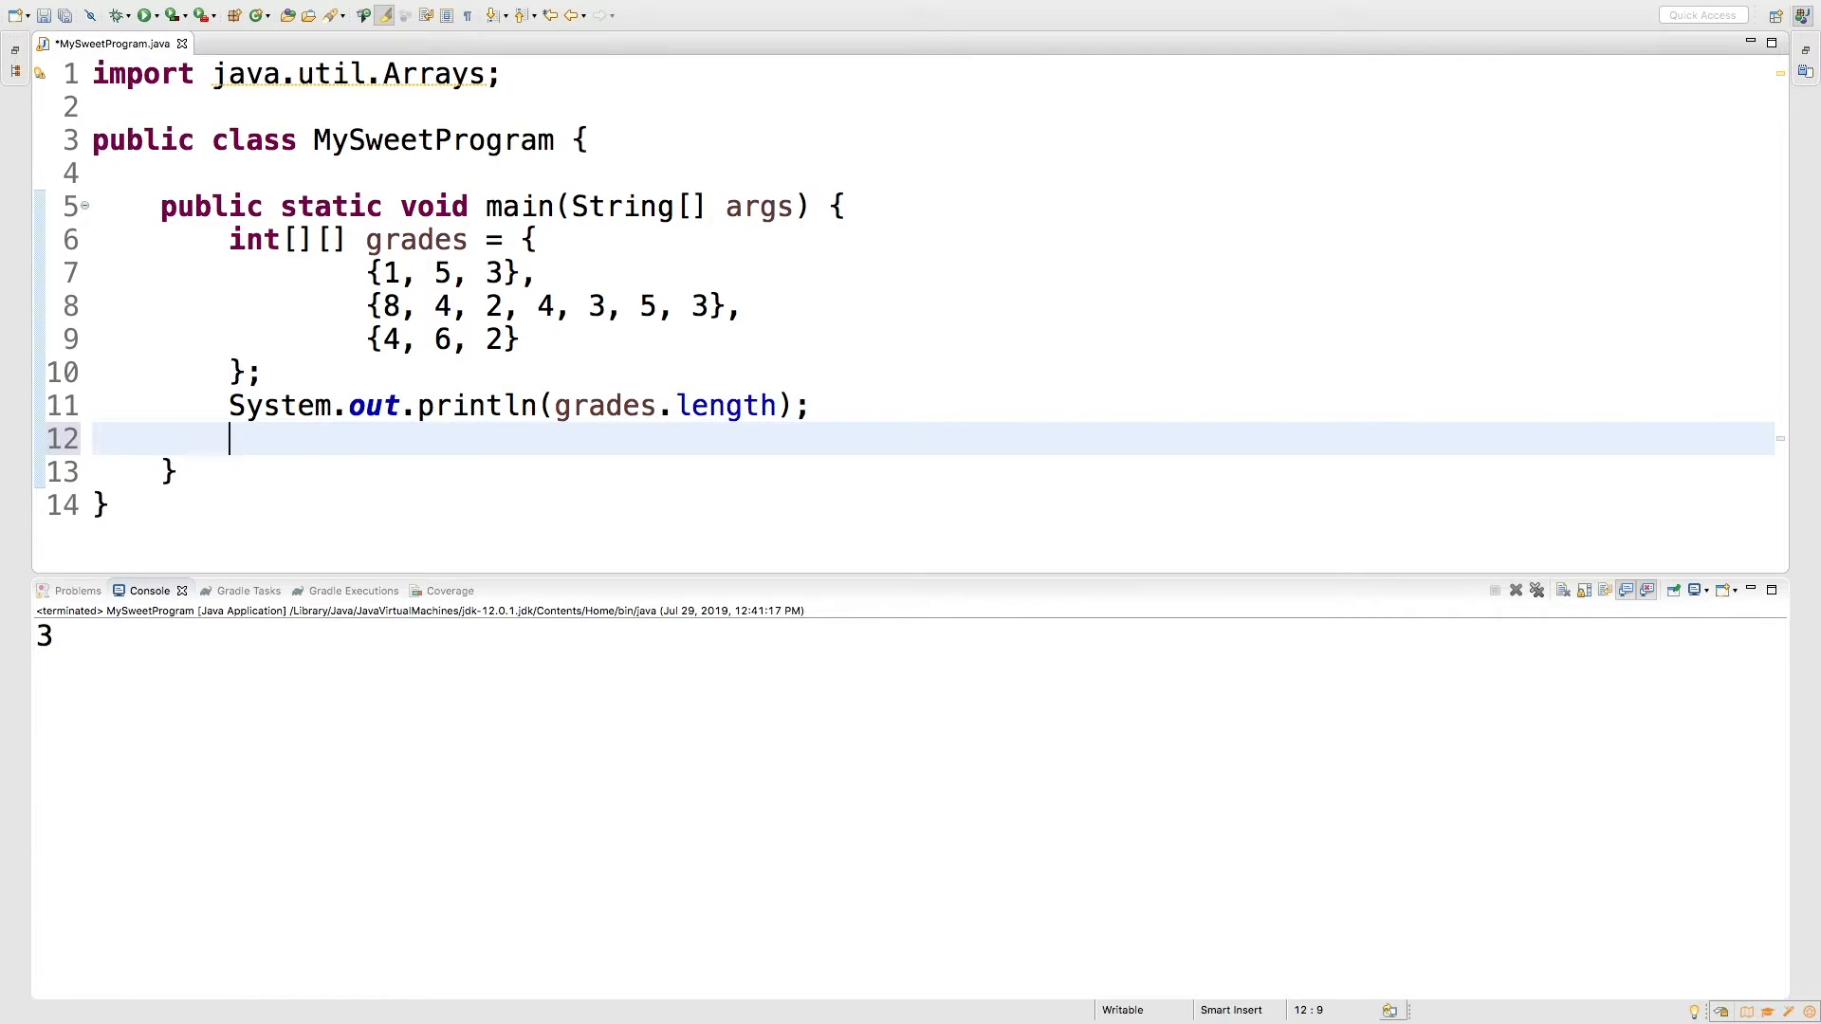
Add a println of grades[1].length, save and launch, showing 7 below 3
{"action": "type", "text": "System.out.println();"}
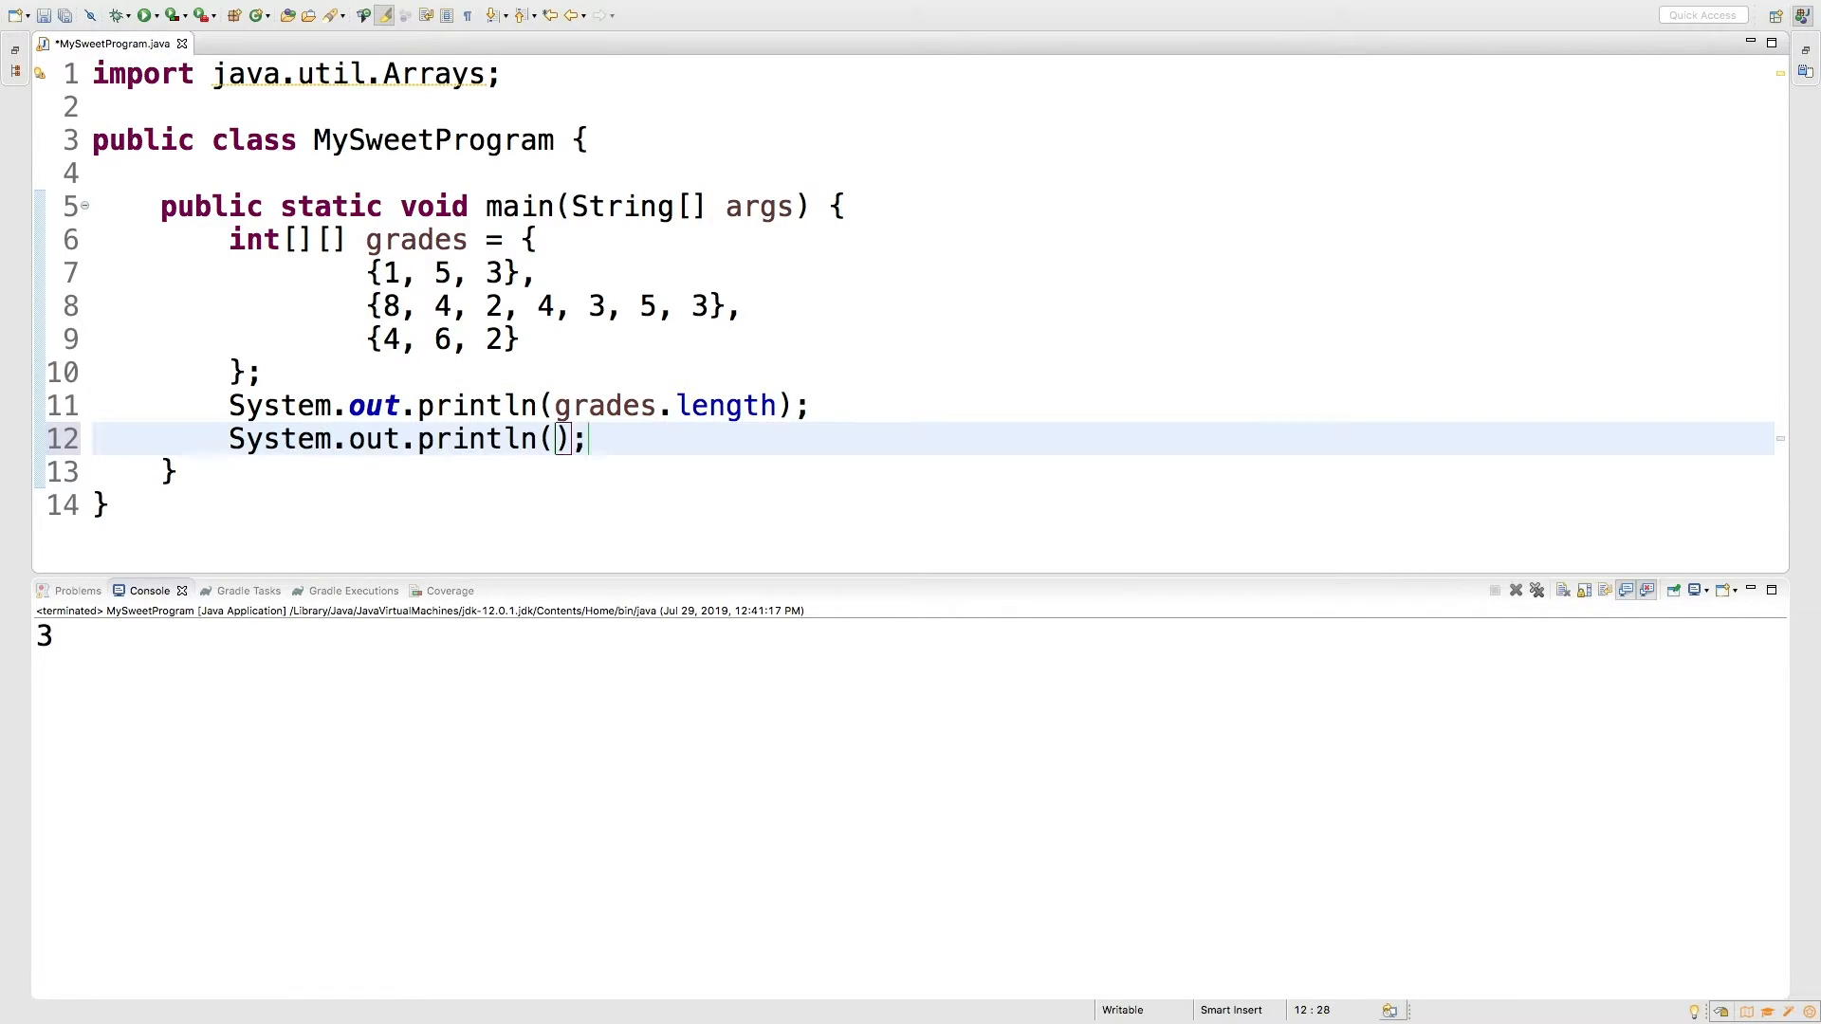
{"action": "type", "text": "grades"}
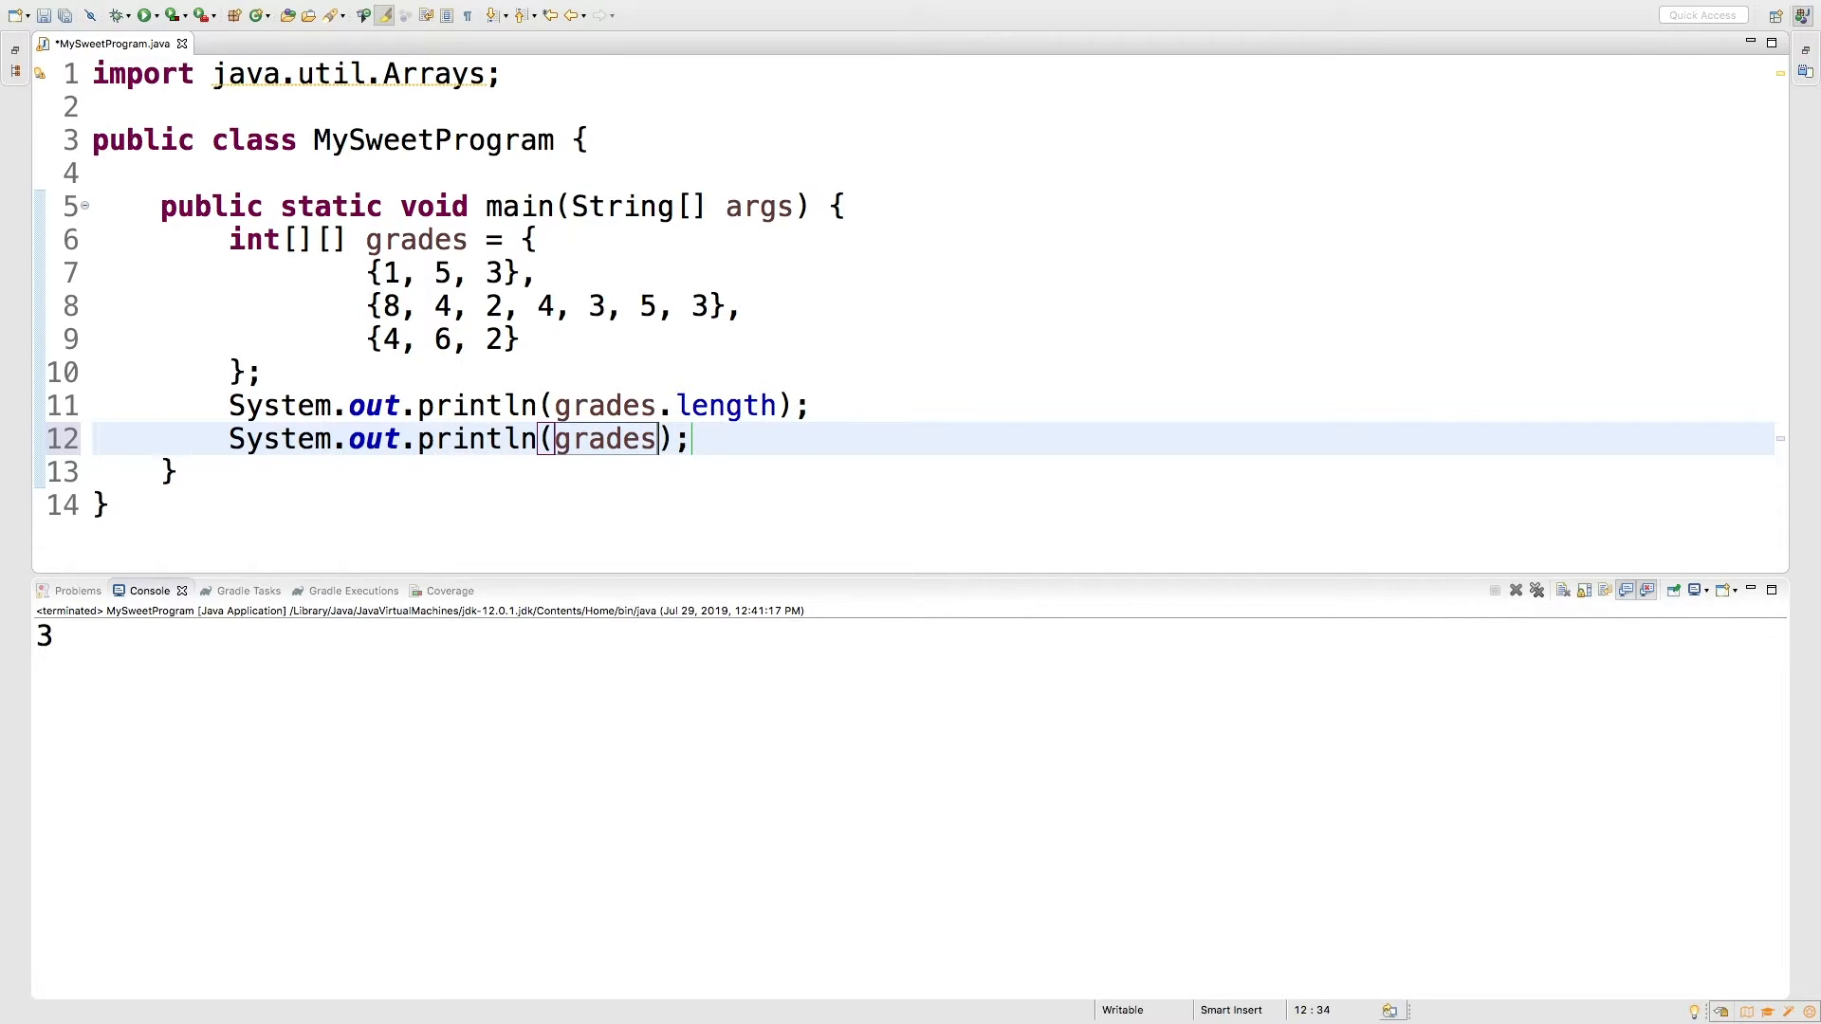
{"action": "type", "text": "[]"}
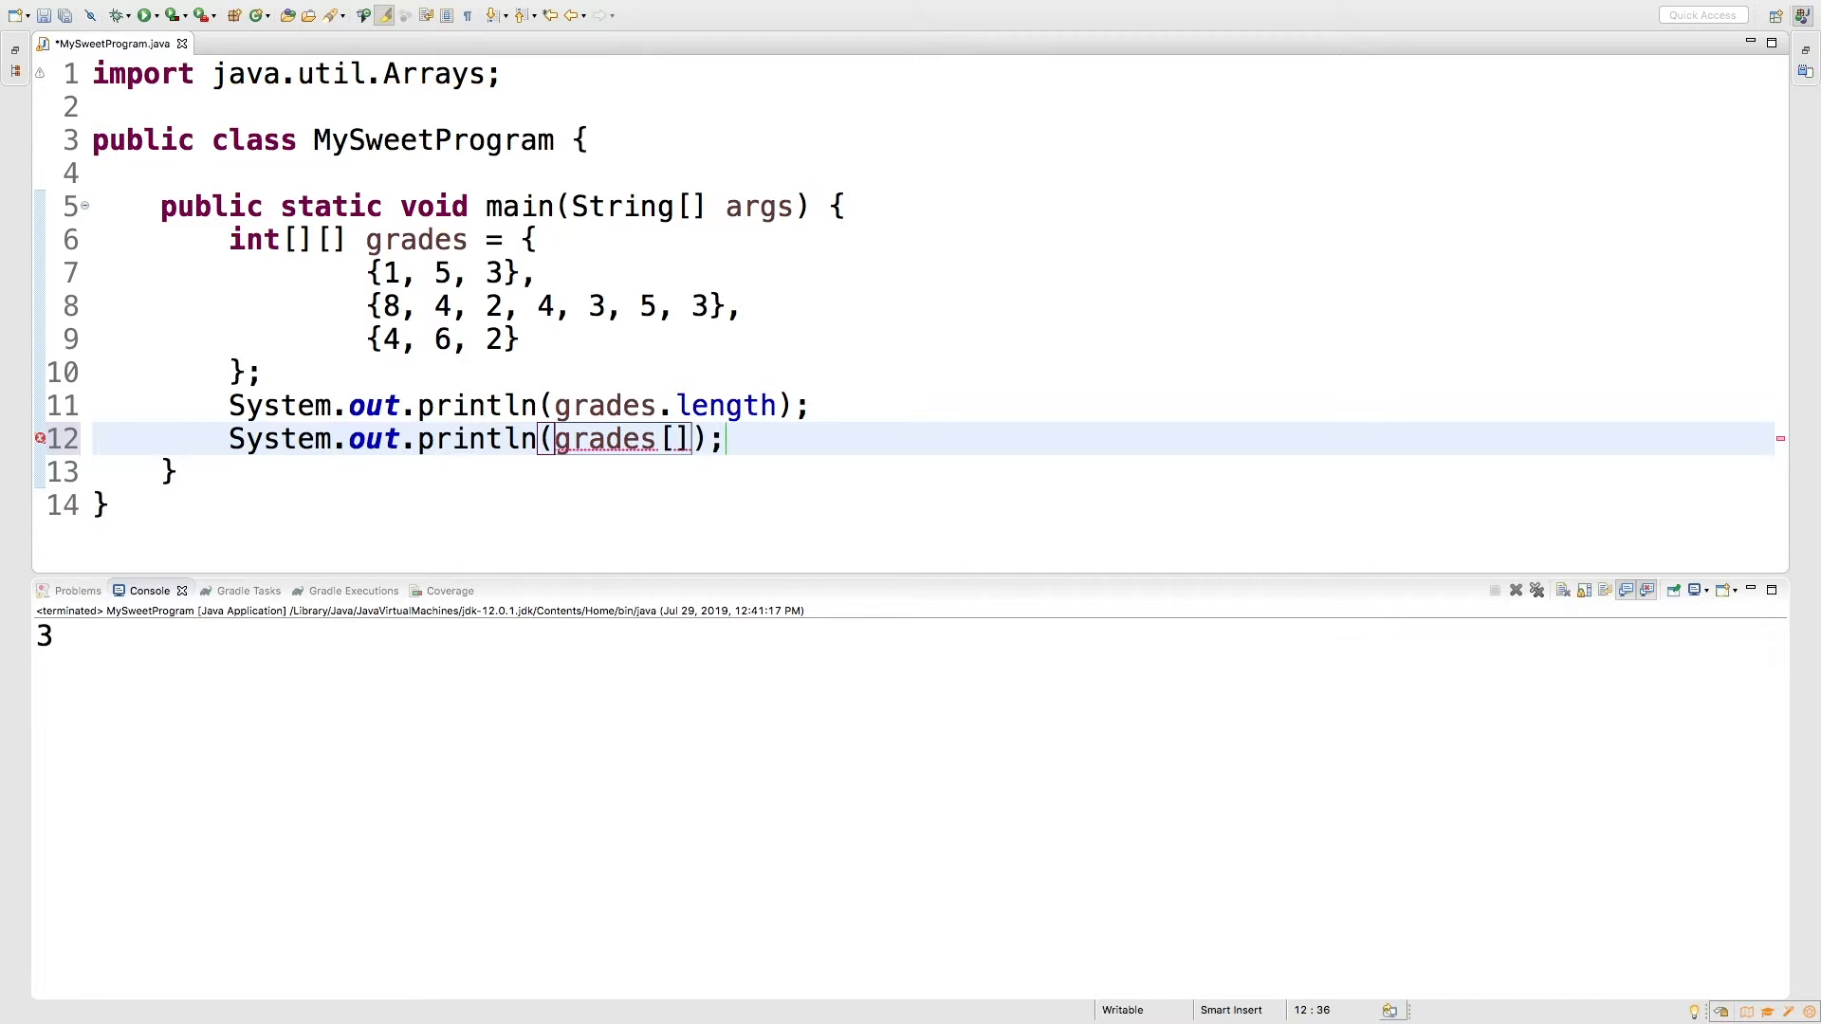
{"action": "type", "text": "0."}
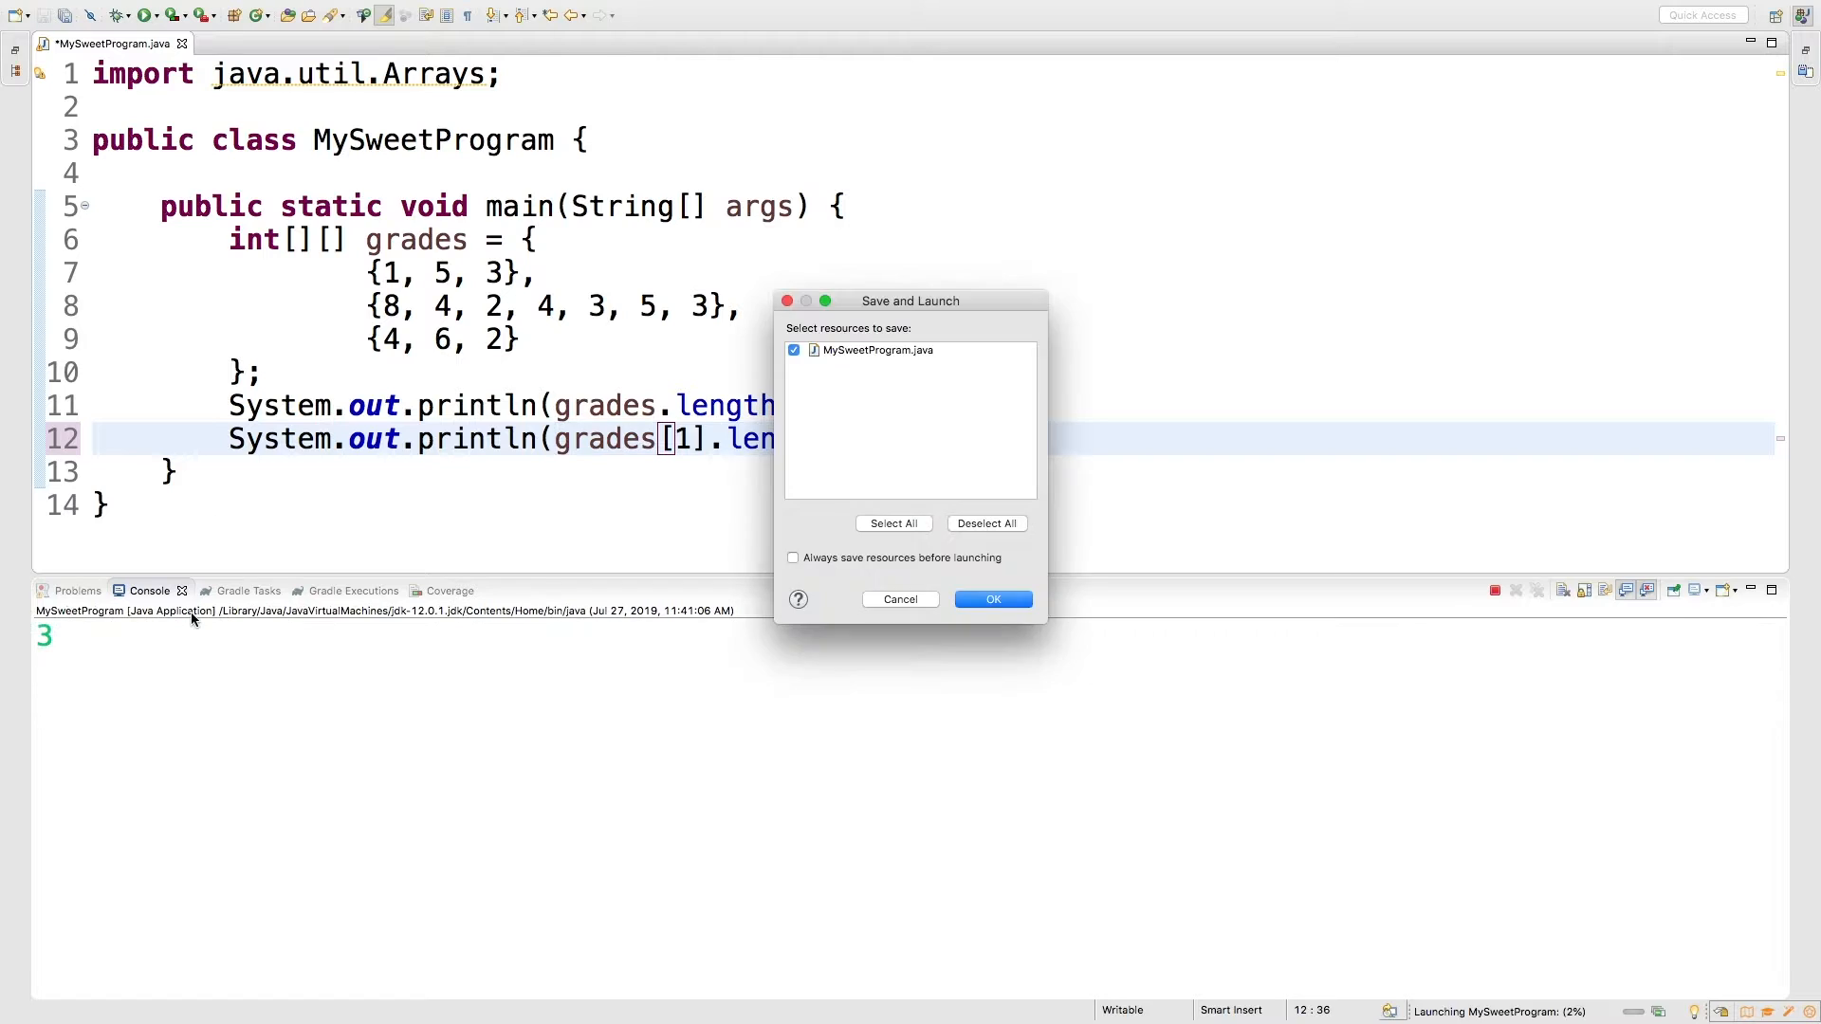
{"action": "left_click", "coordinate": [994, 599]}
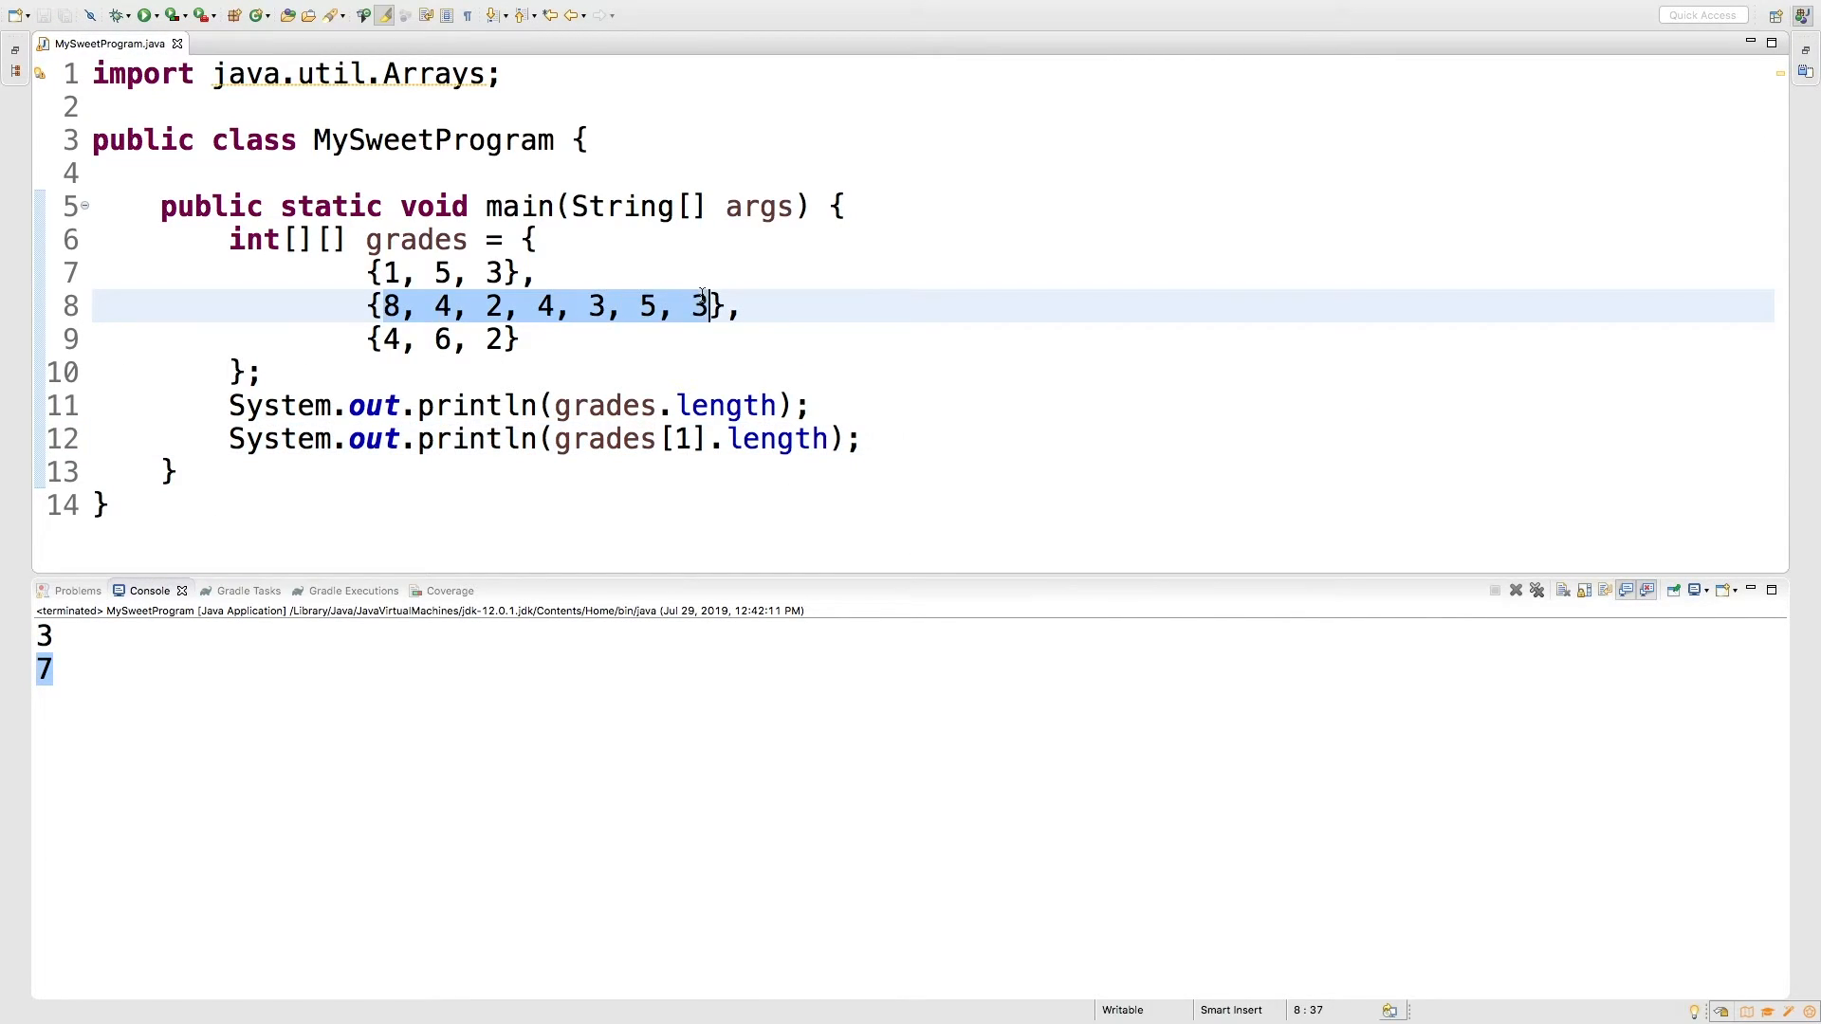
{"action": "left_click", "coordinate": [829, 439]}
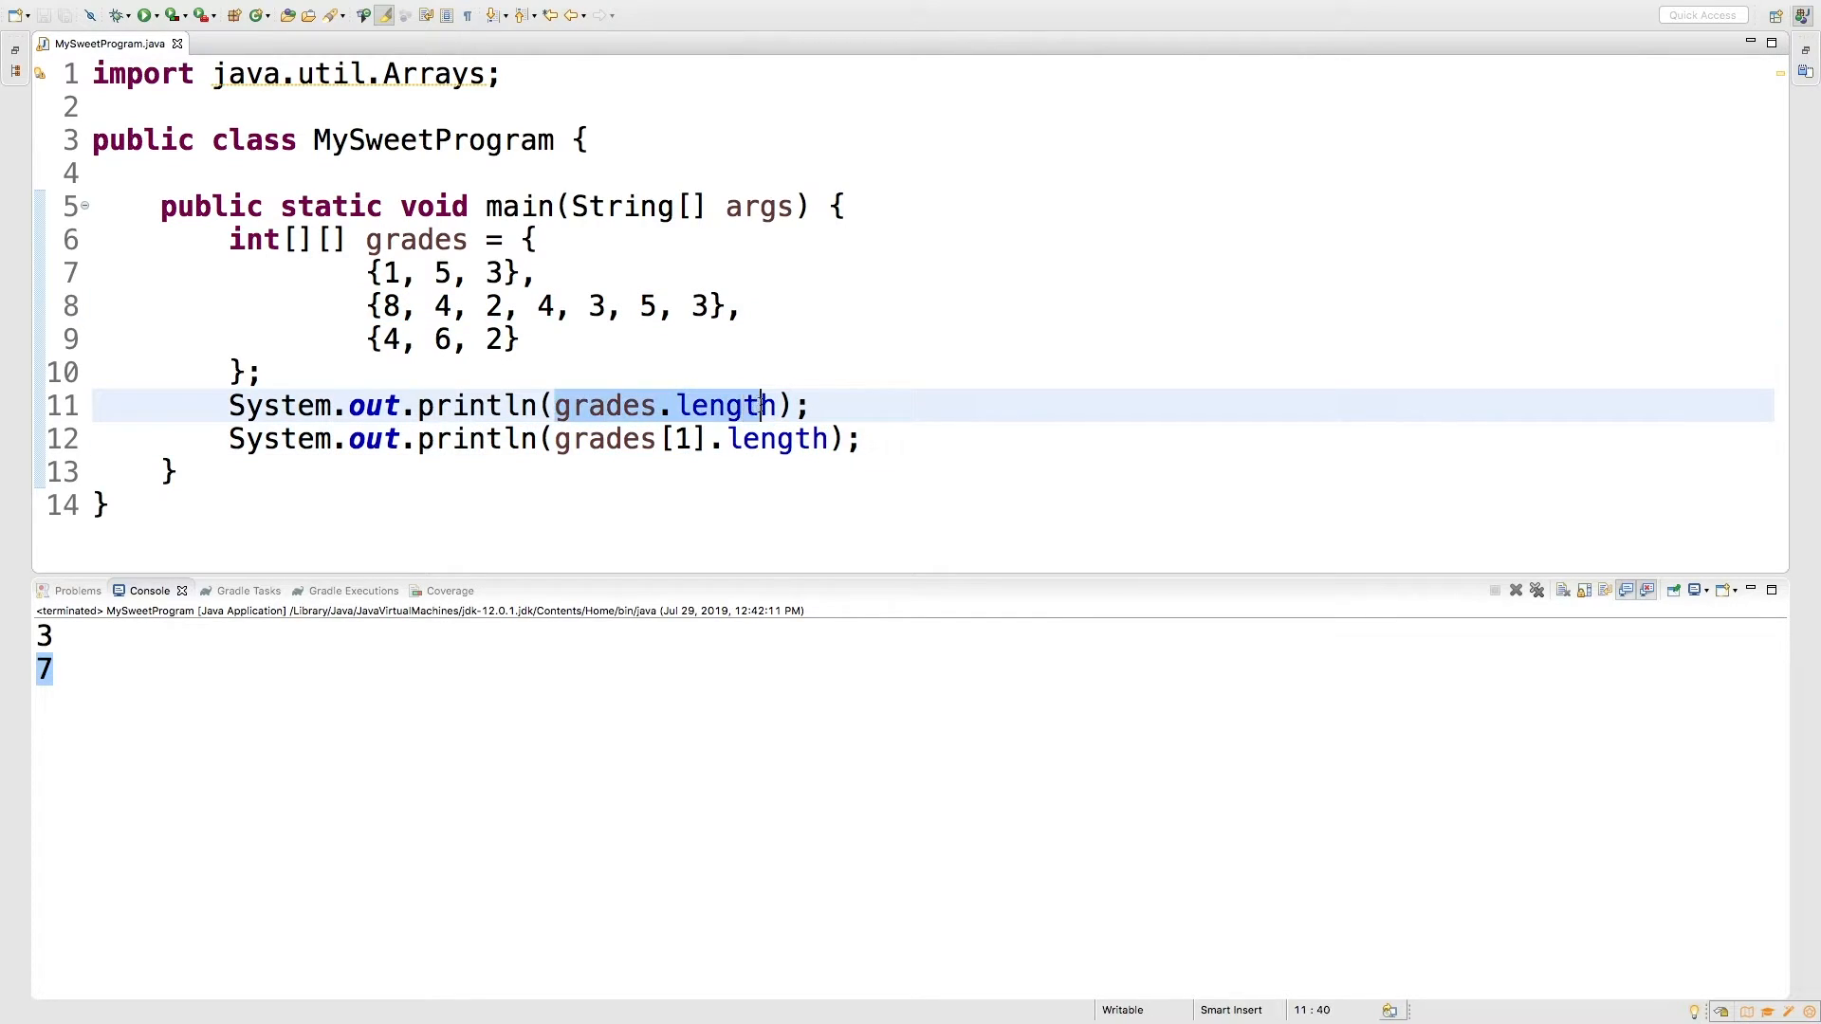
Write the outer loop header for(int i = 0; i < grades.length; i++)
{"action": "type", "text": "for() {"}
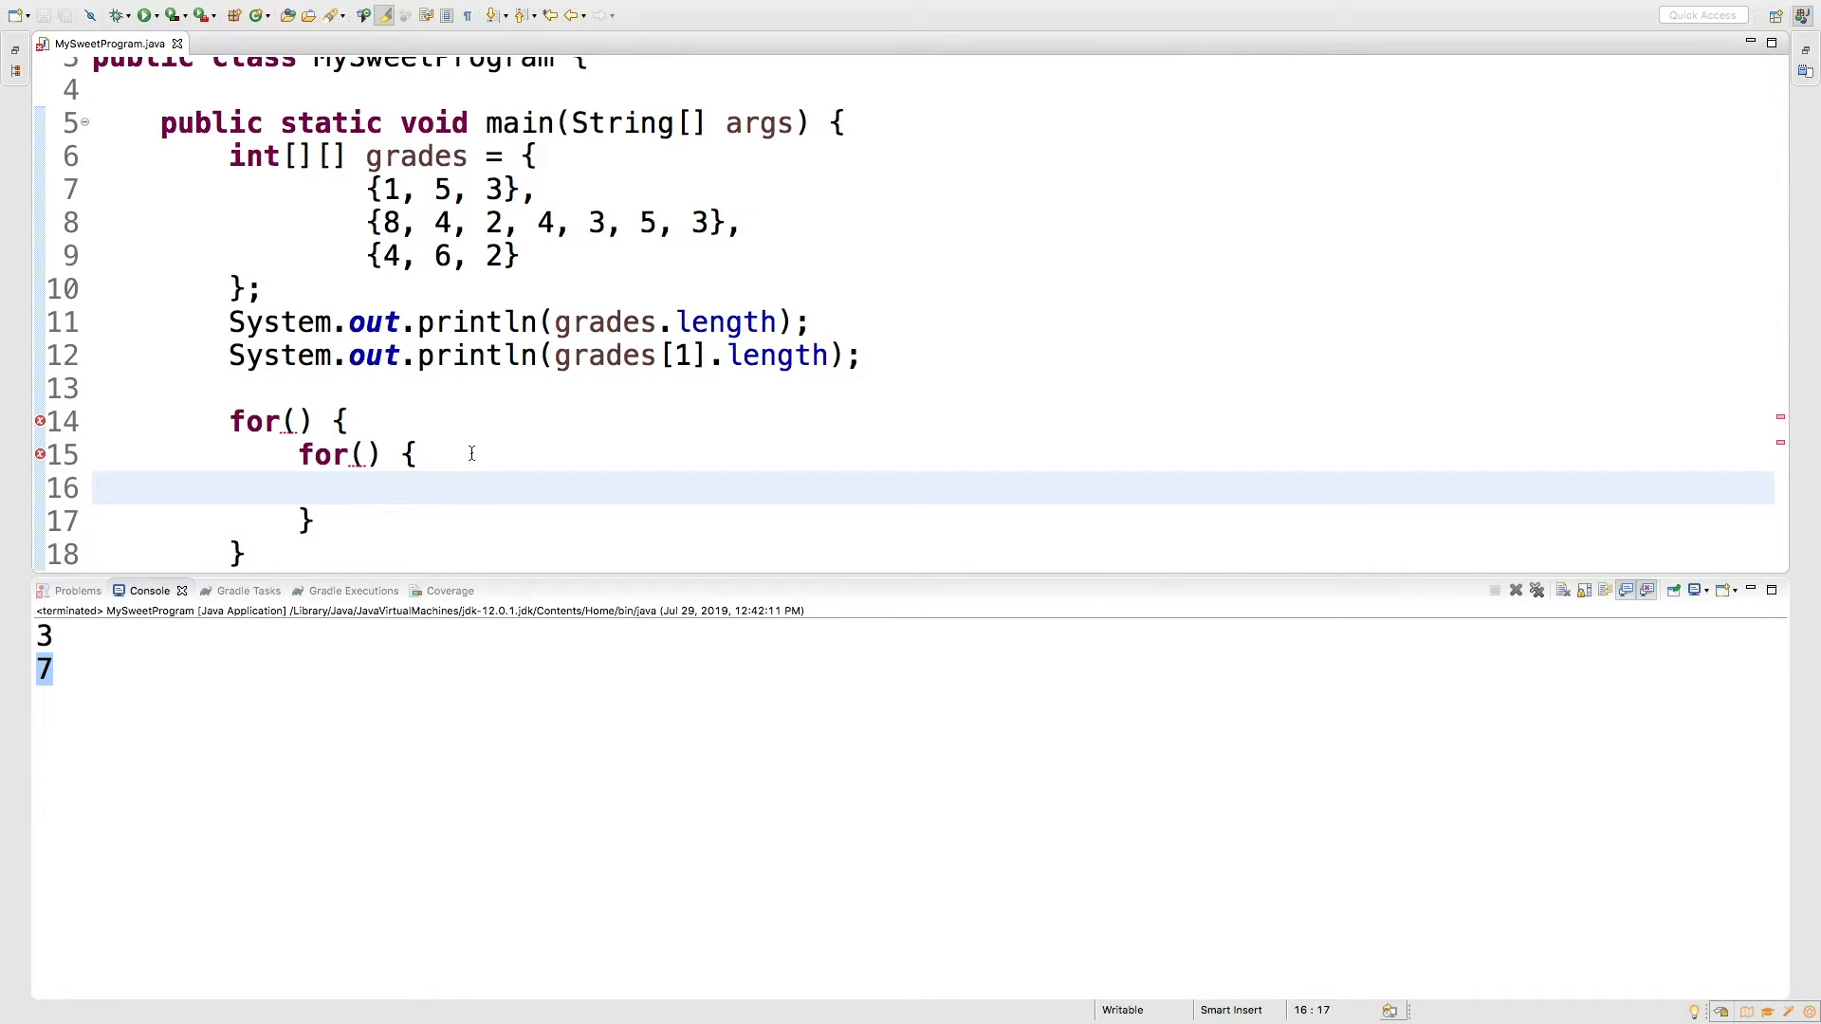
{"action": "left_click", "coordinate": [302, 422]}
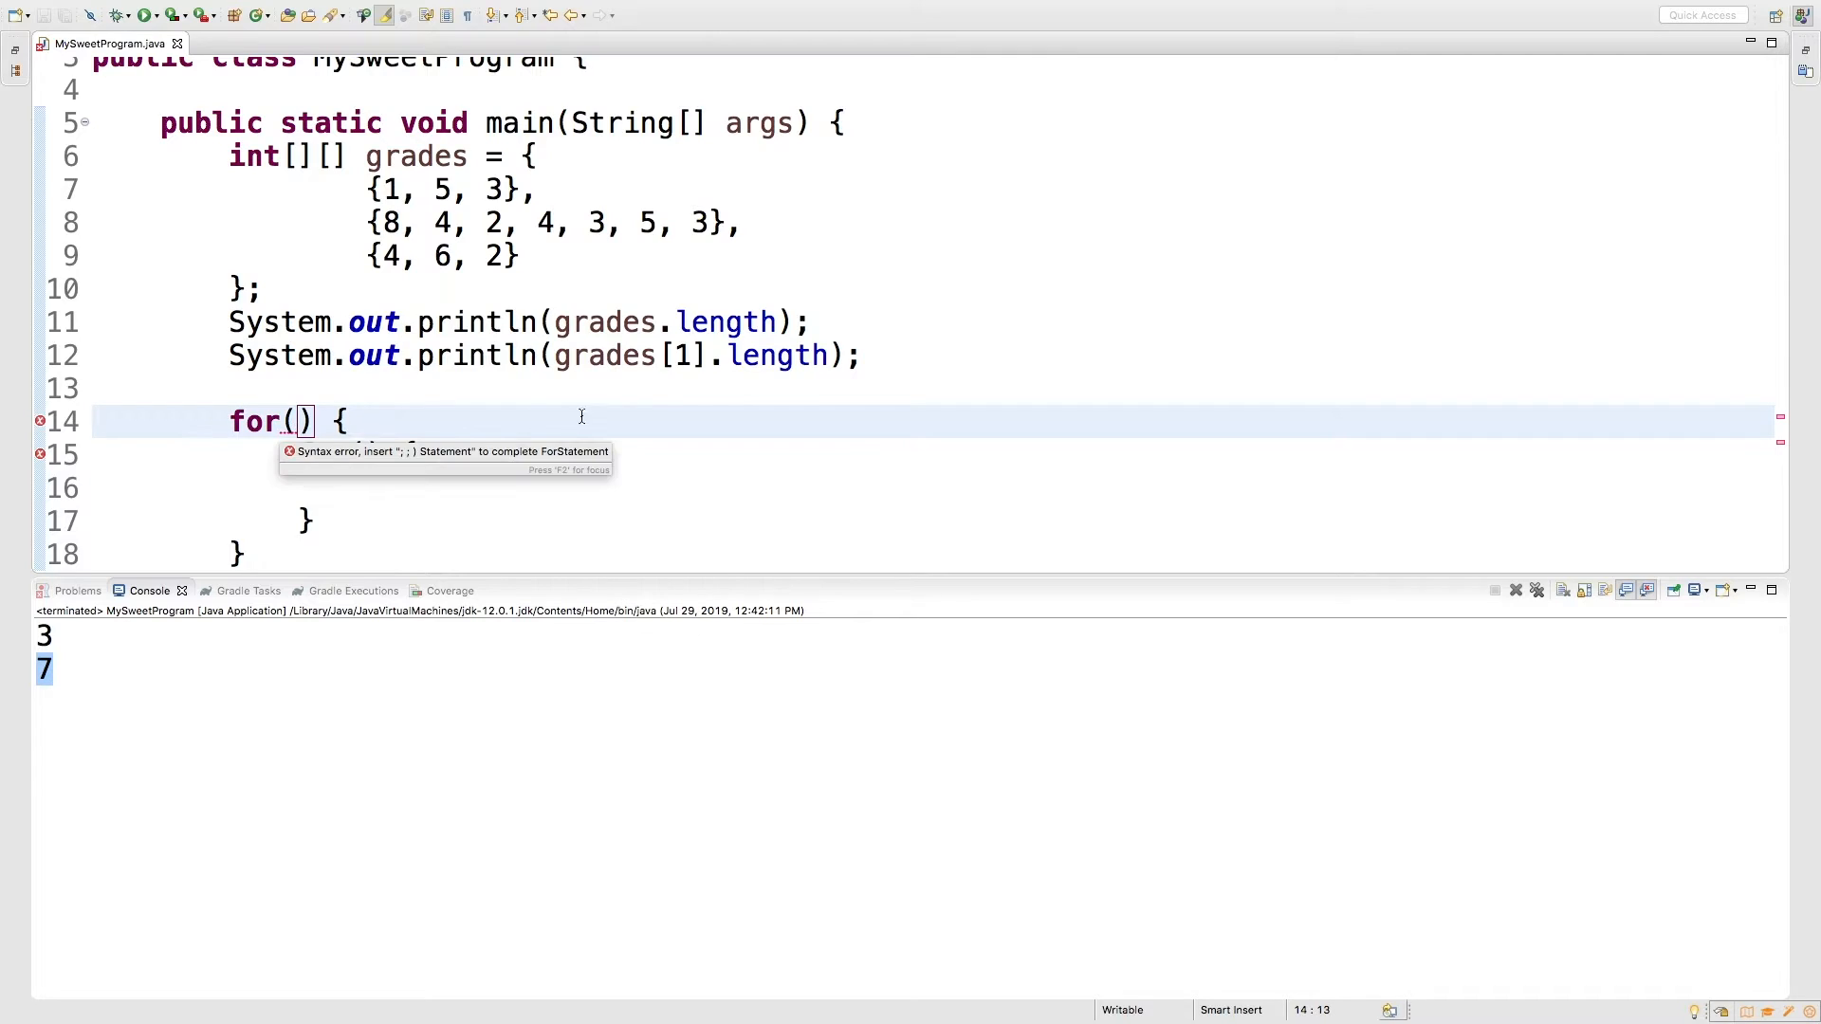
{"action": "type", "text": "int i ="}
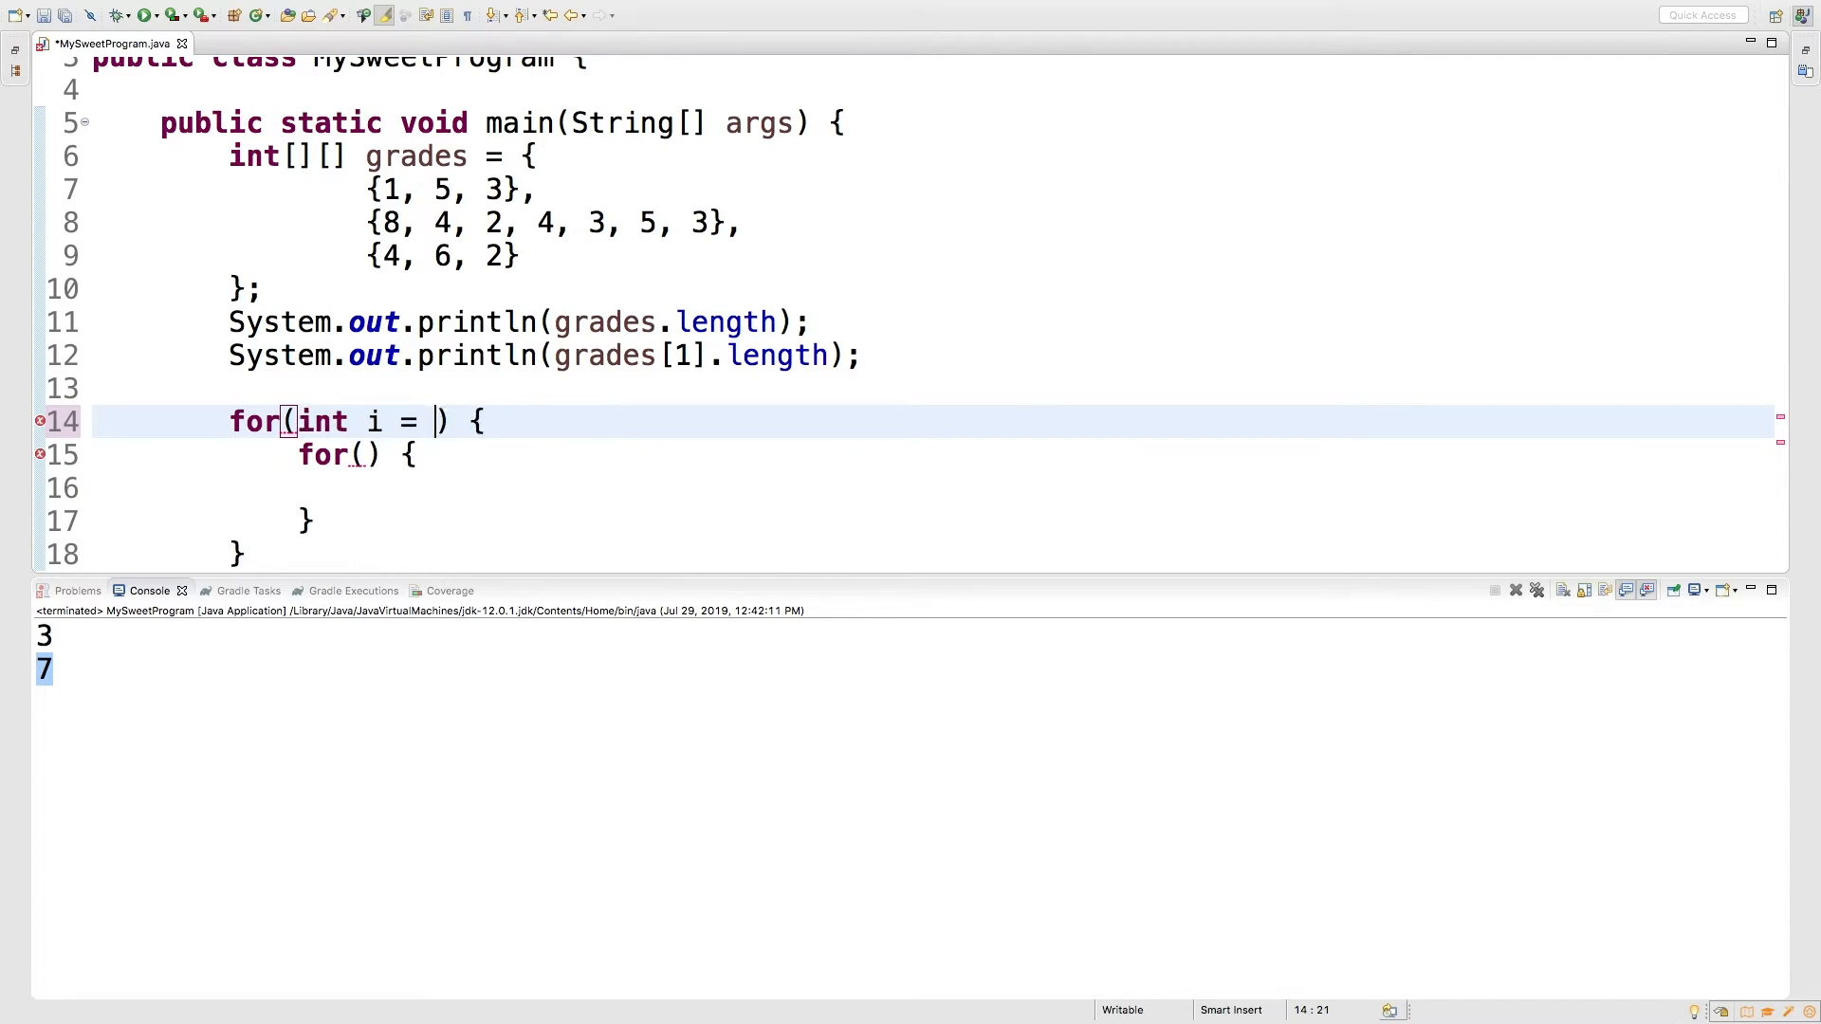
{"action": "type", "text": "0; i < grades.length; i"}
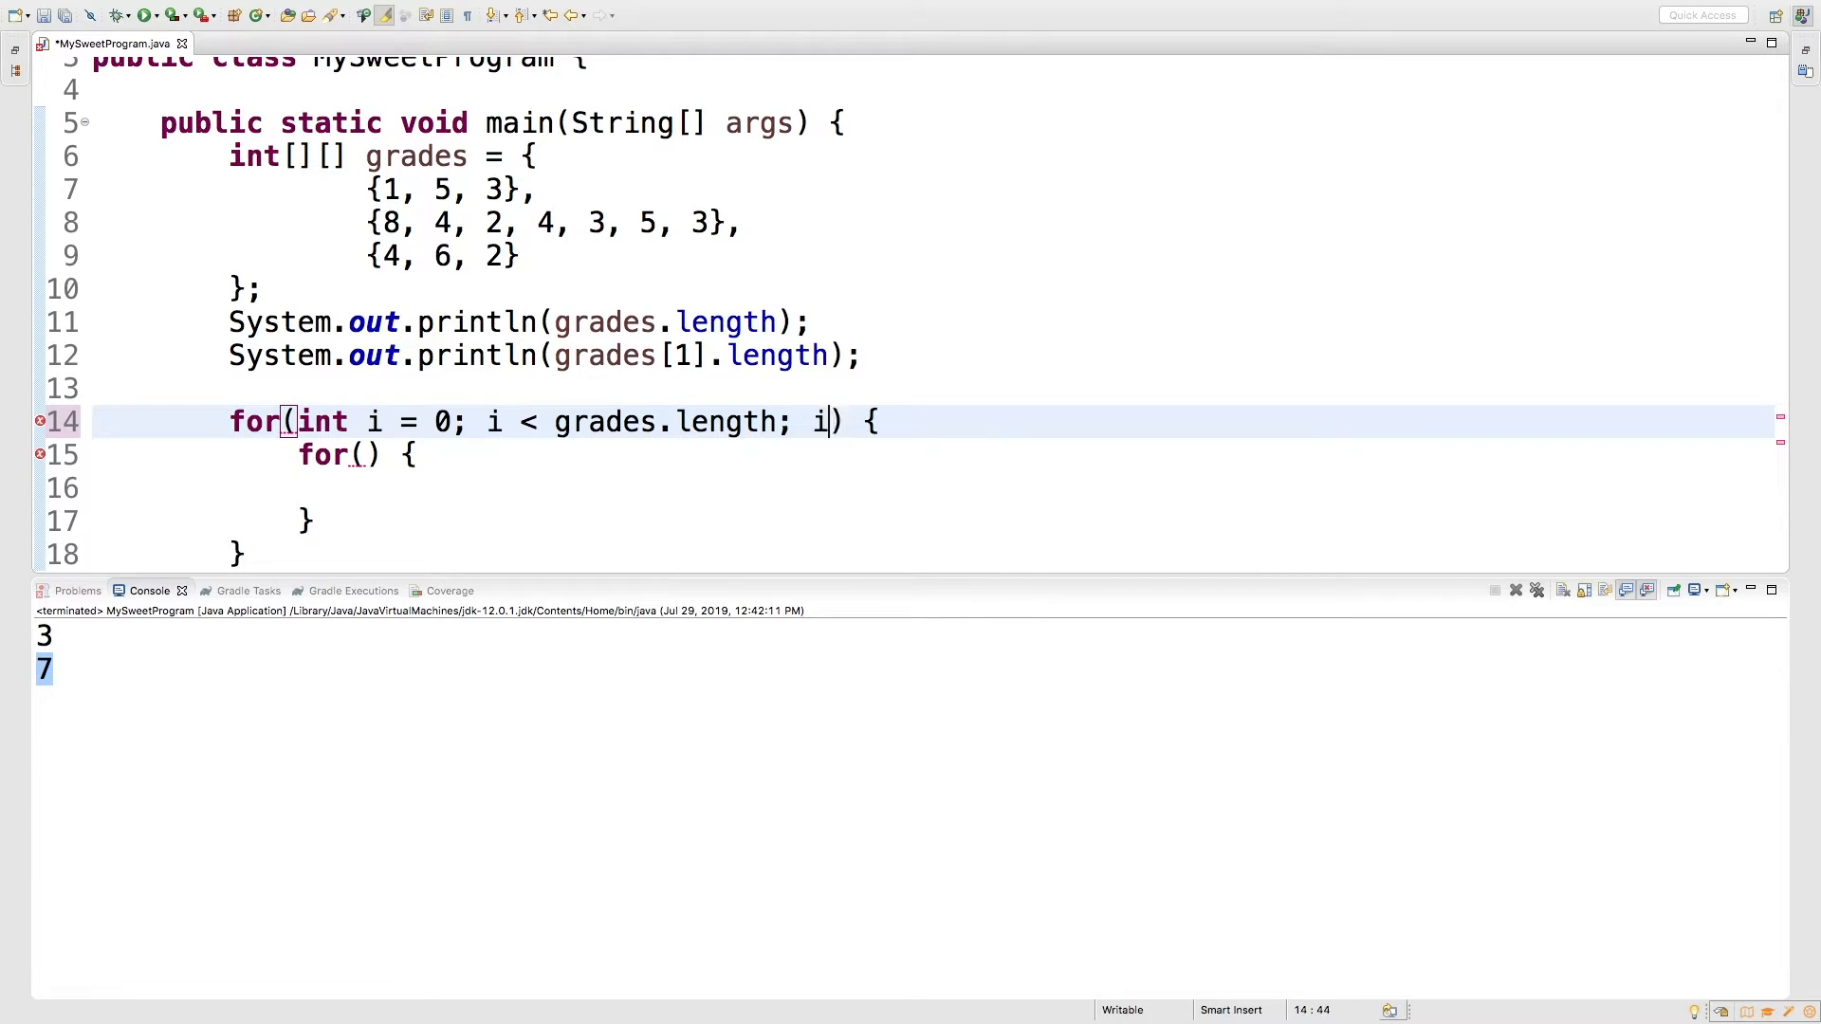
{"action": "type", "text": "++)"}
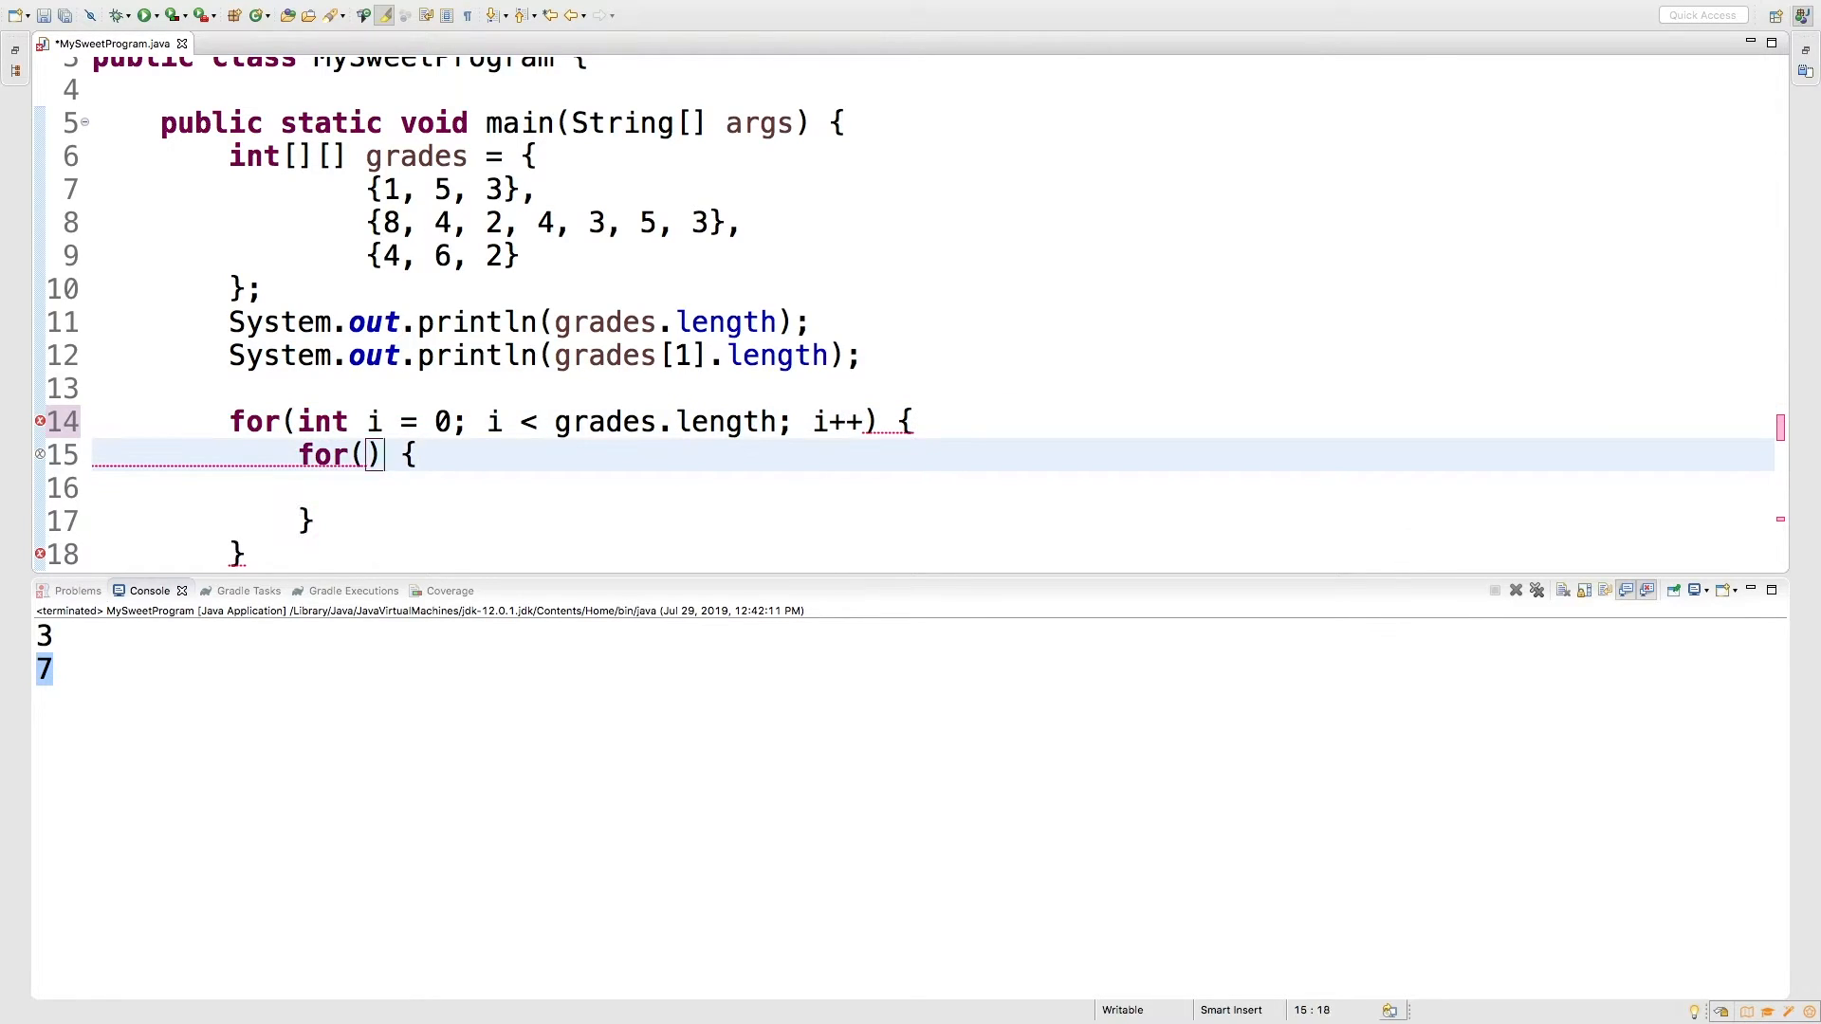
Write the inner loop header for(int k = 0; k < grades[i].length; k++)
{"action": "key", "text": "Left"}
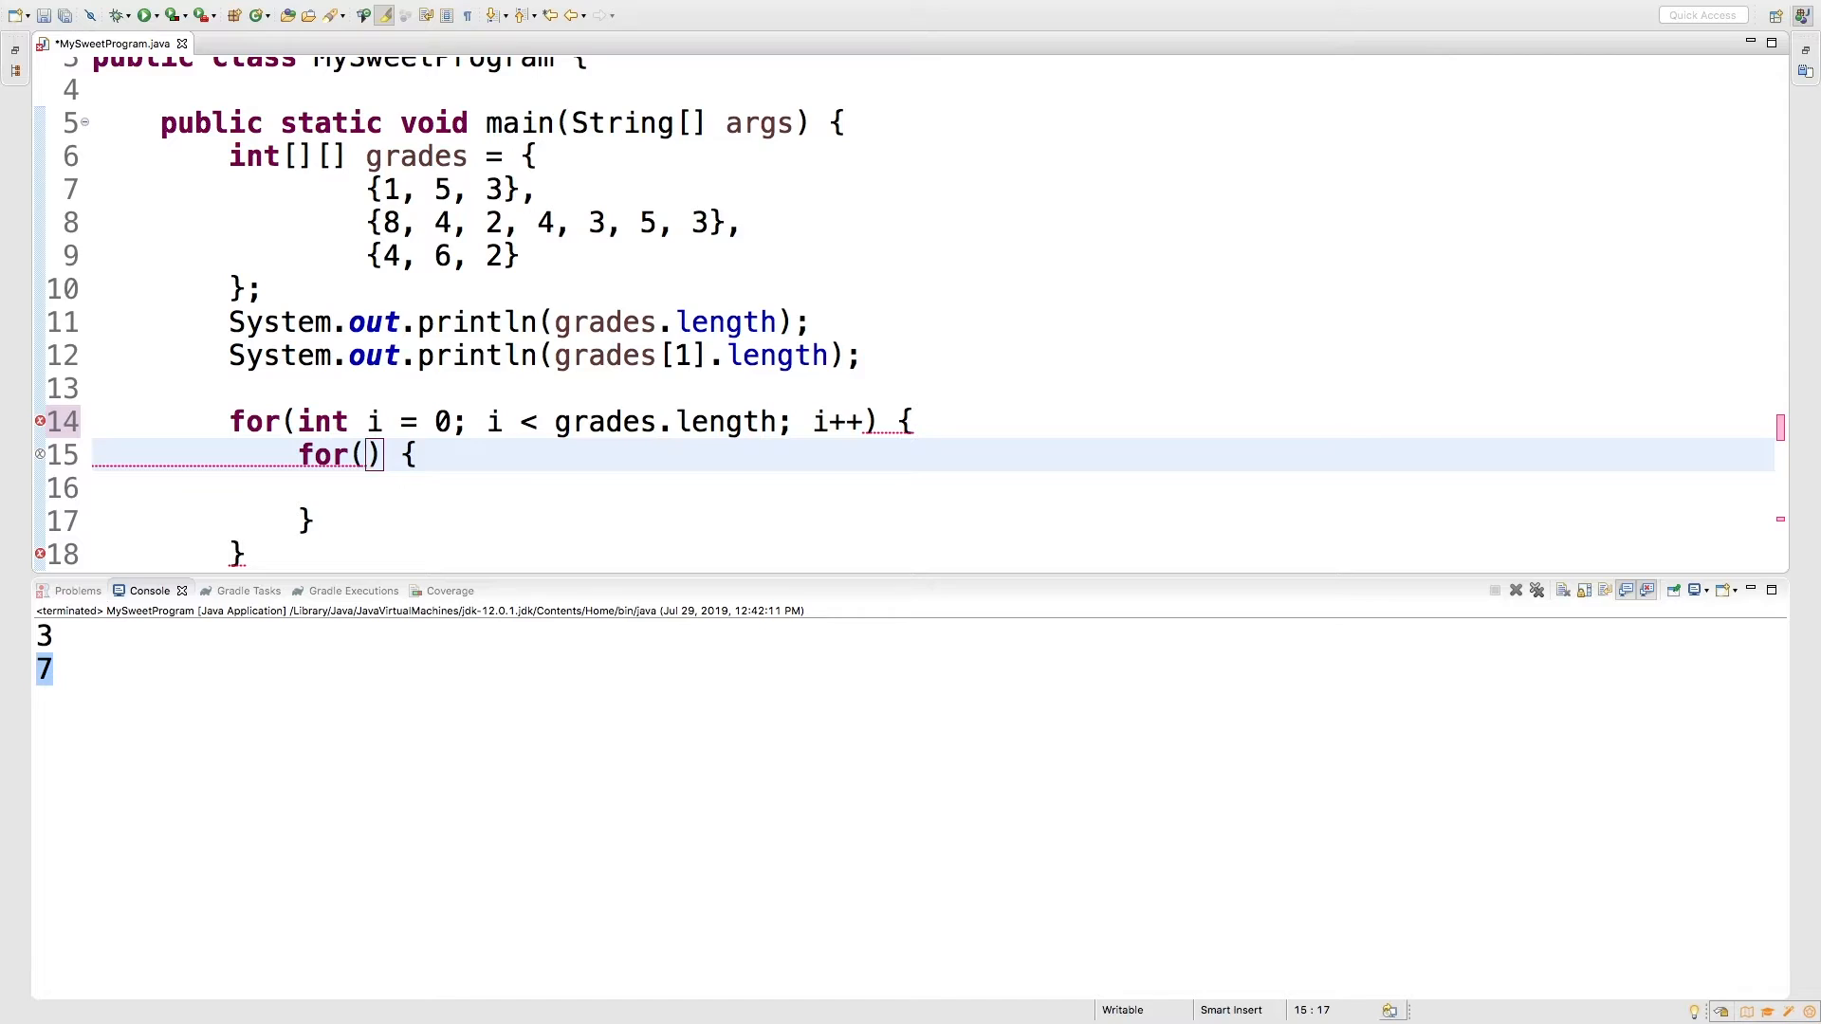
{"action": "type", "text": "int k = 0; k < grad"}
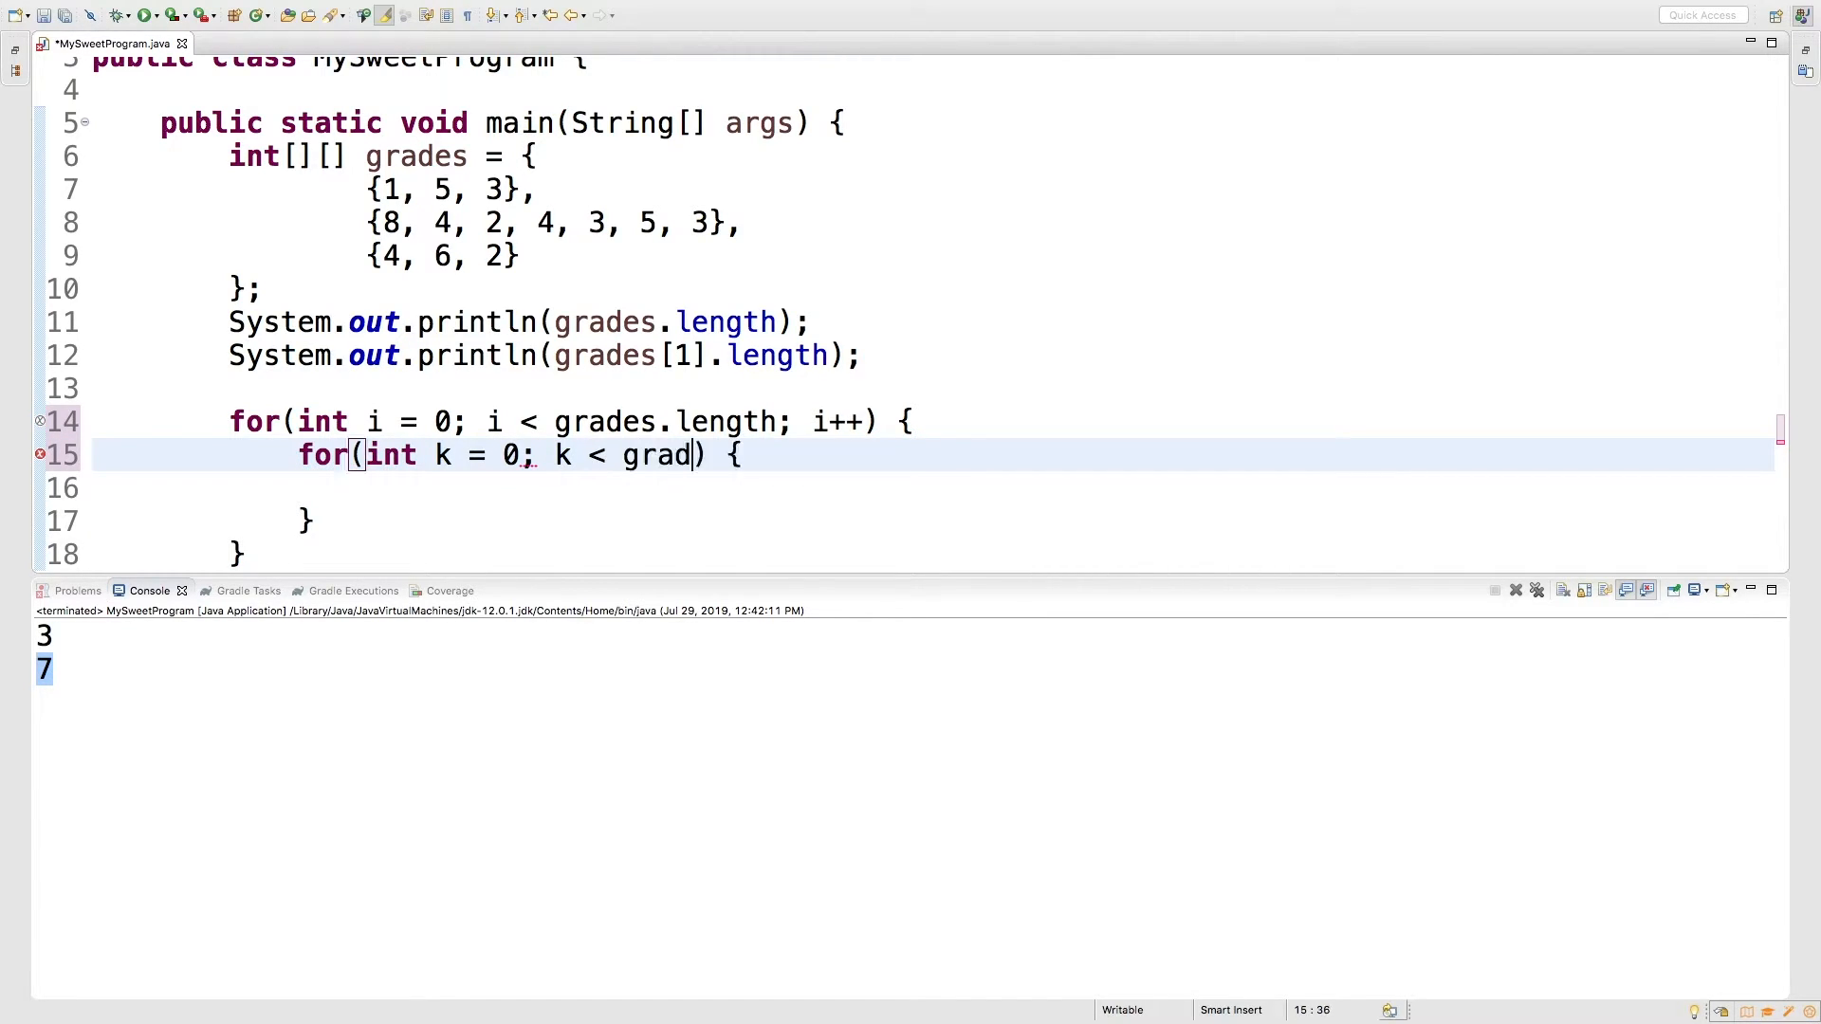
{"action": "type", "text": "es[].length;"}
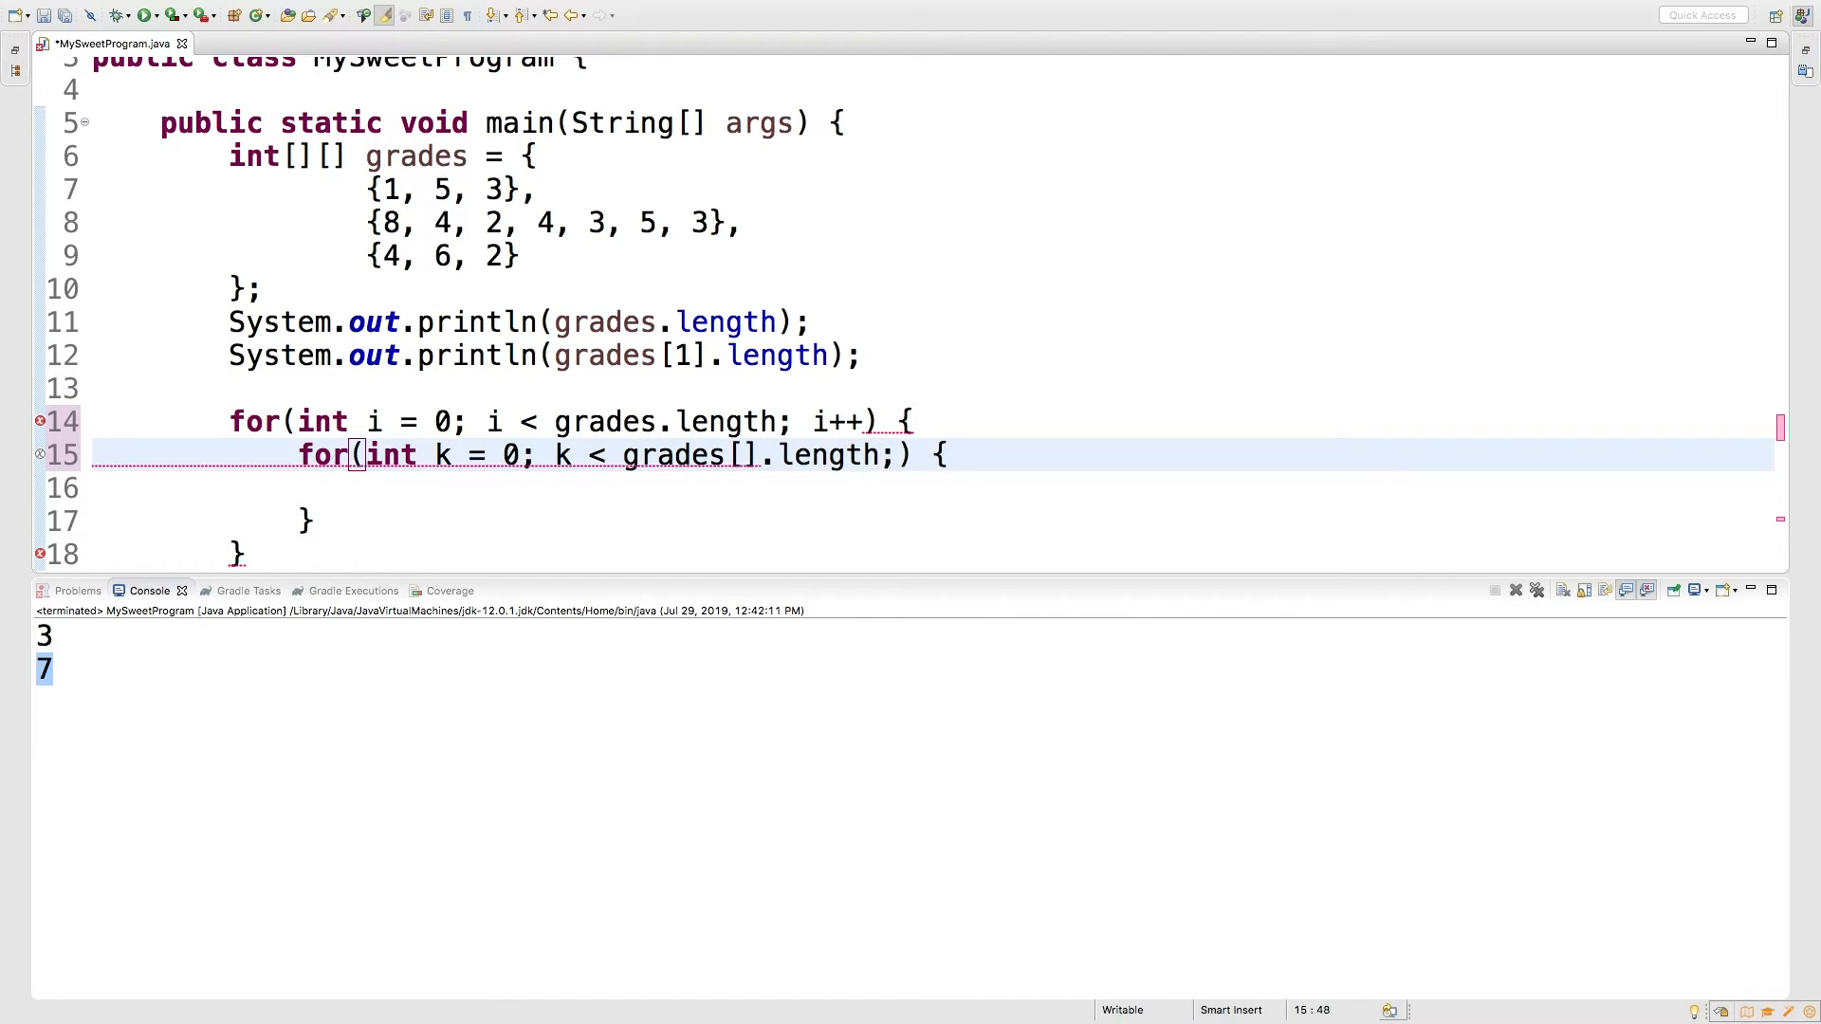
{"action": "type", "text": "k++"}
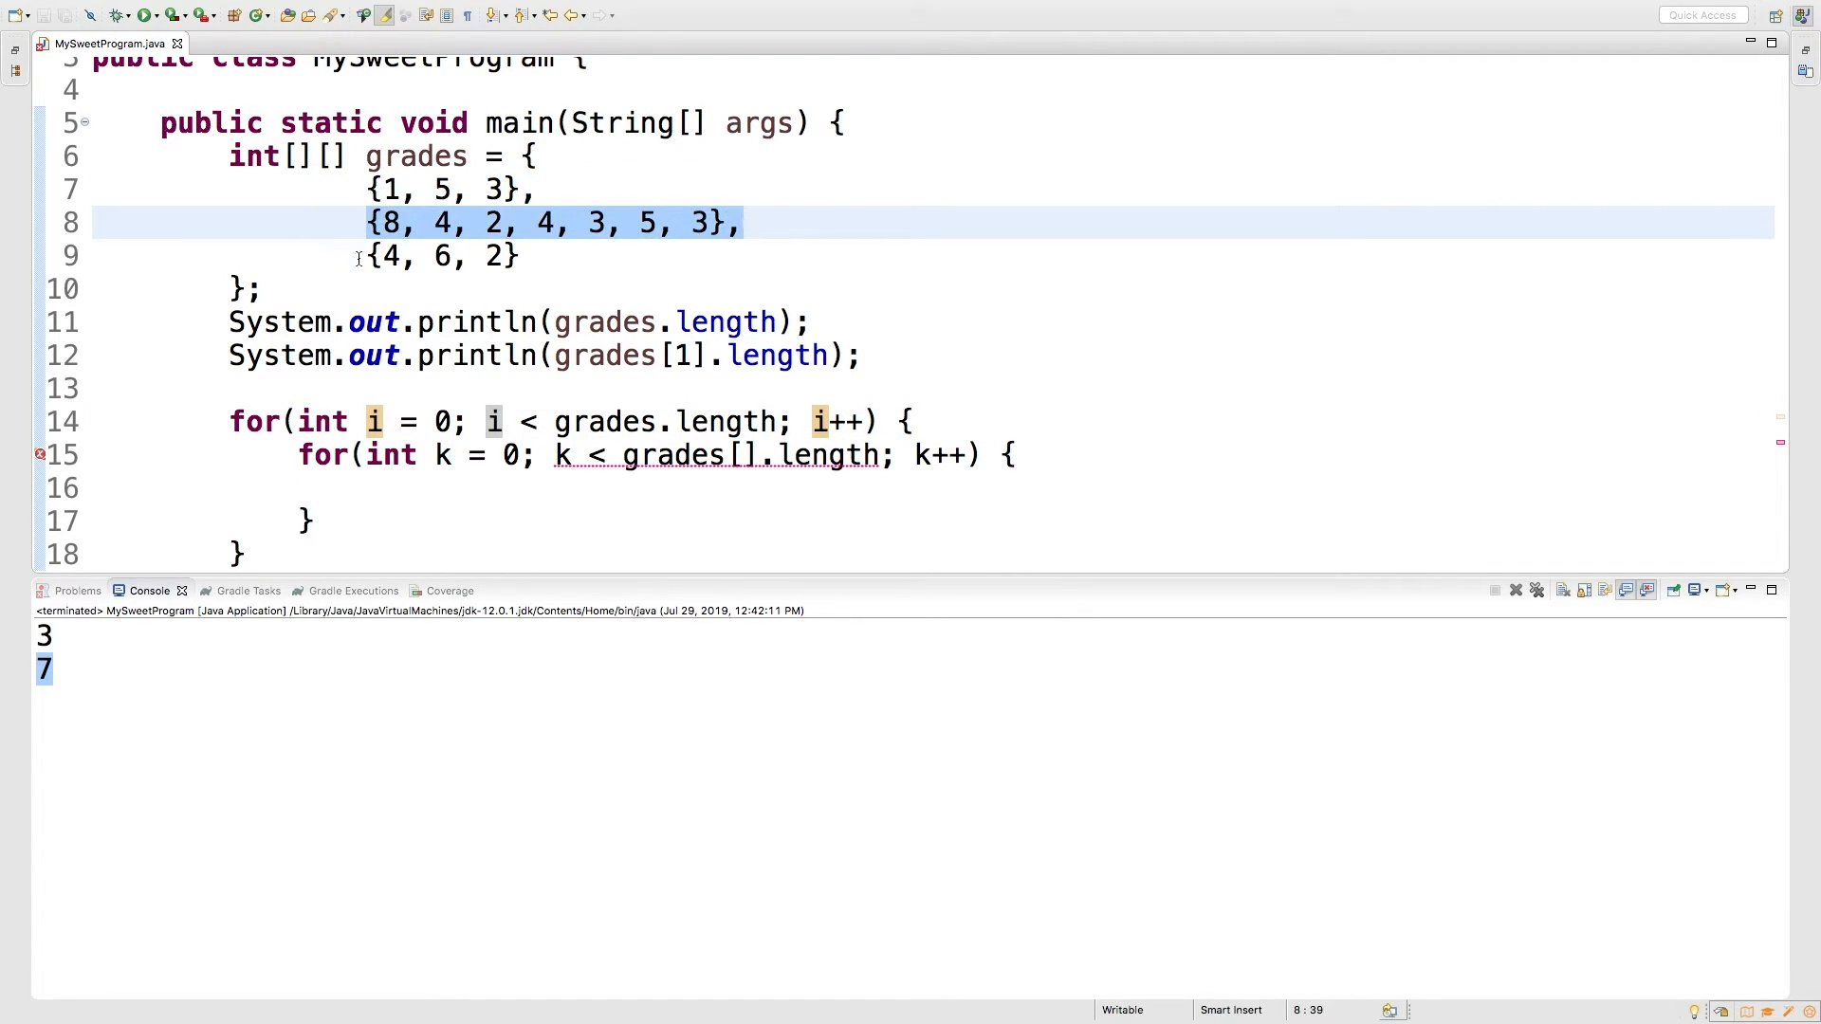
Fill in the grades[i] index and print grades[i][k] in the inner loop body
{"action": "left_click", "coordinate": [751, 455]}
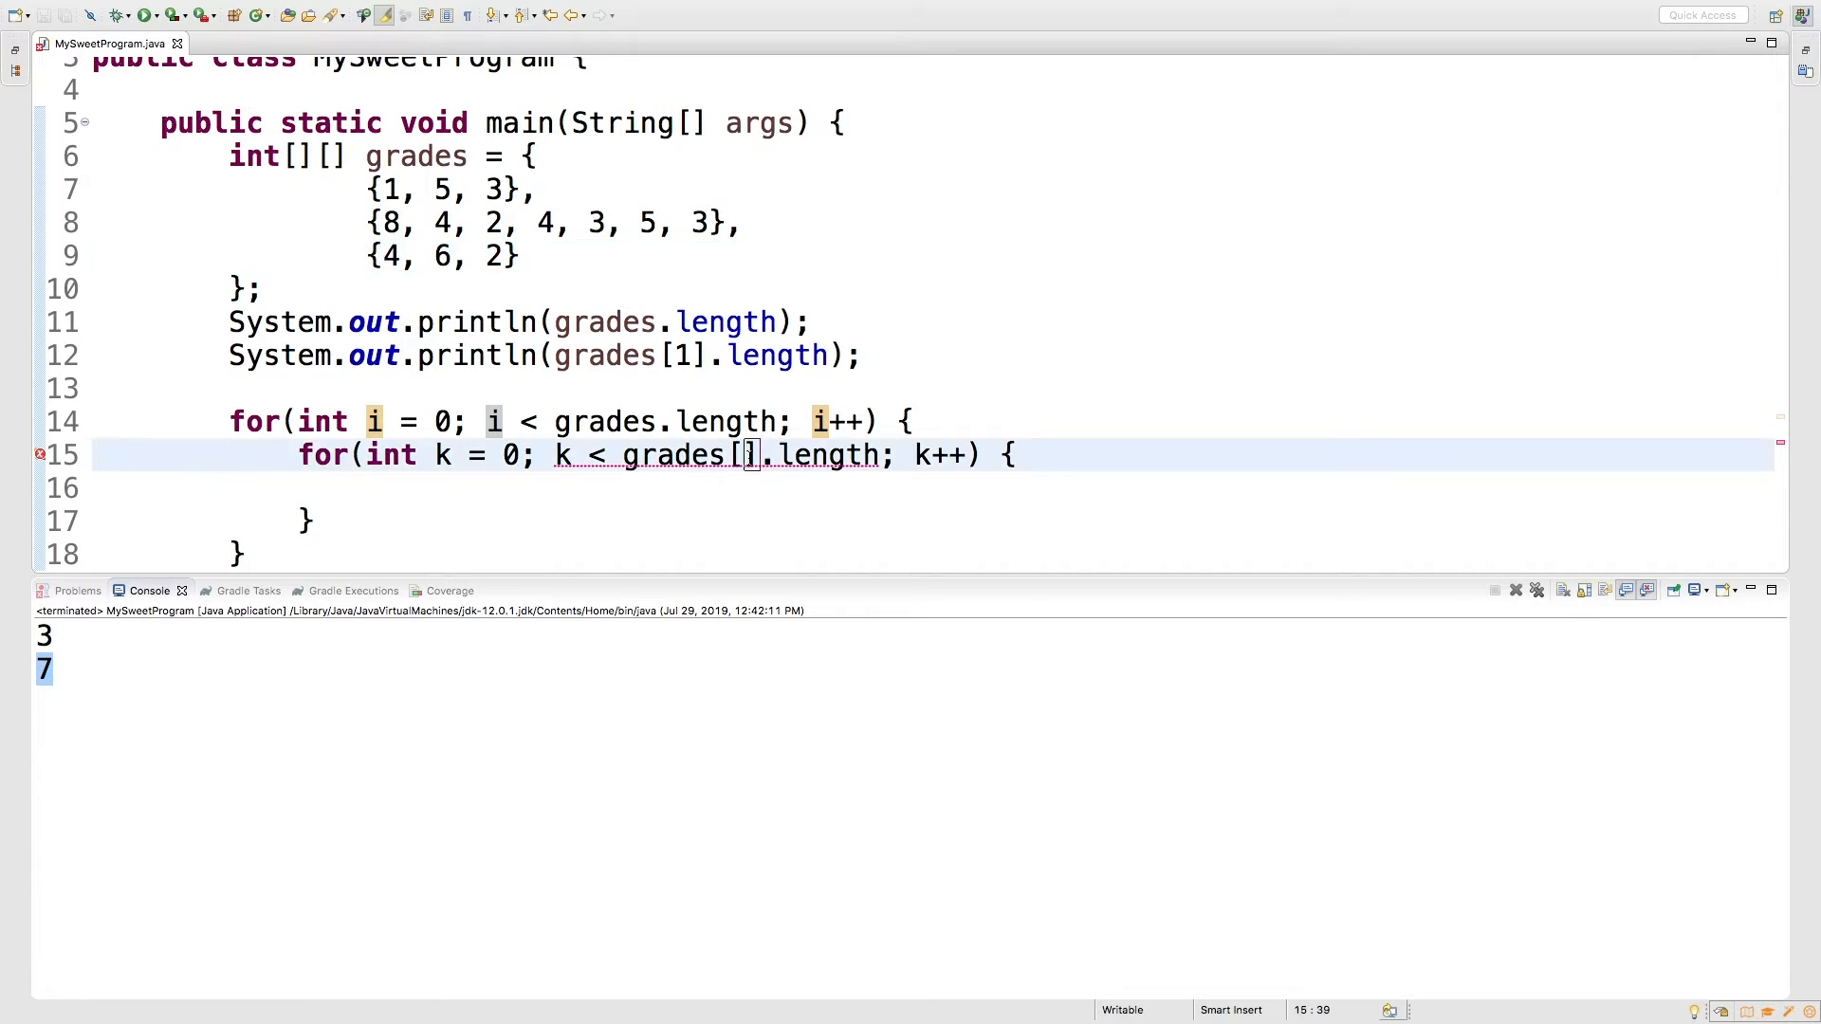
{"action": "type", "text": "stem.out.println();"}
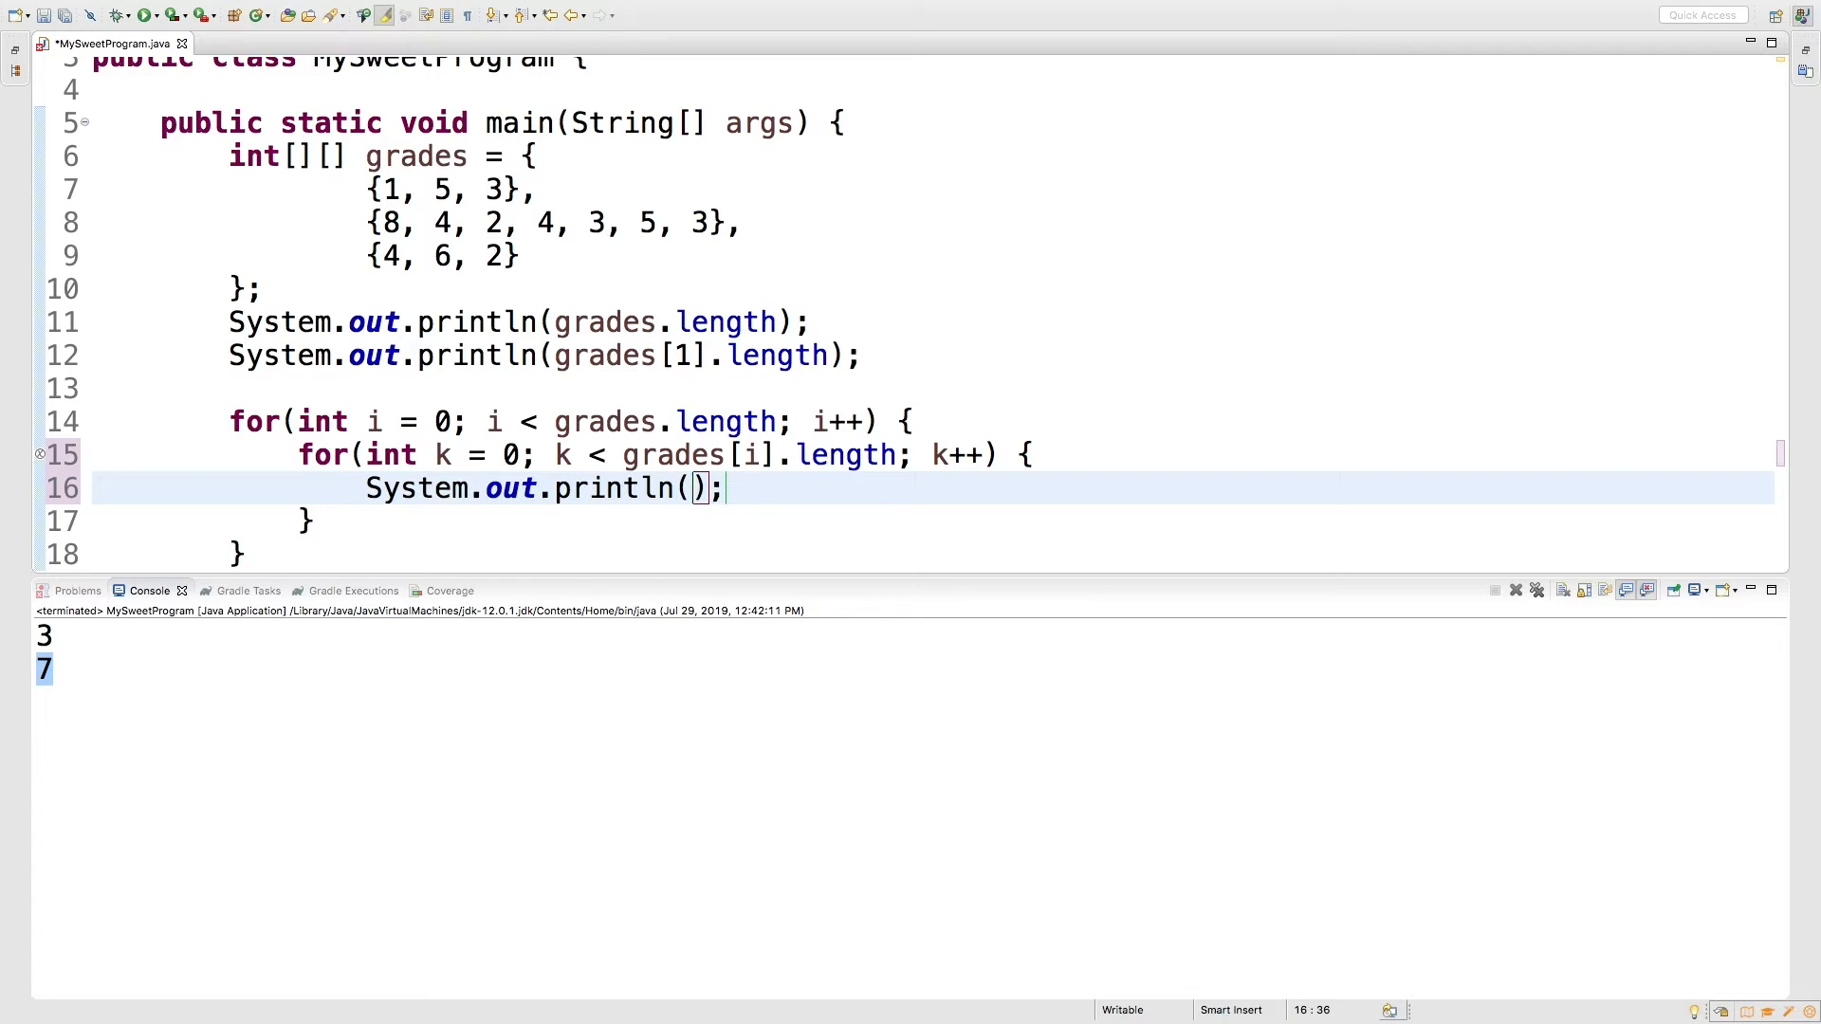
{"action": "type", "text": "grades["}
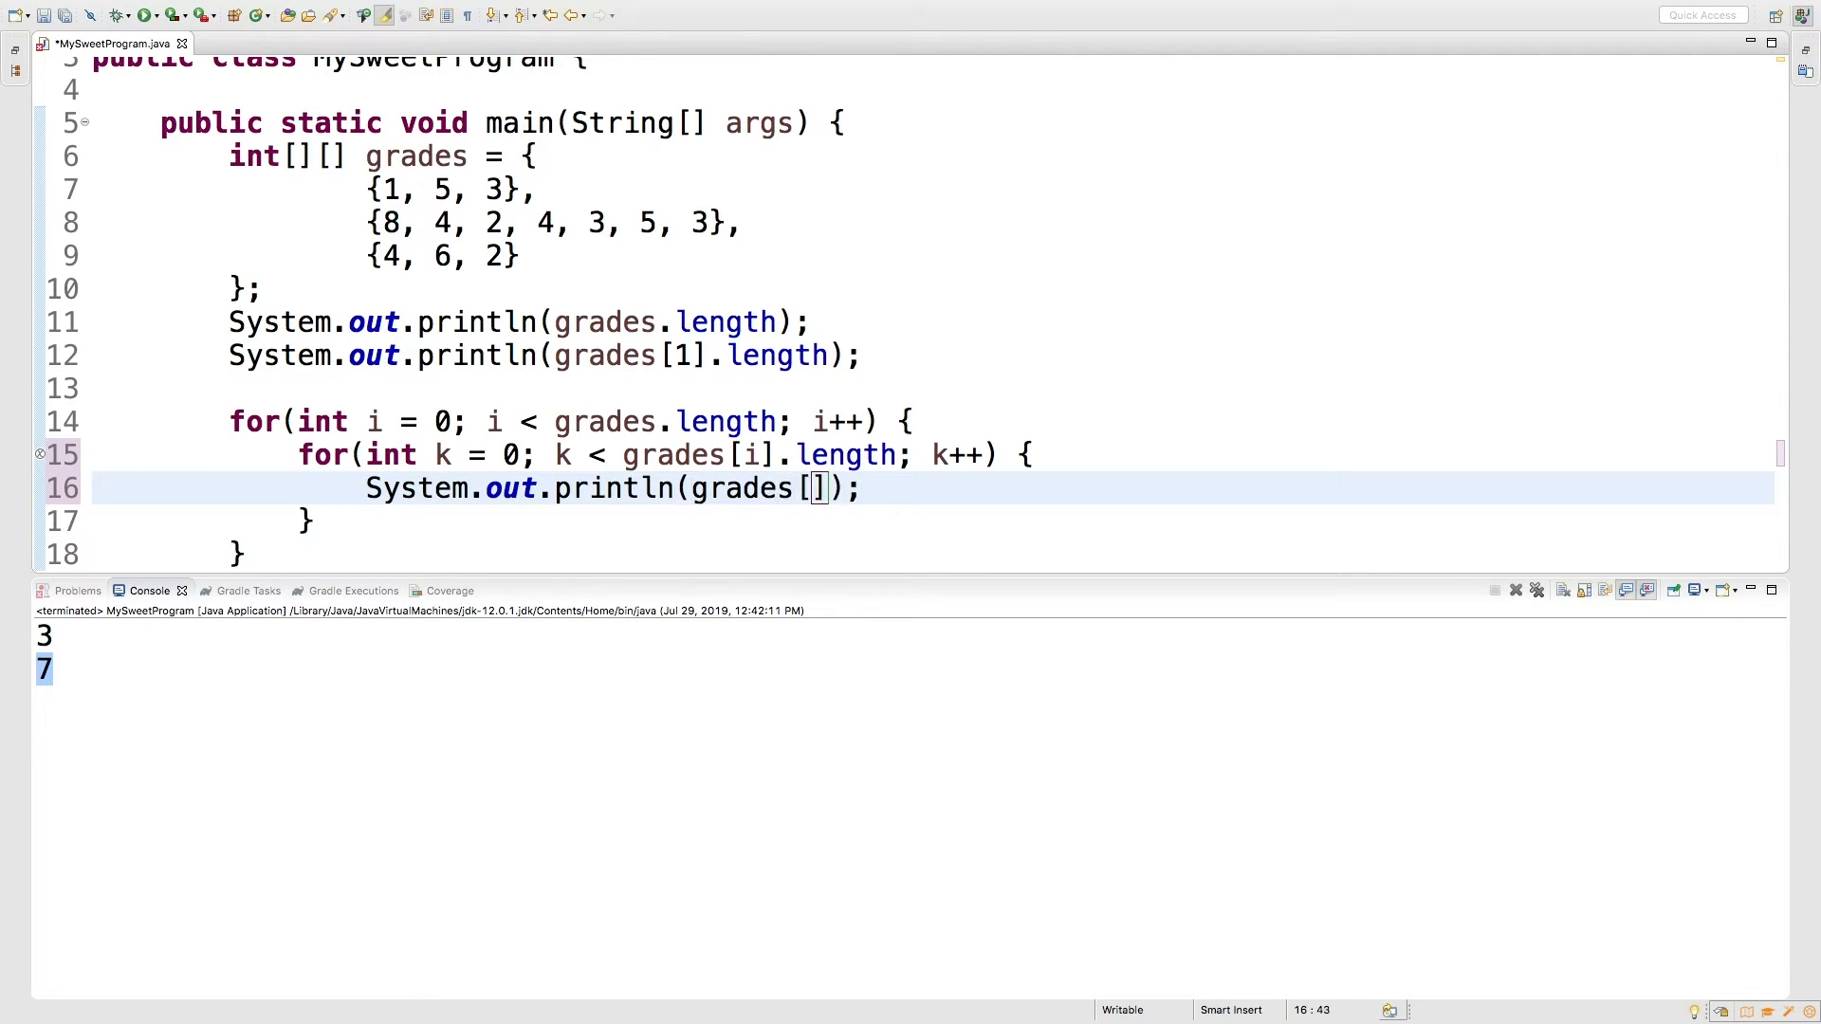
{"action": "type", "text": "i"}
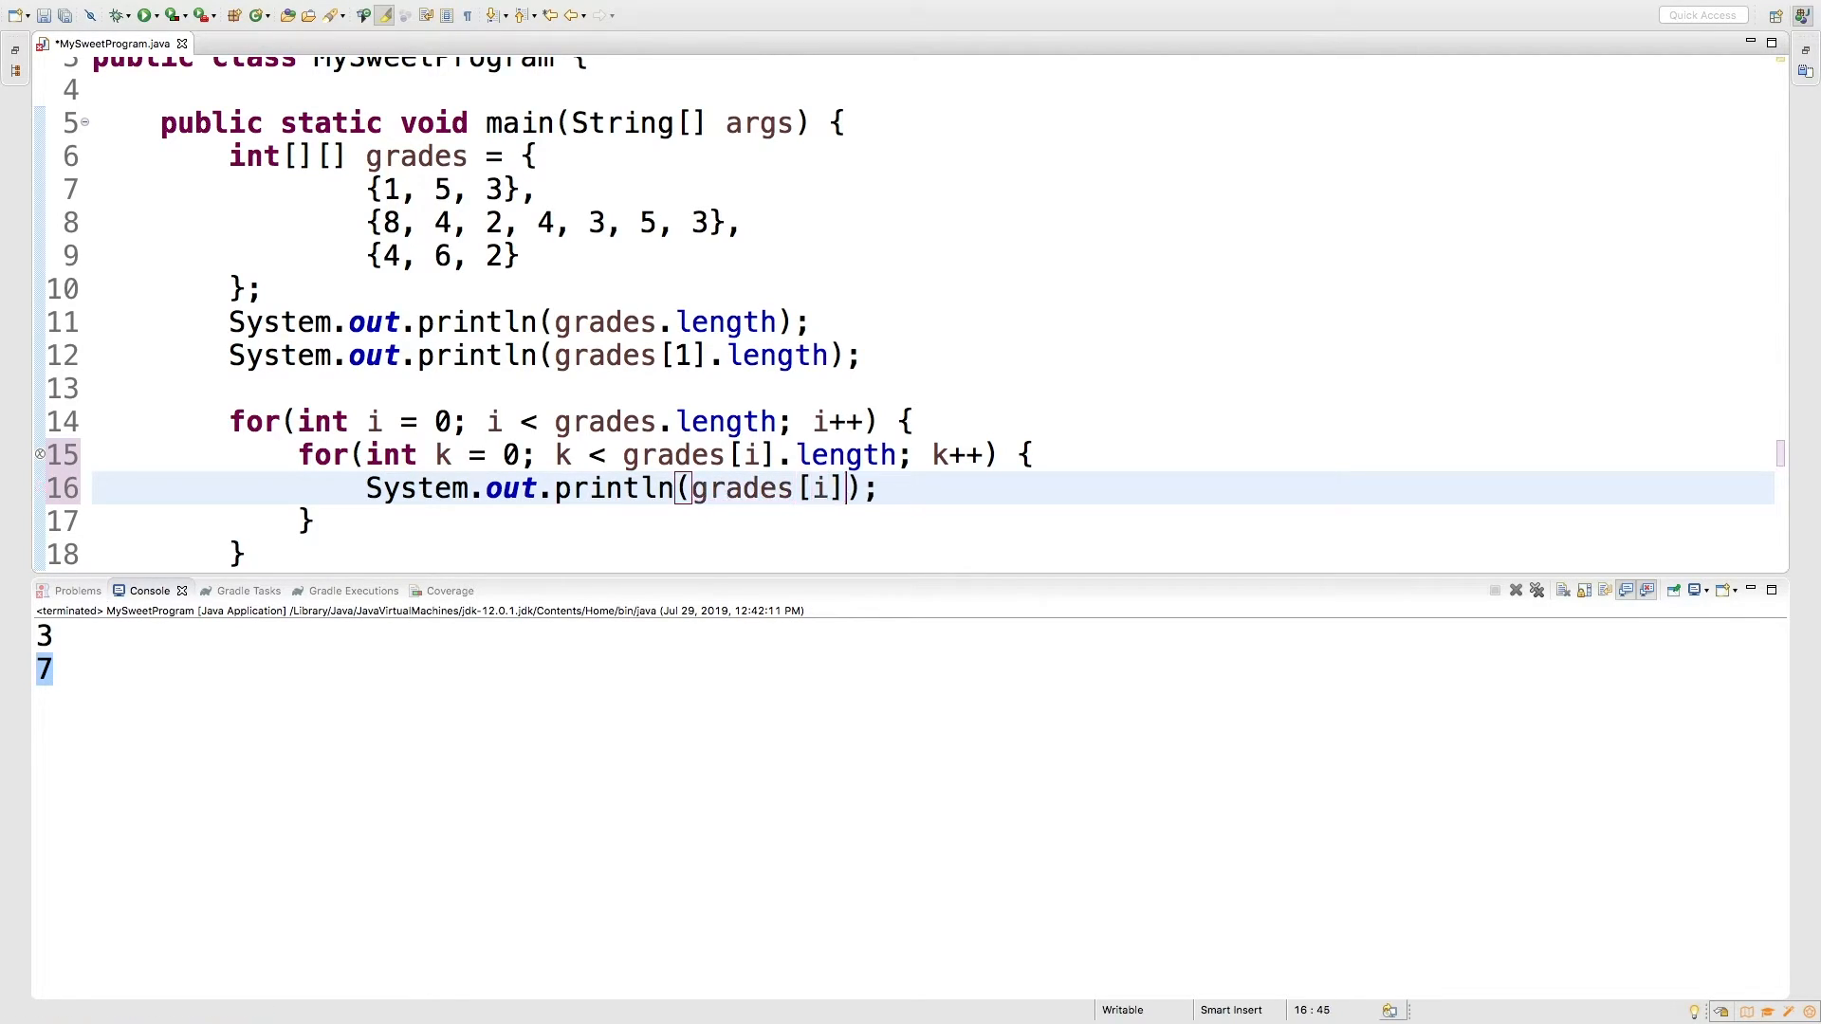
{"action": "type", "text": "[k]"}
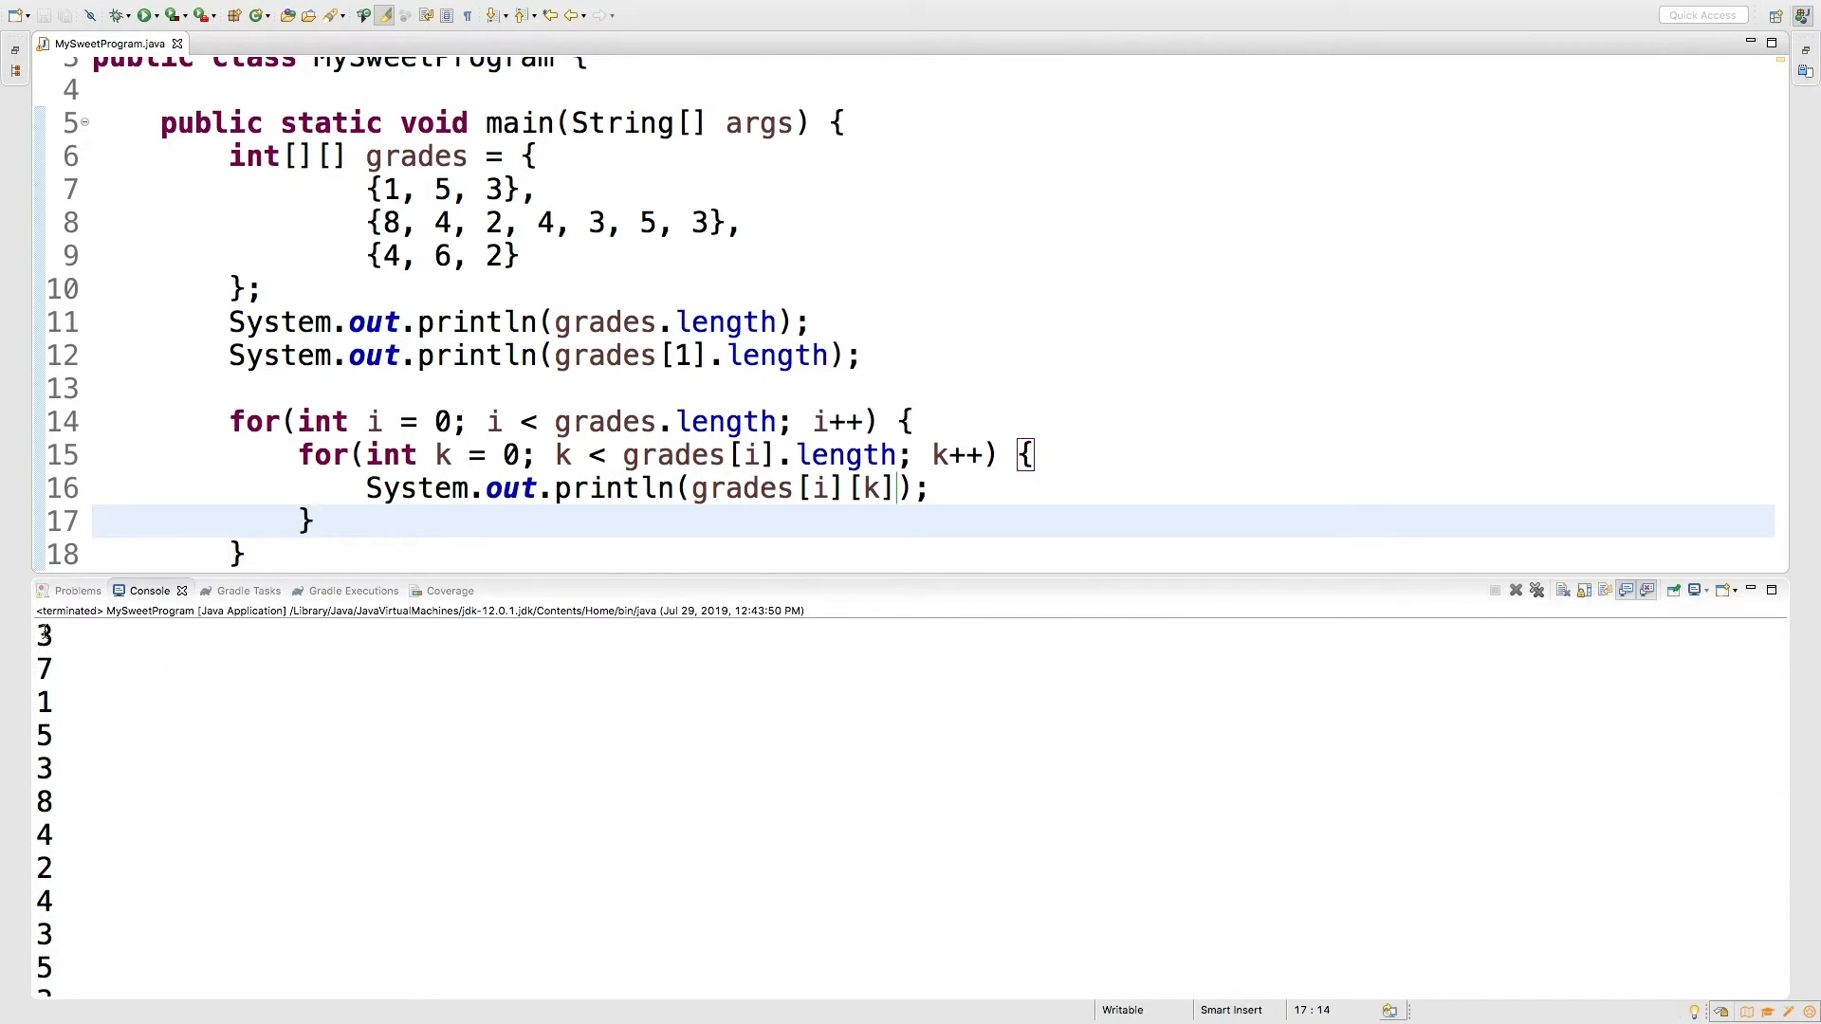
Comment out the two length-printing lines 11–12 with Cmd+/
{"action": "left_click_drag", "start_coordinate": [229, 323], "coordinate": [814, 354]}
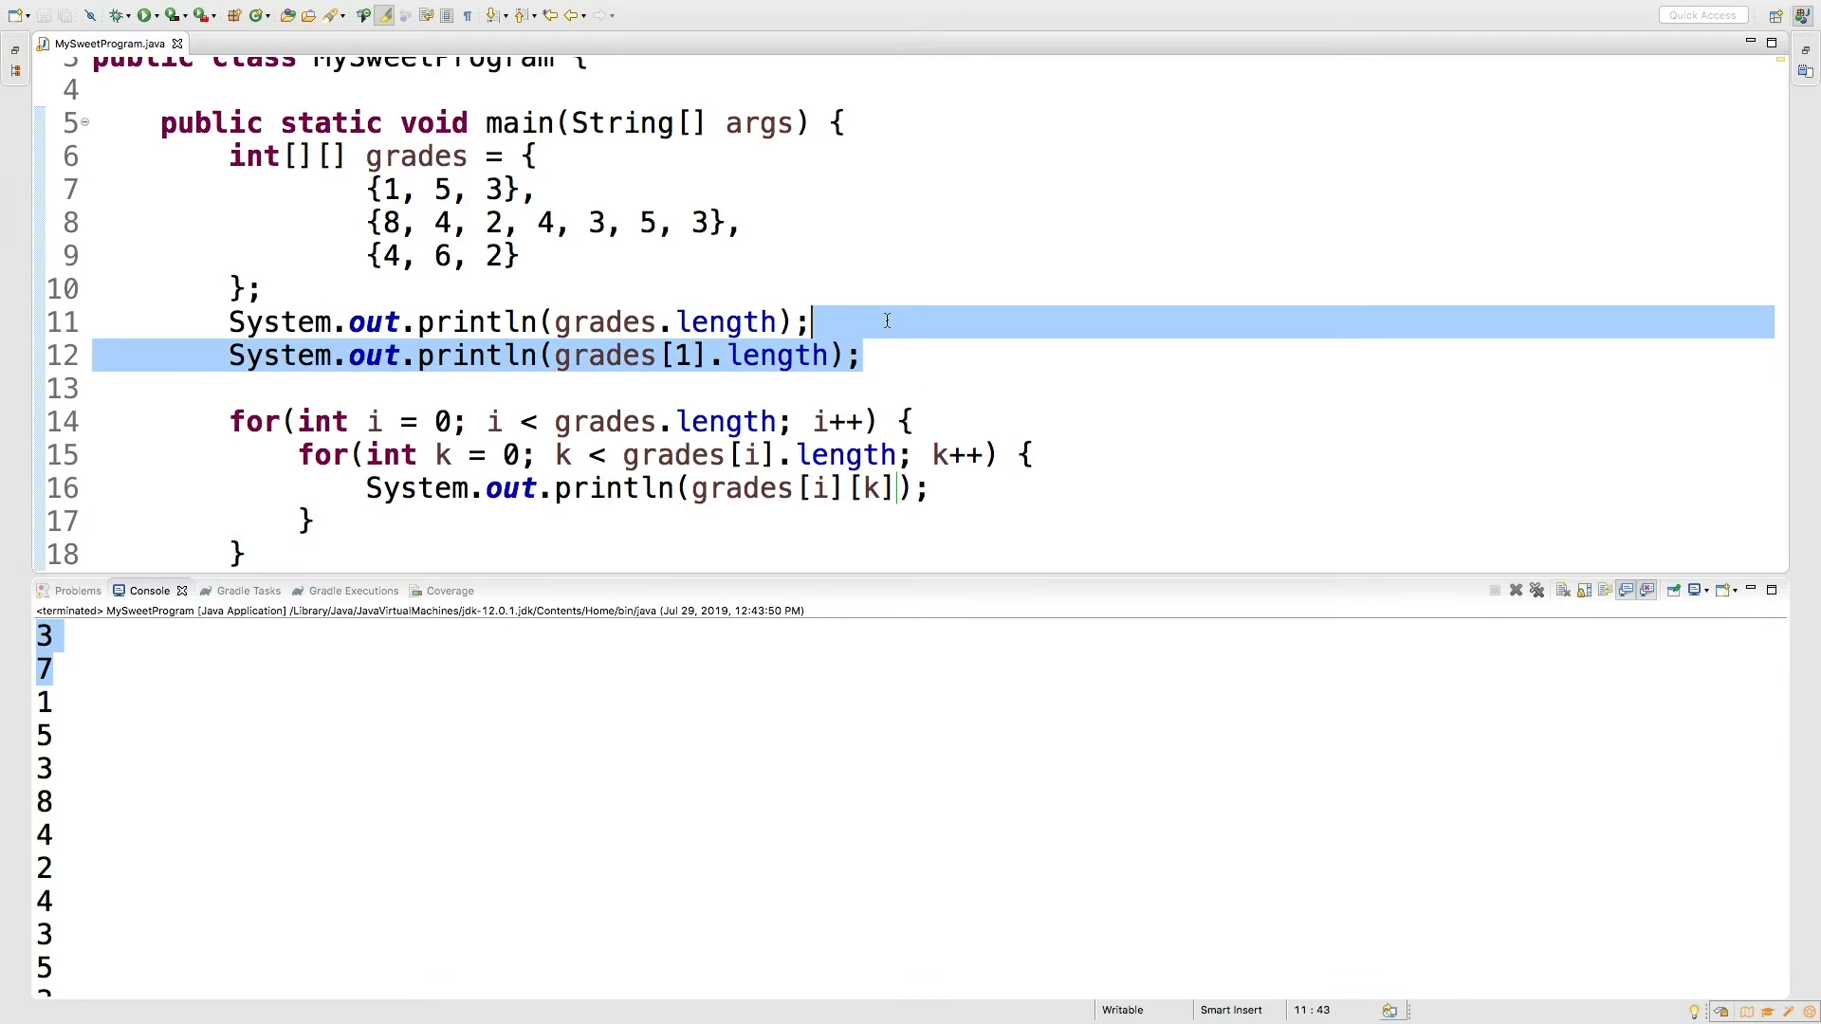
{"action": "key", "text": "Cmd+/"}
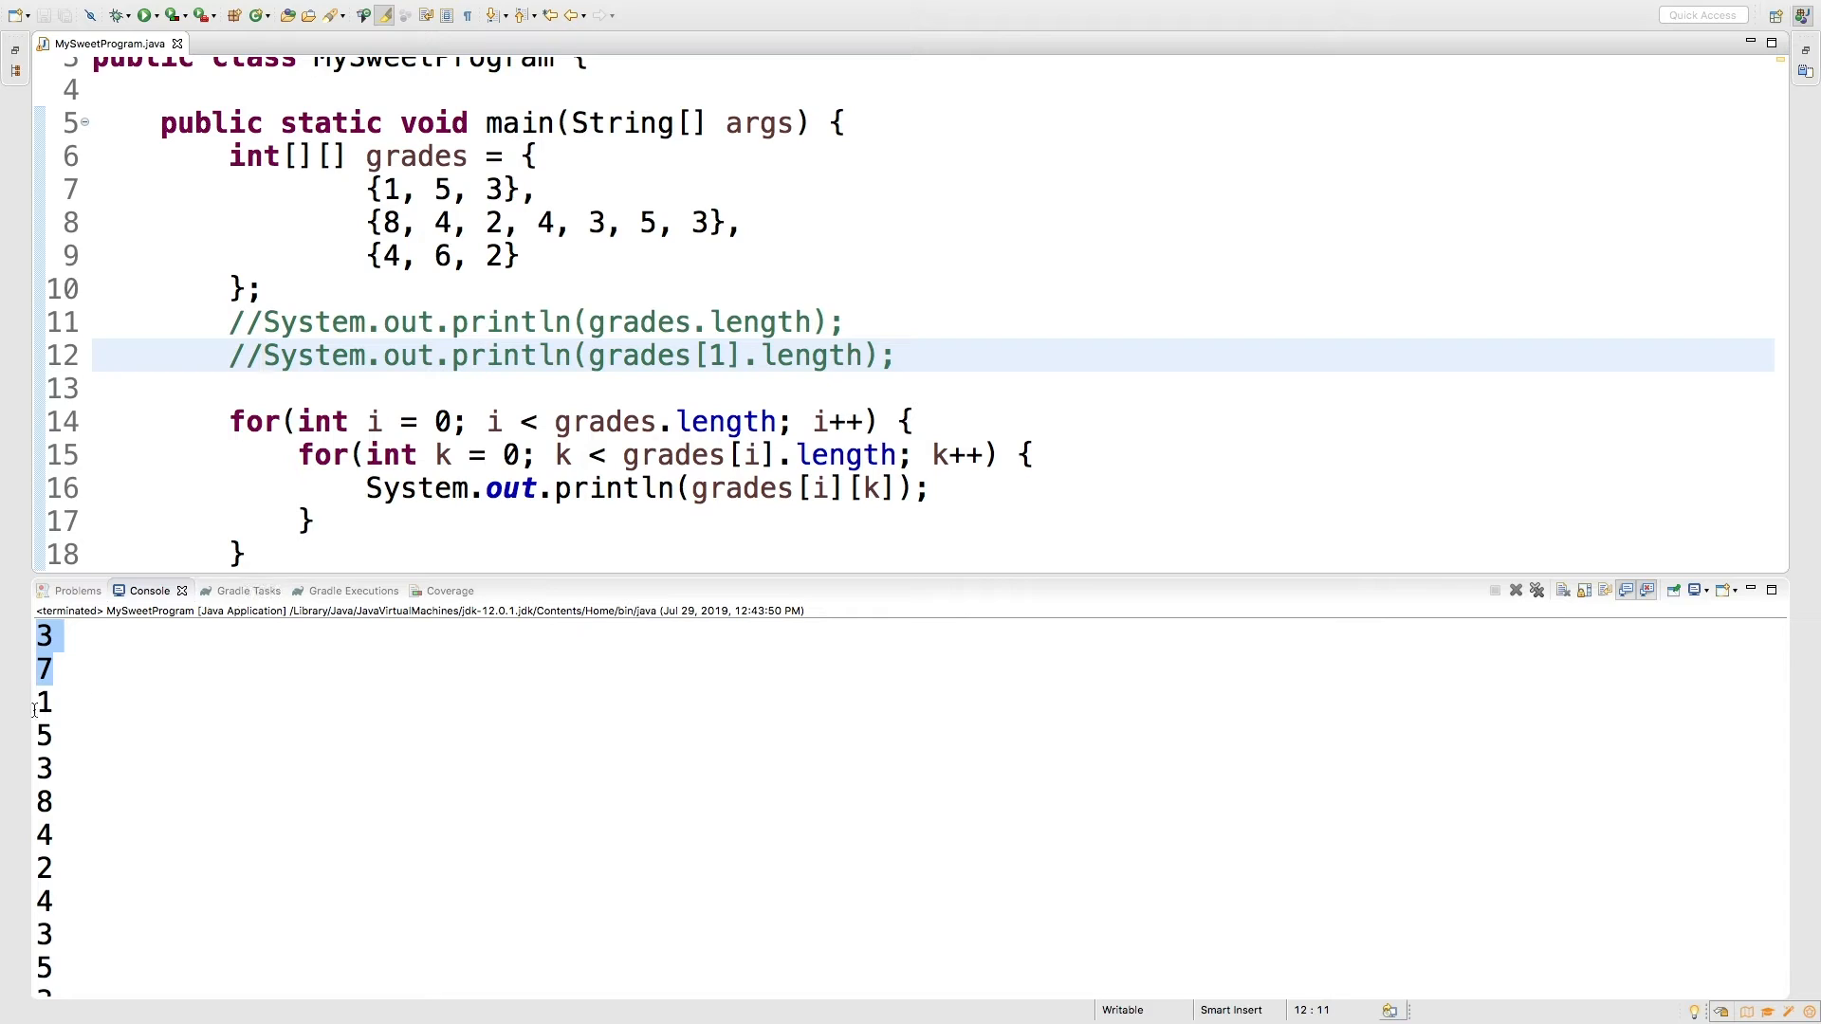
{"action": "left_click", "coordinate": [391, 190]}
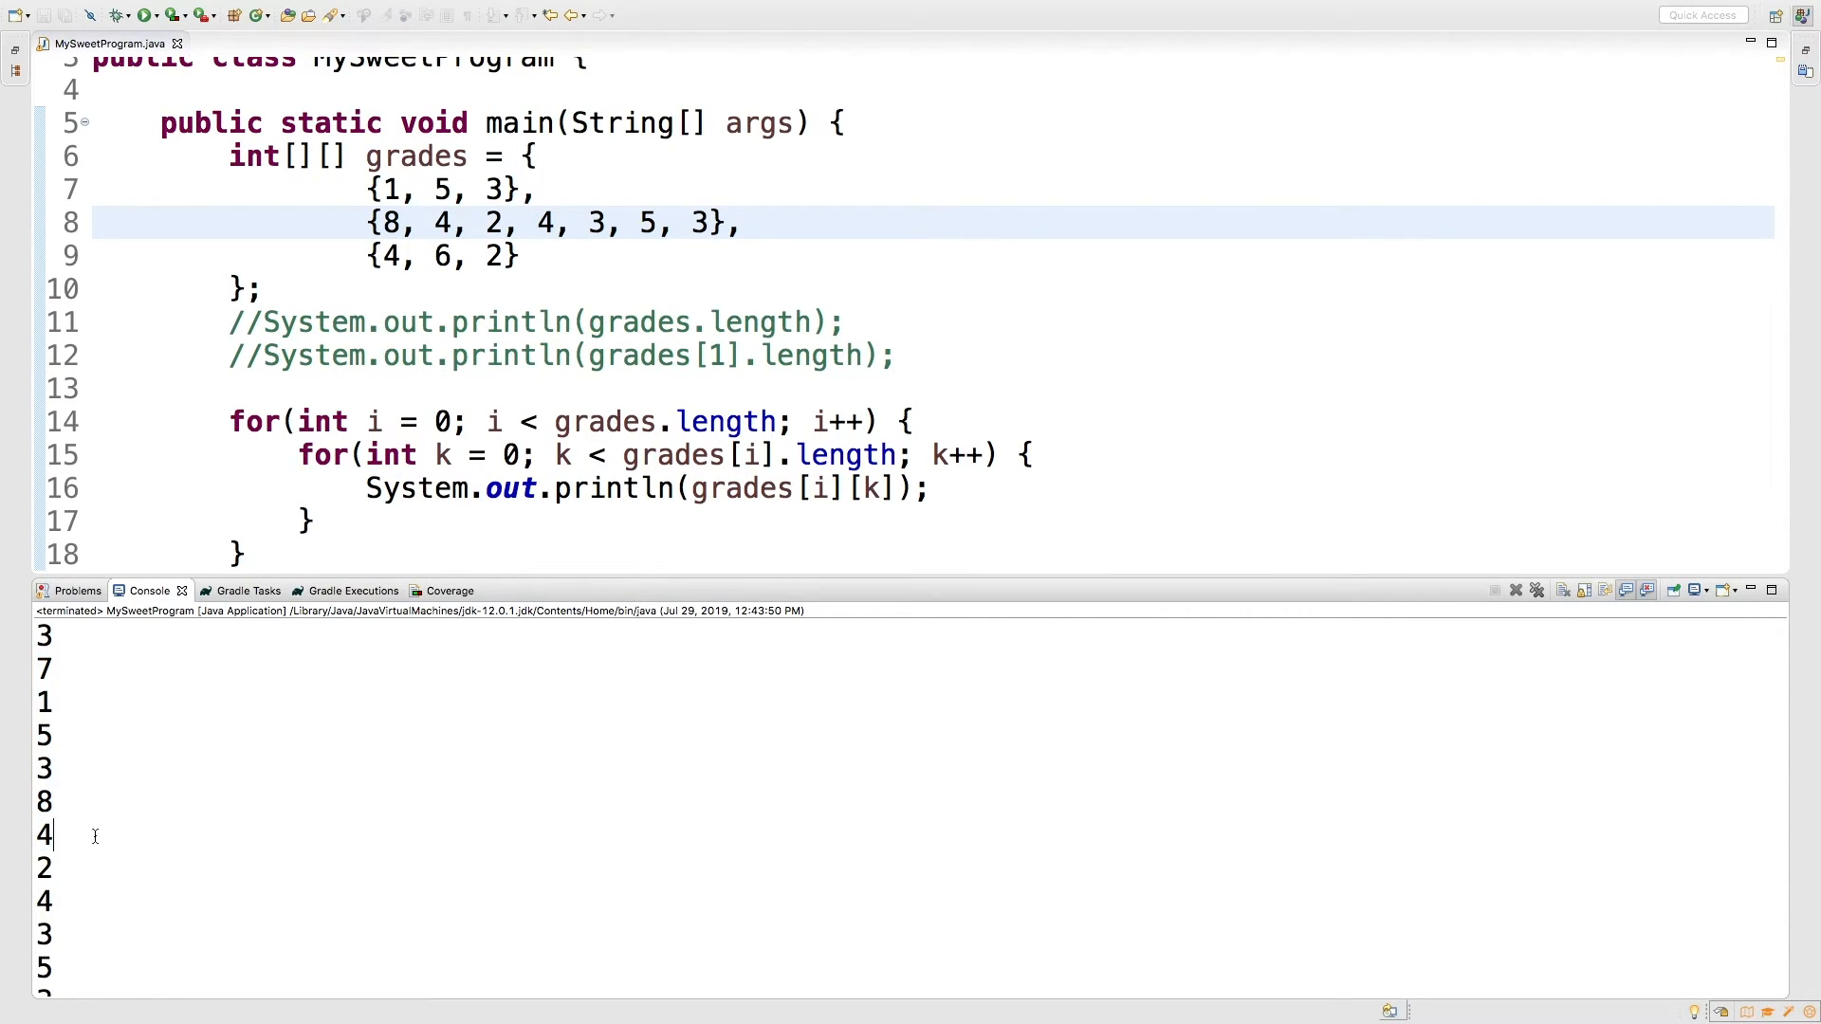
{"action": "scroll", "scroll_direction": "down", "scroll_amount": 3}
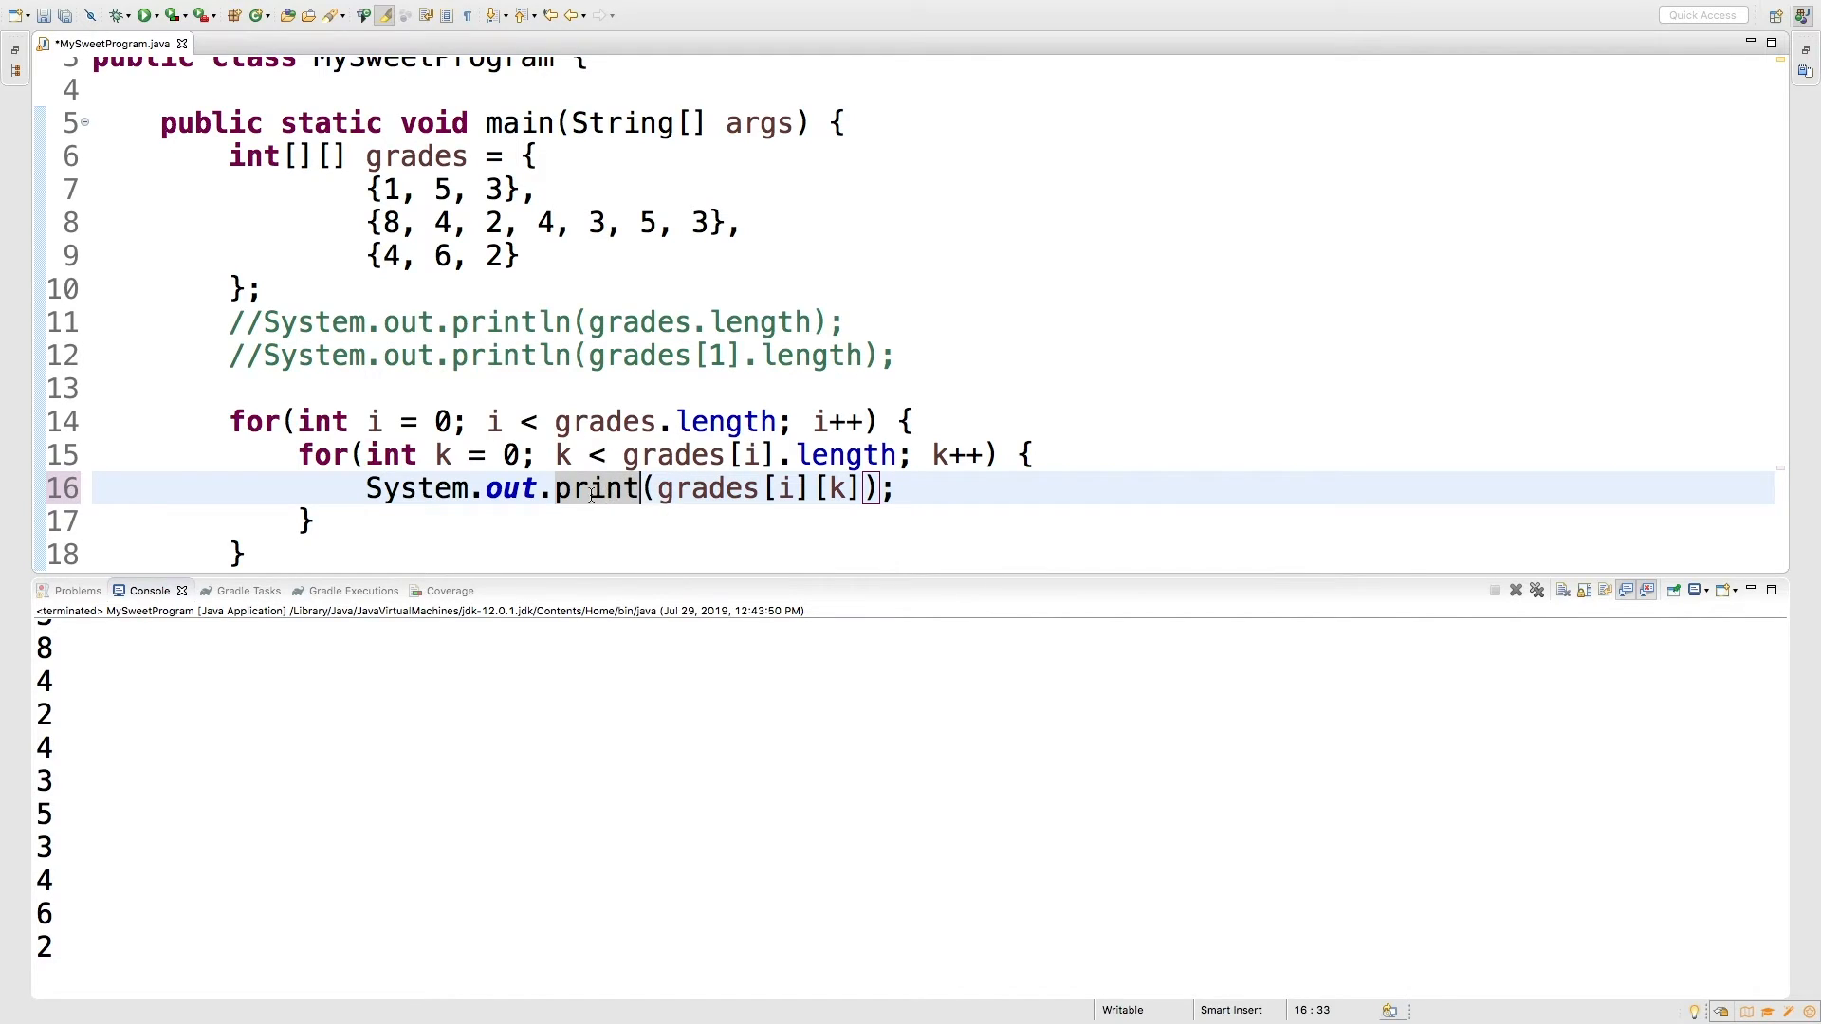
Append + " " to the print, add println() after the inner loop, and run for three rows
{"action": "type", "text": "+ \" \""}
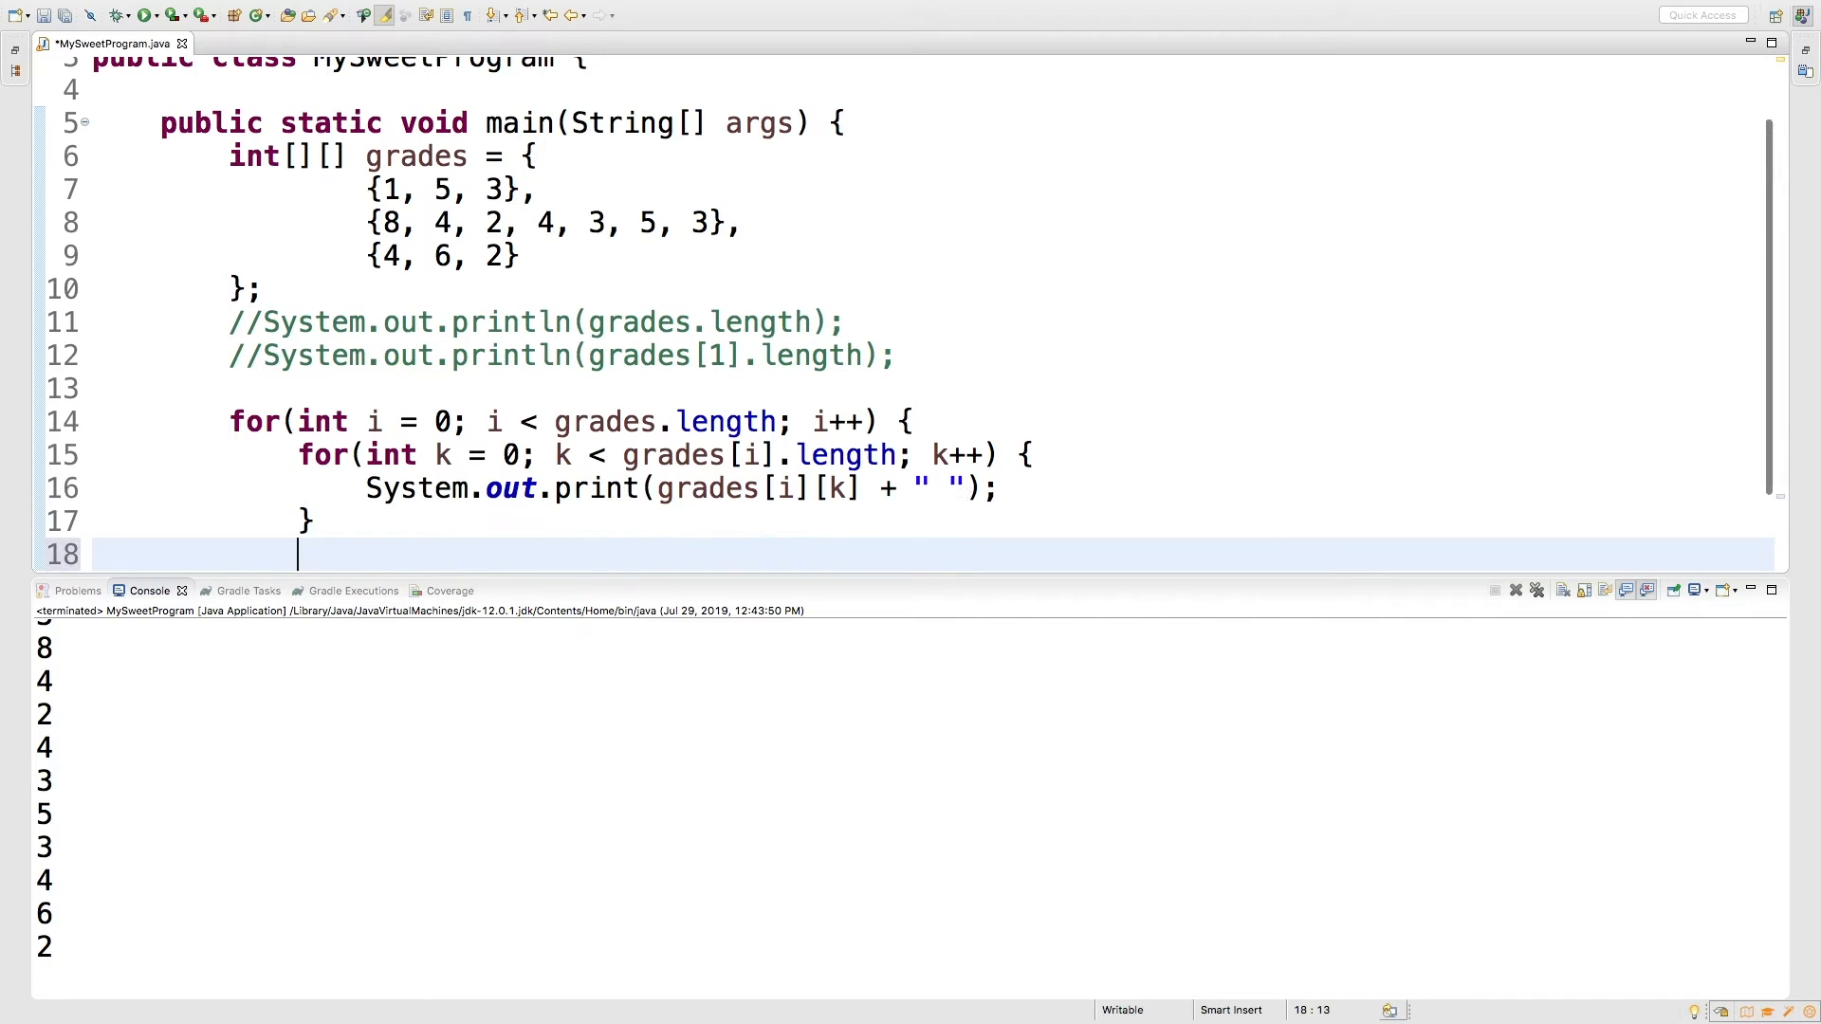
{"action": "type", "text": "System.out.println();"}
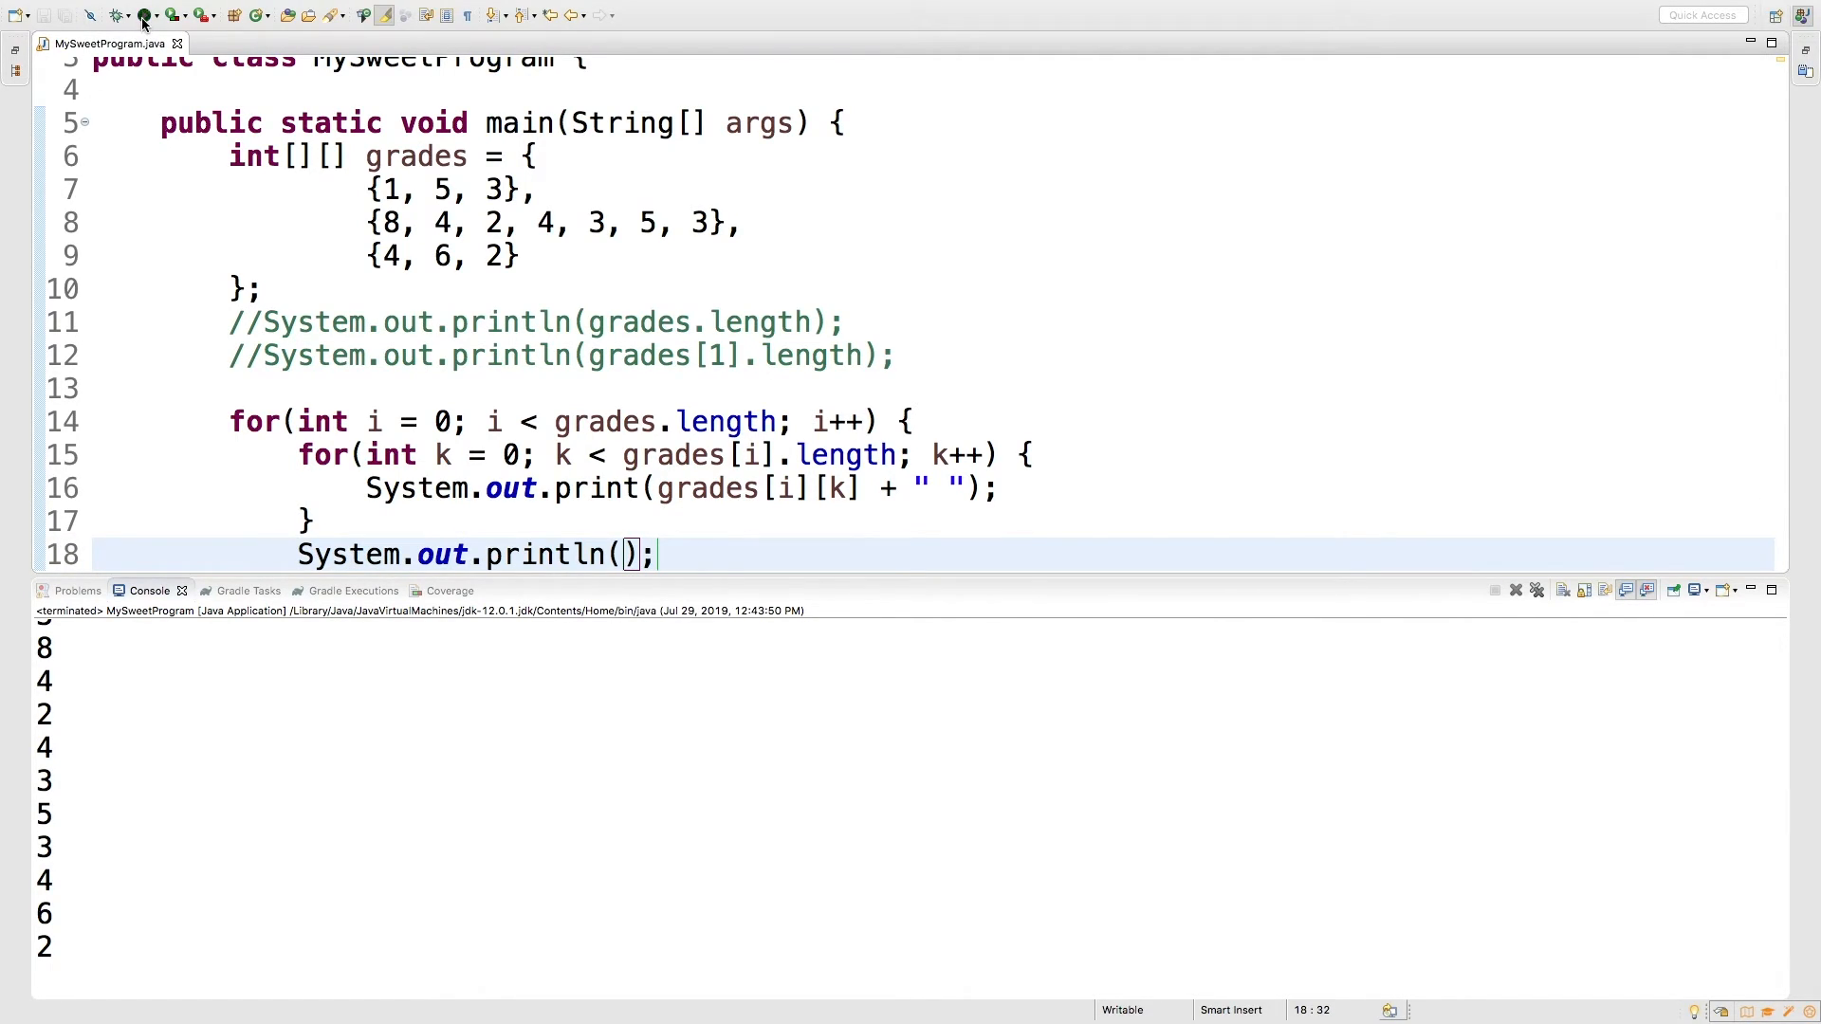
{"action": "left_click", "coordinate": [143, 15]}
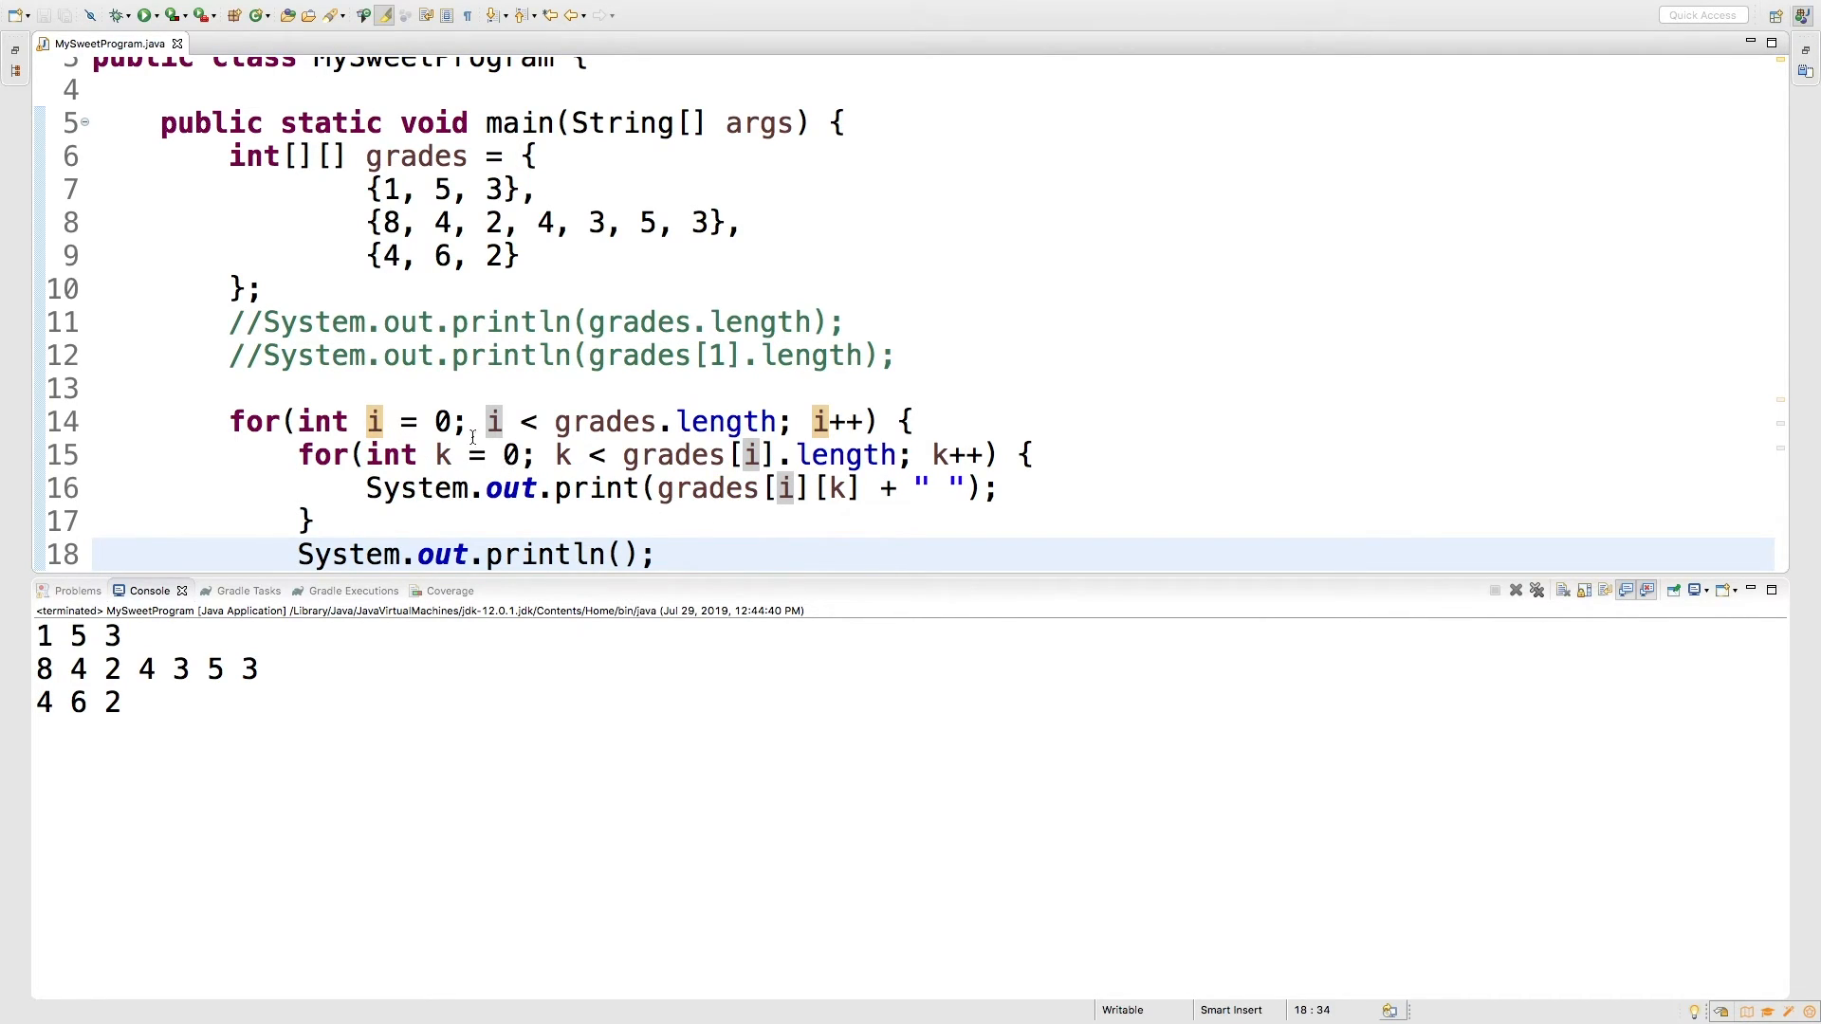
Refactor-rename the outer loop variable i to row everywhere
{"action": "left_click", "coordinate": [375, 421]}
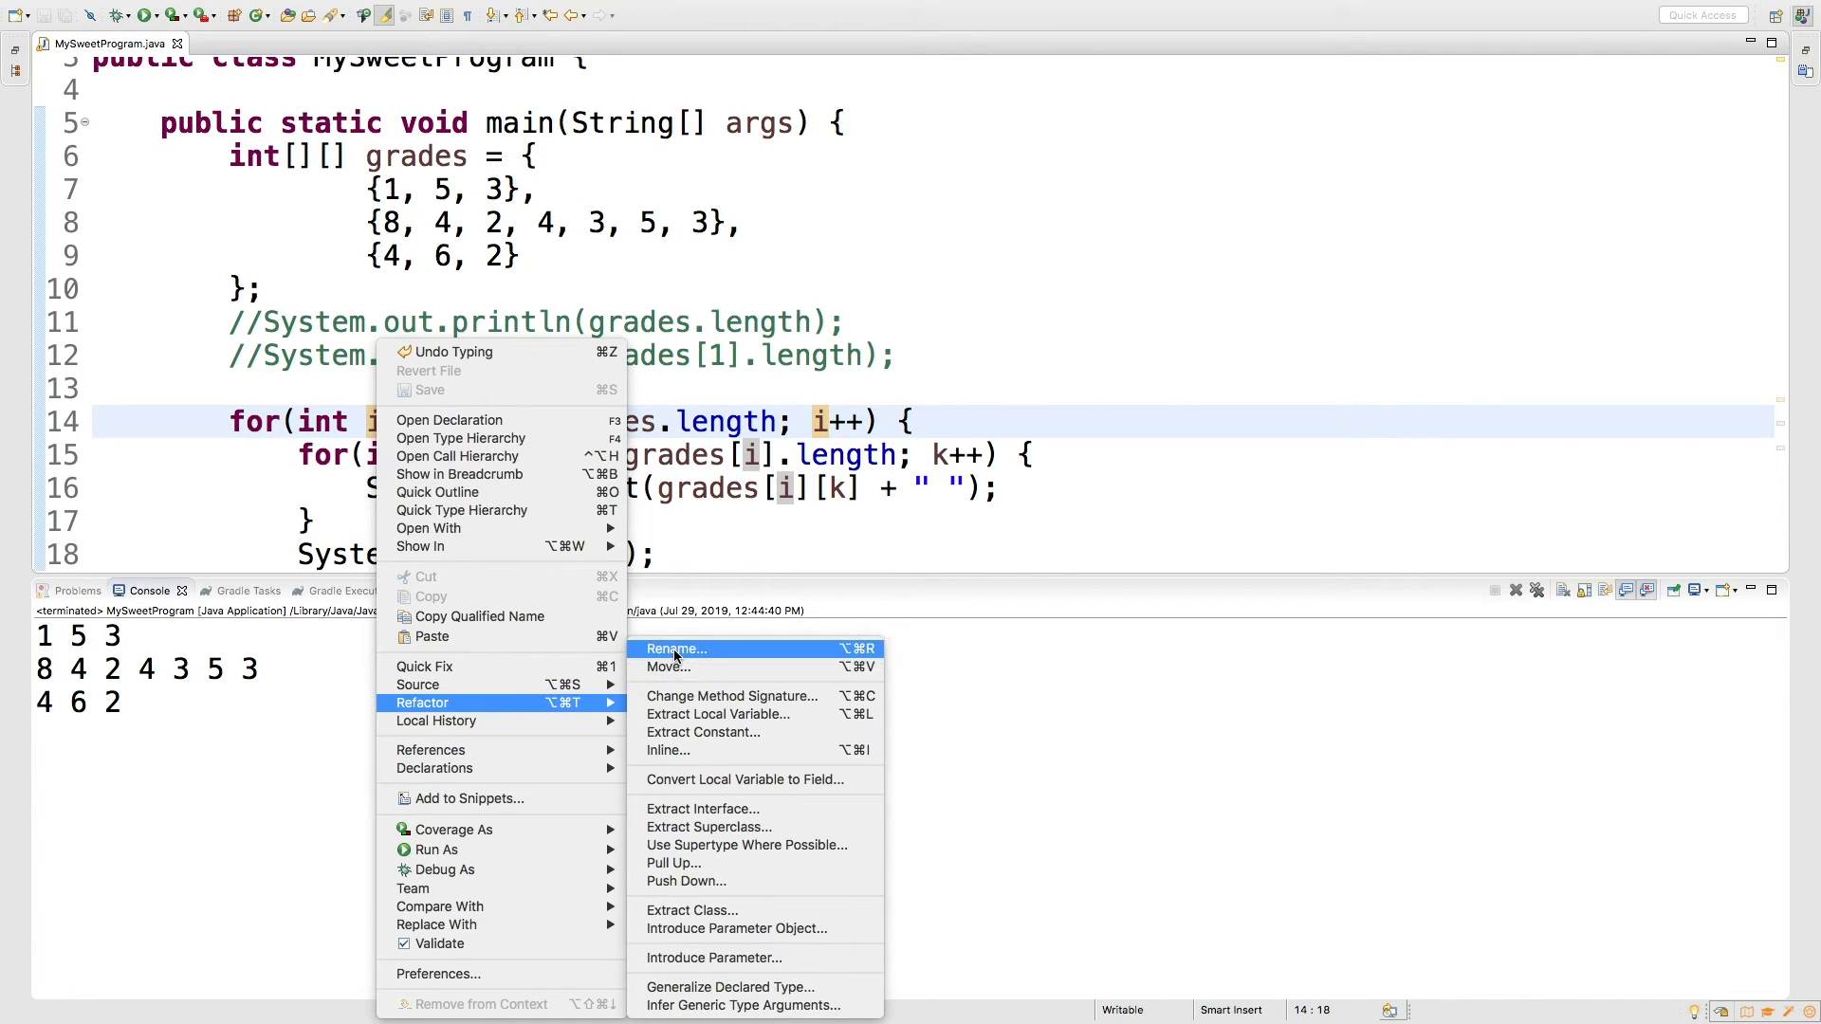
{"action": "left_click", "coordinate": [676, 649]}
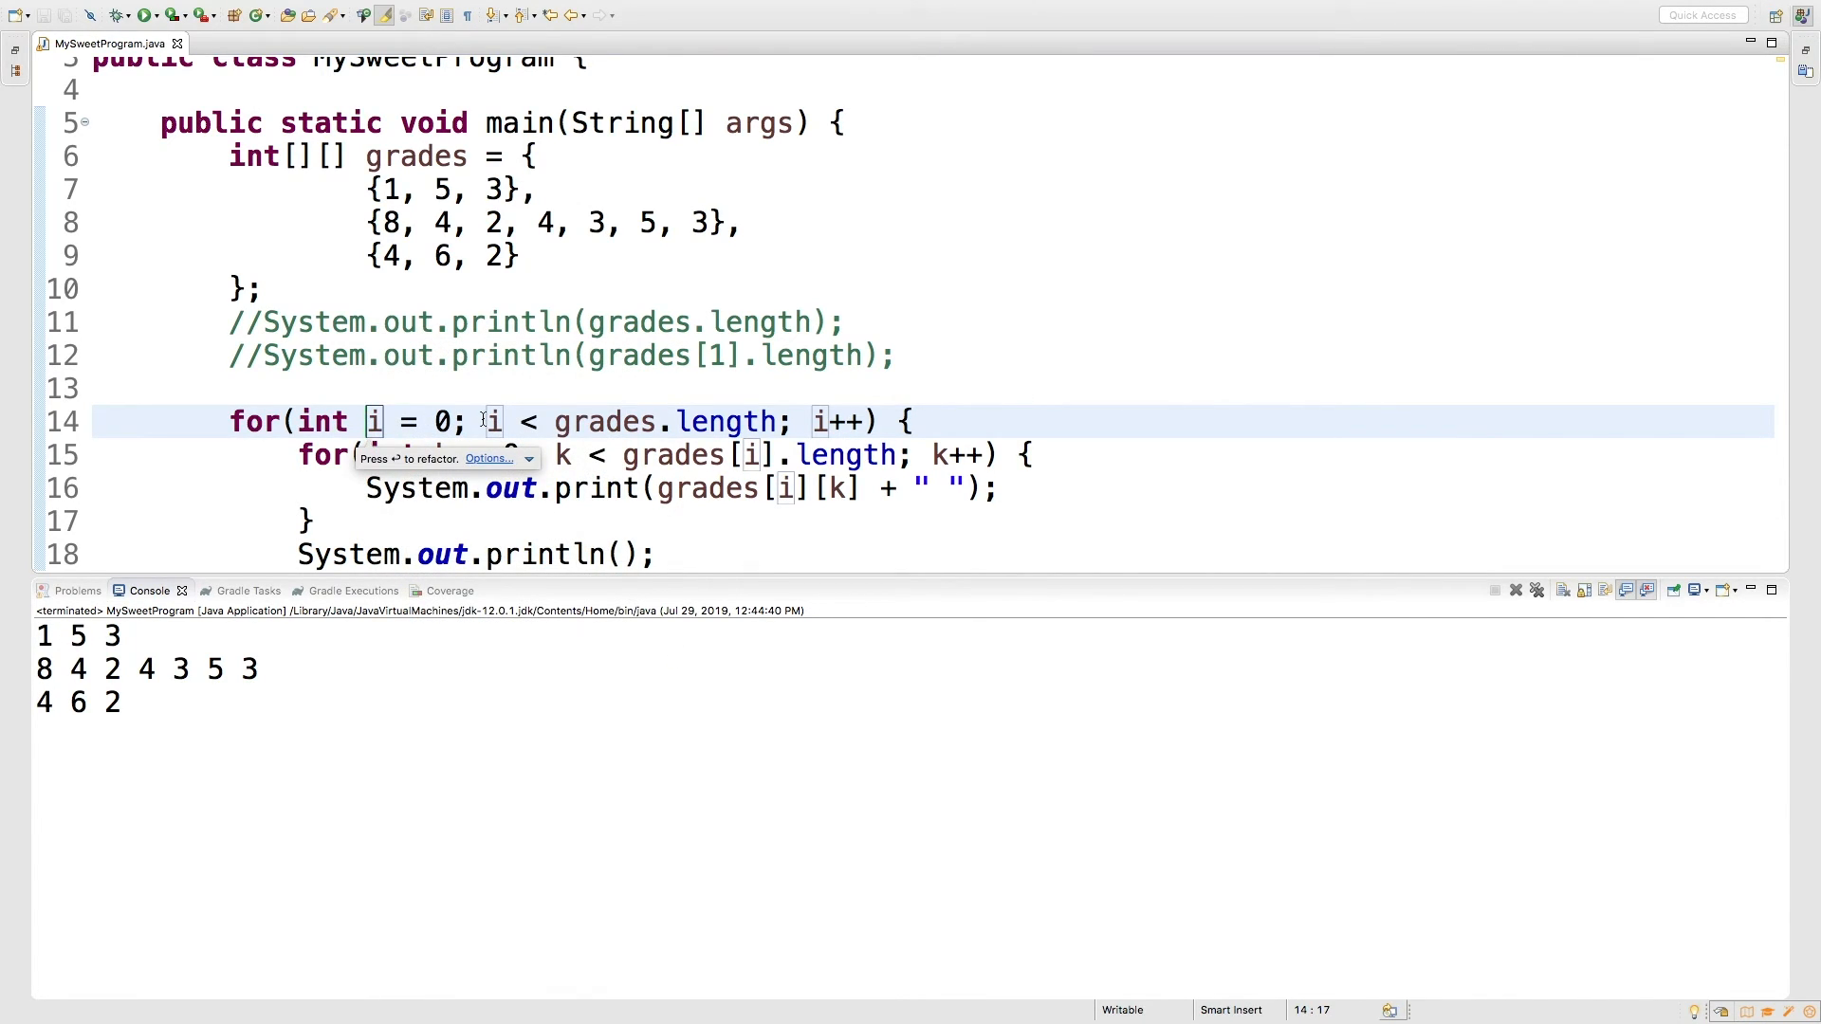
{"action": "type", "text": "ro"}
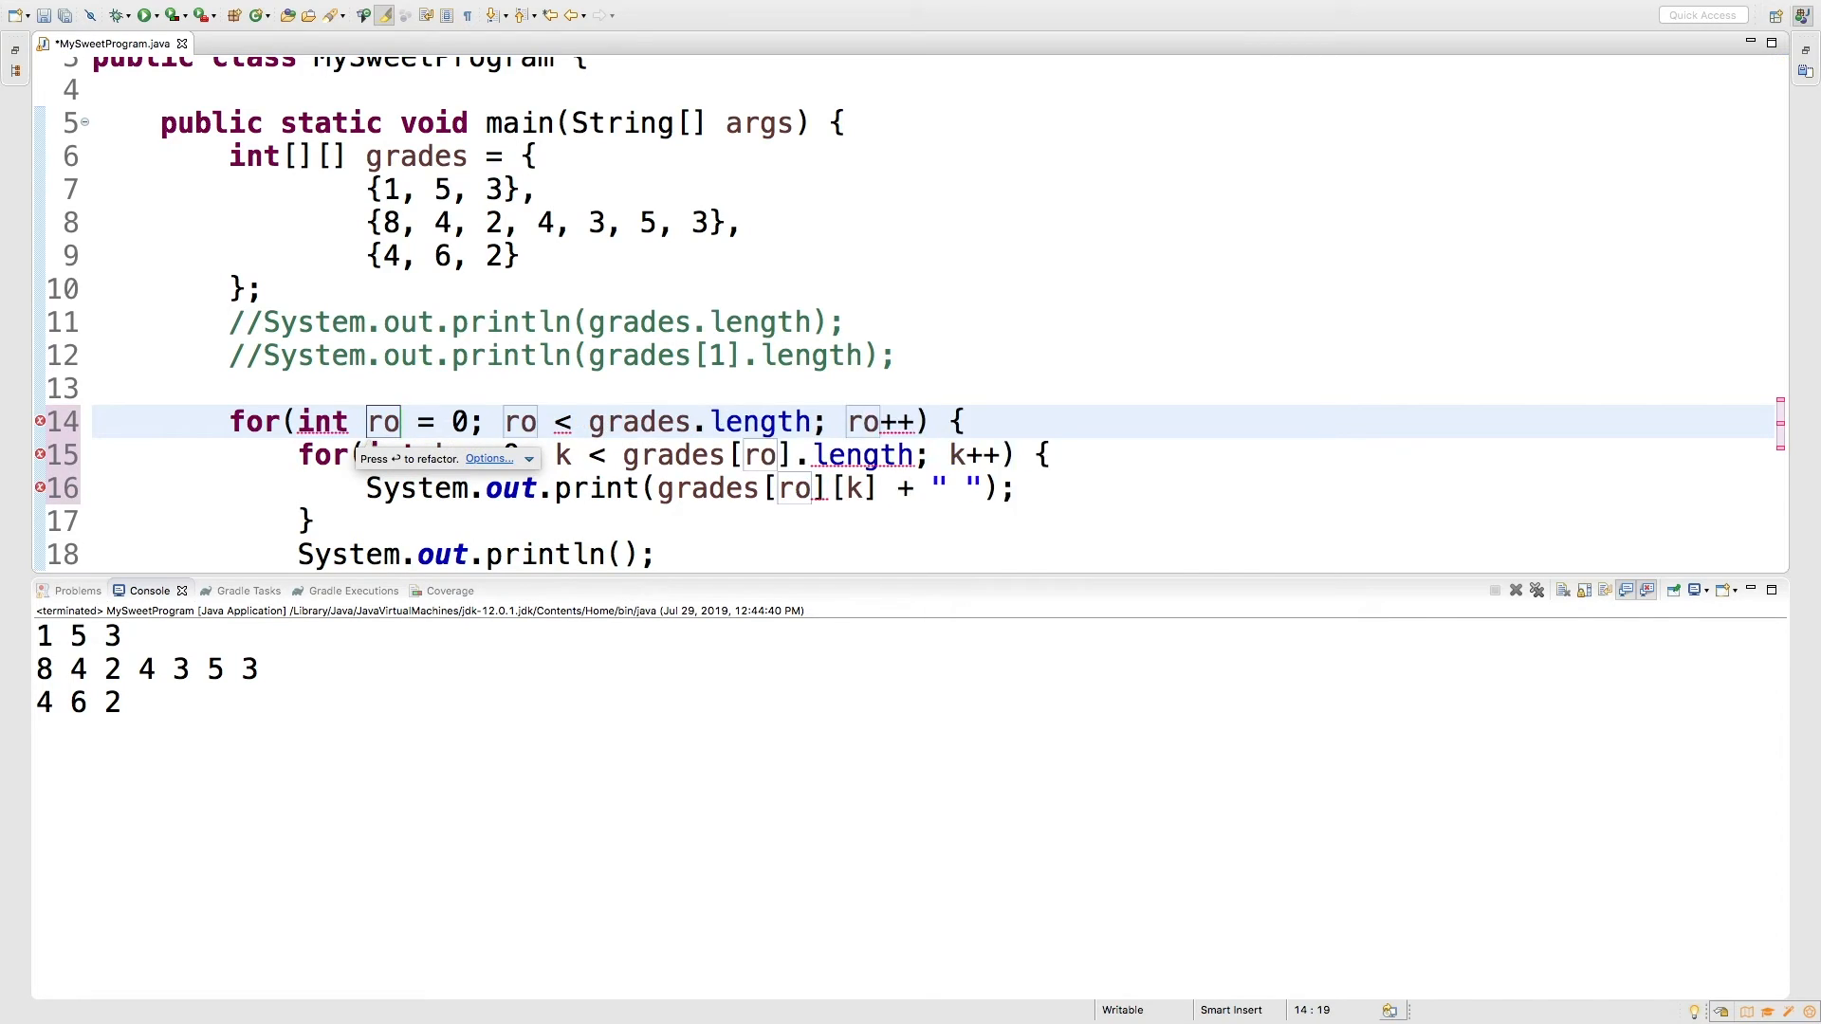
{"action": "type", "text": "w"}
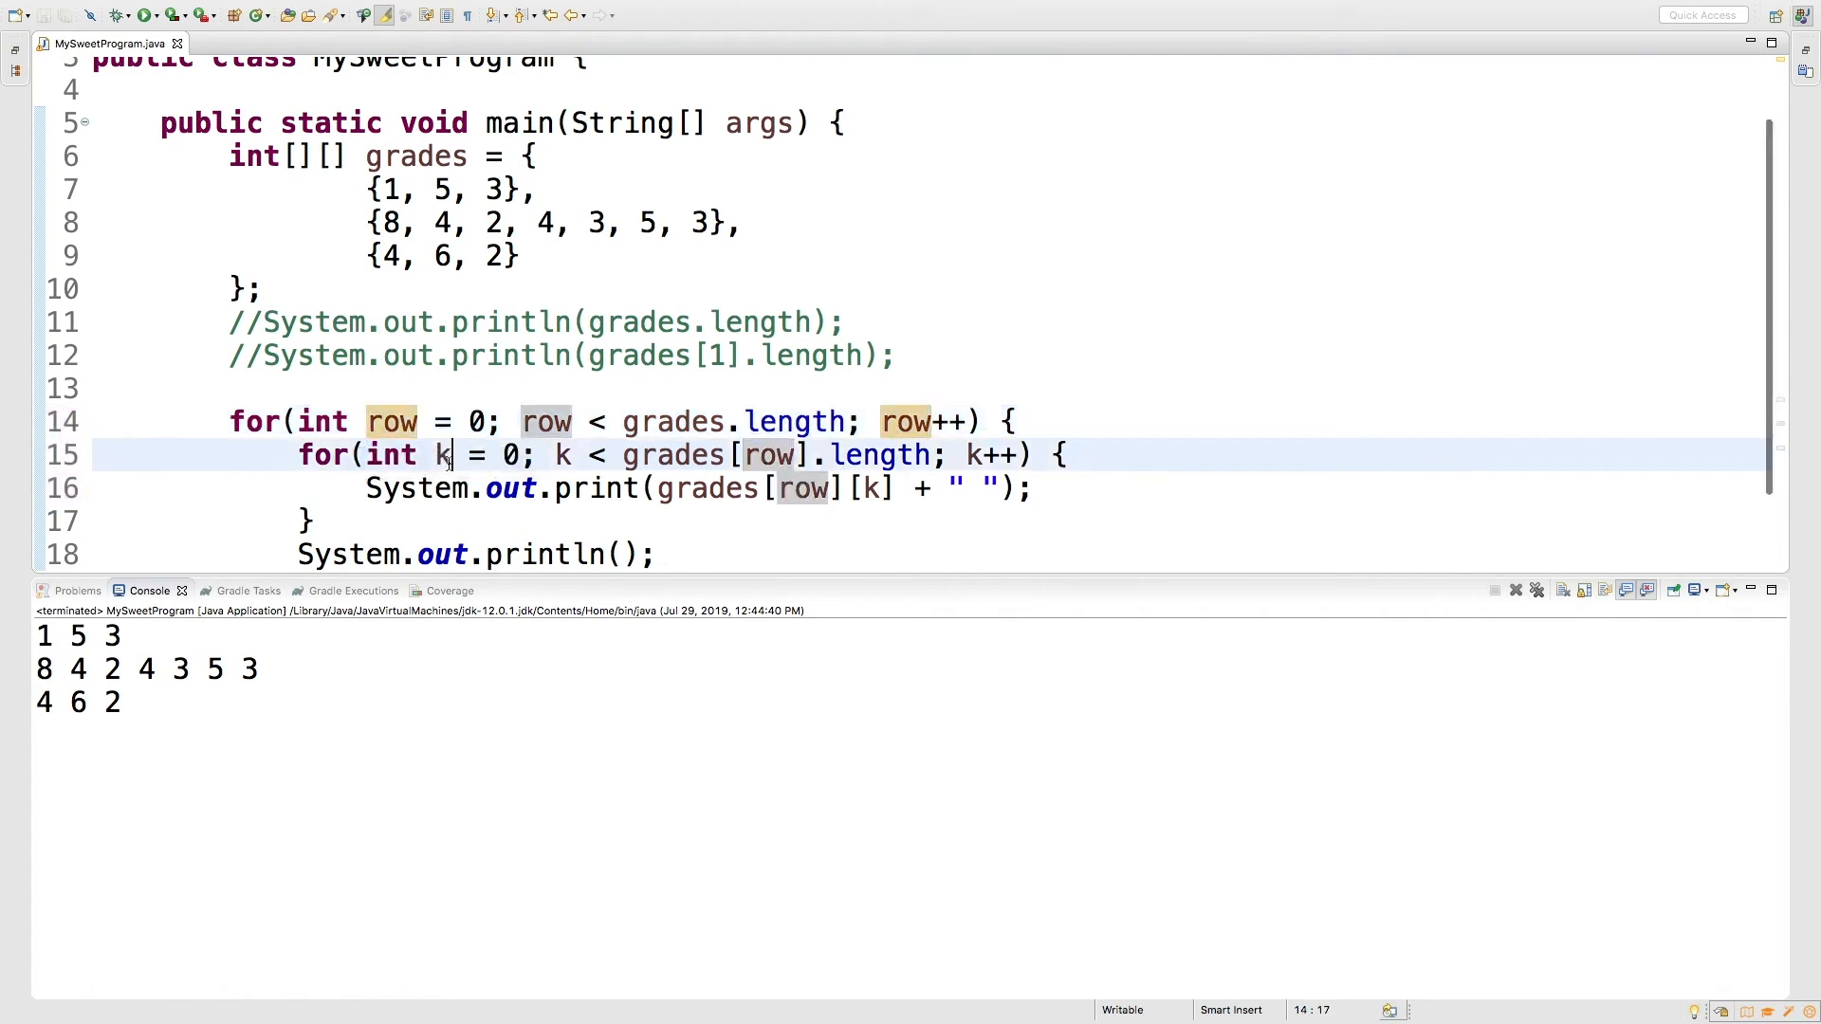
Refactor-rename the inner loop variable k to col everywhere
{"action": "right_click", "coordinate": [449, 456]}
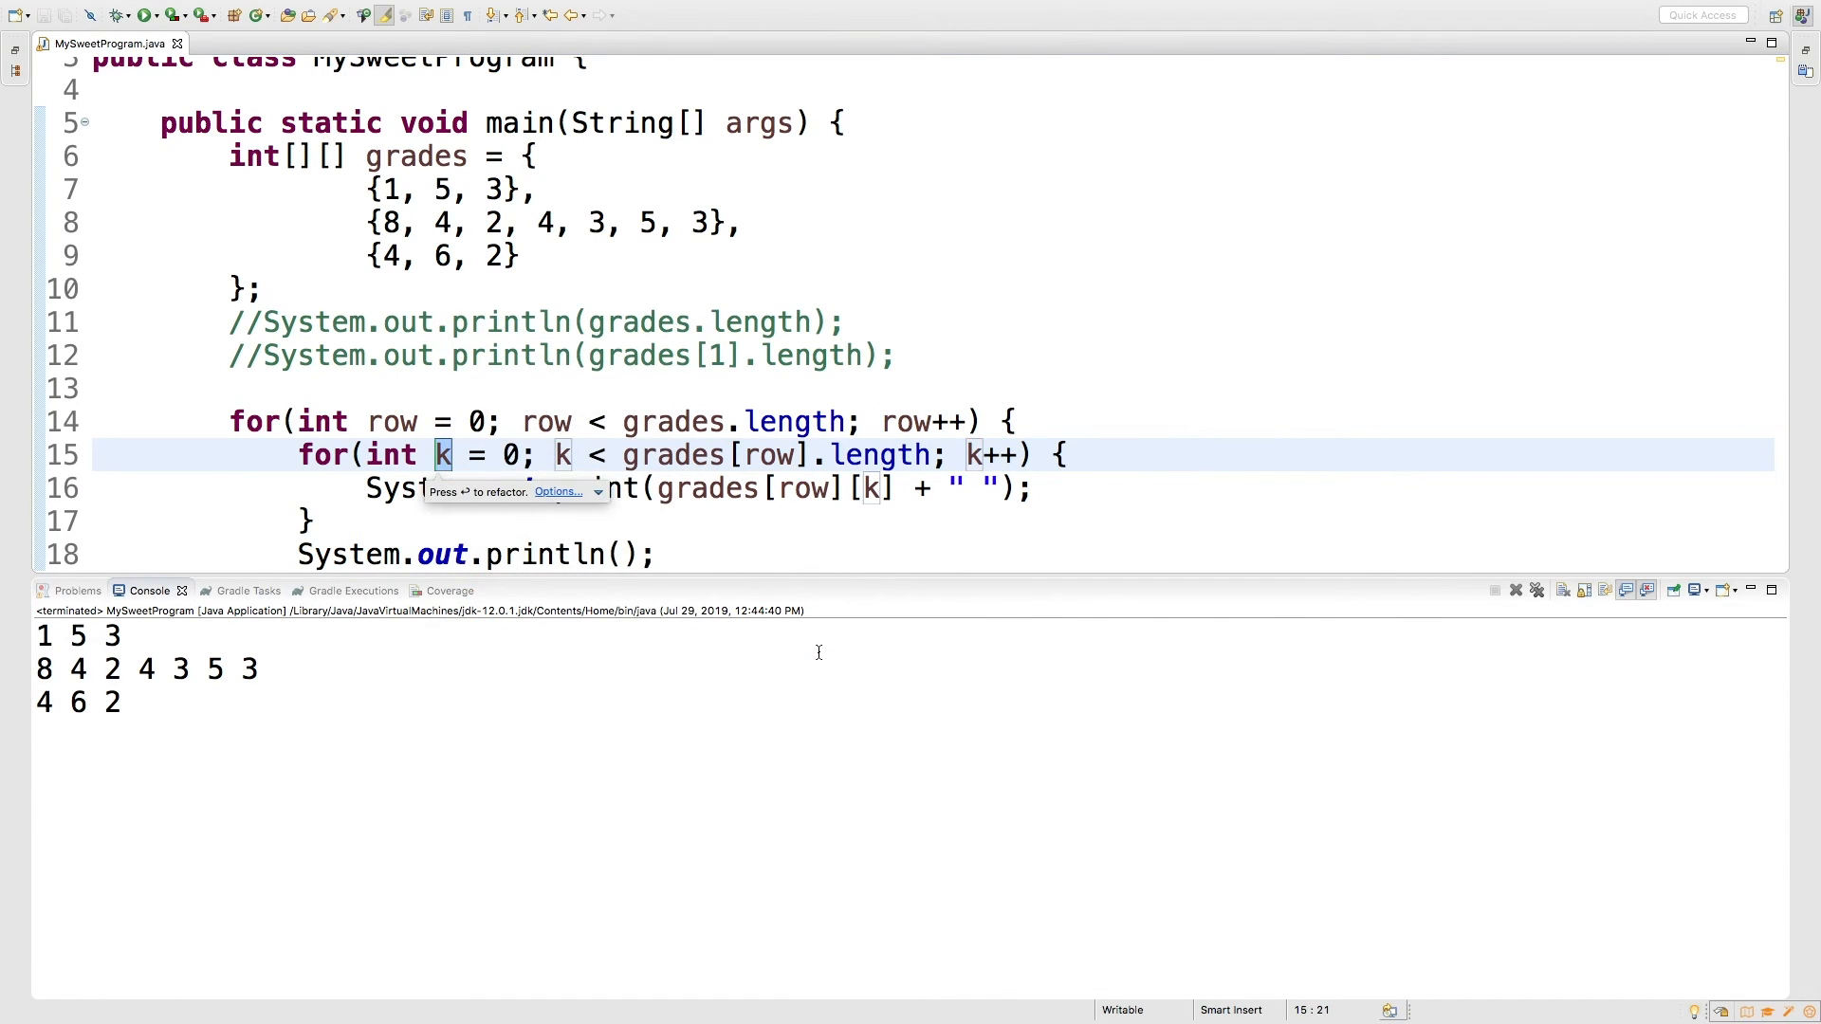
{"action": "type", "text": "col"}
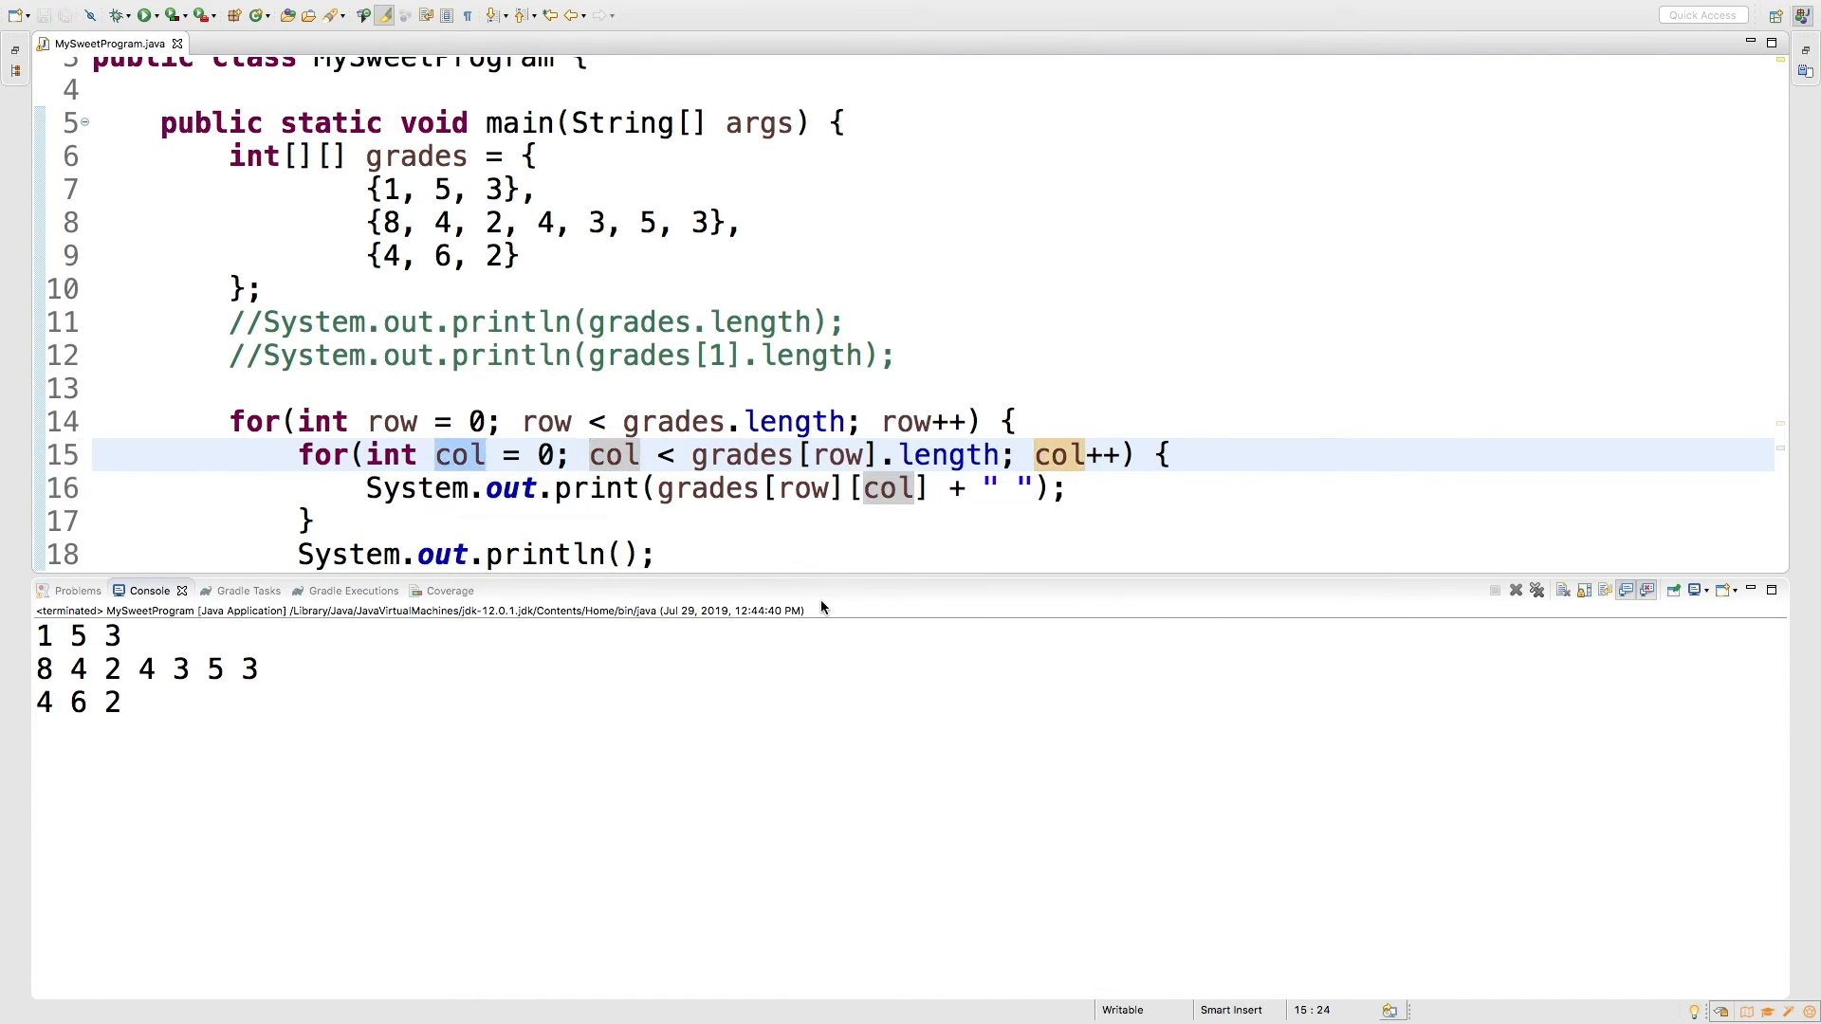